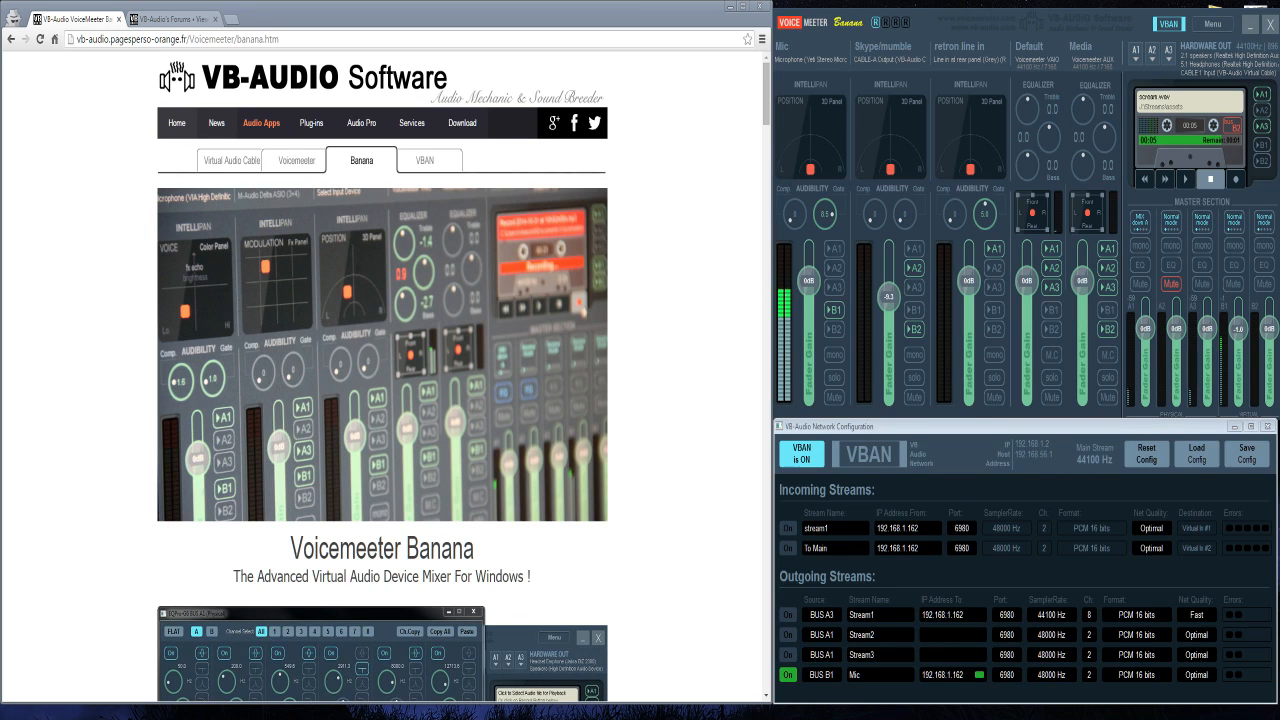
{"action": "mouse_move", "coordinate": [728, 232]}
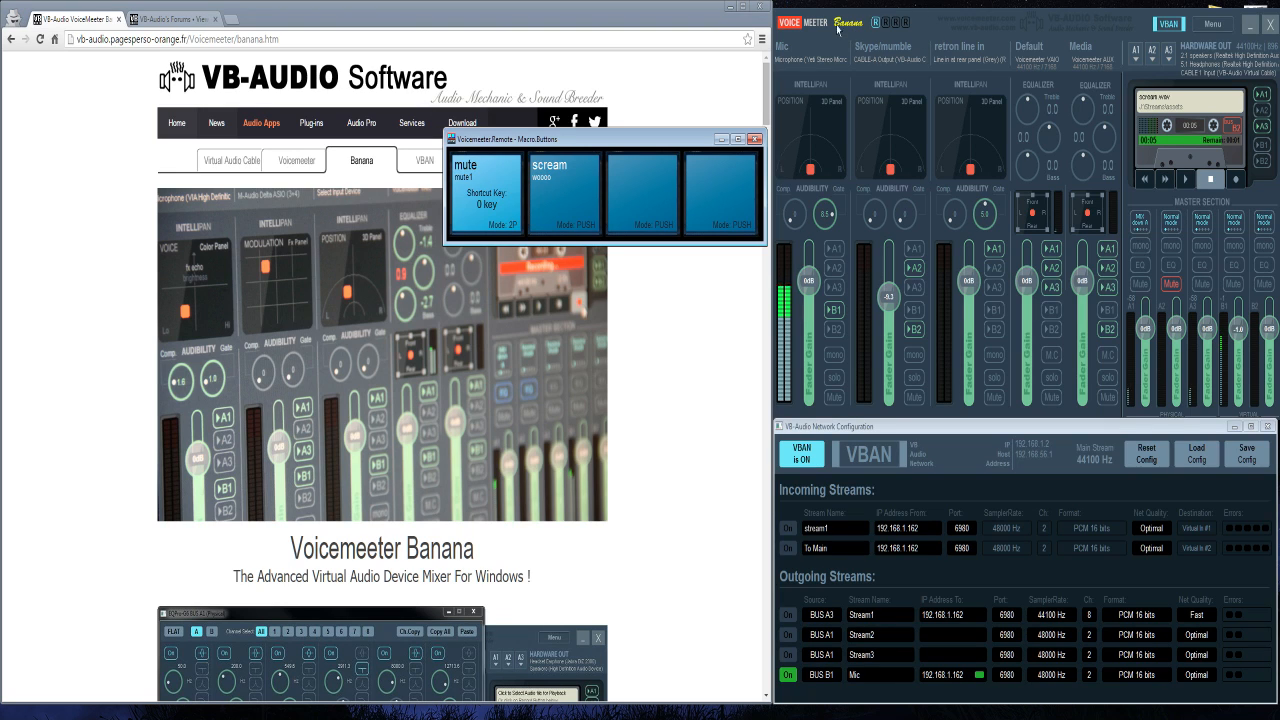
{"action": "mouse_move", "coordinate": [884, 40]}
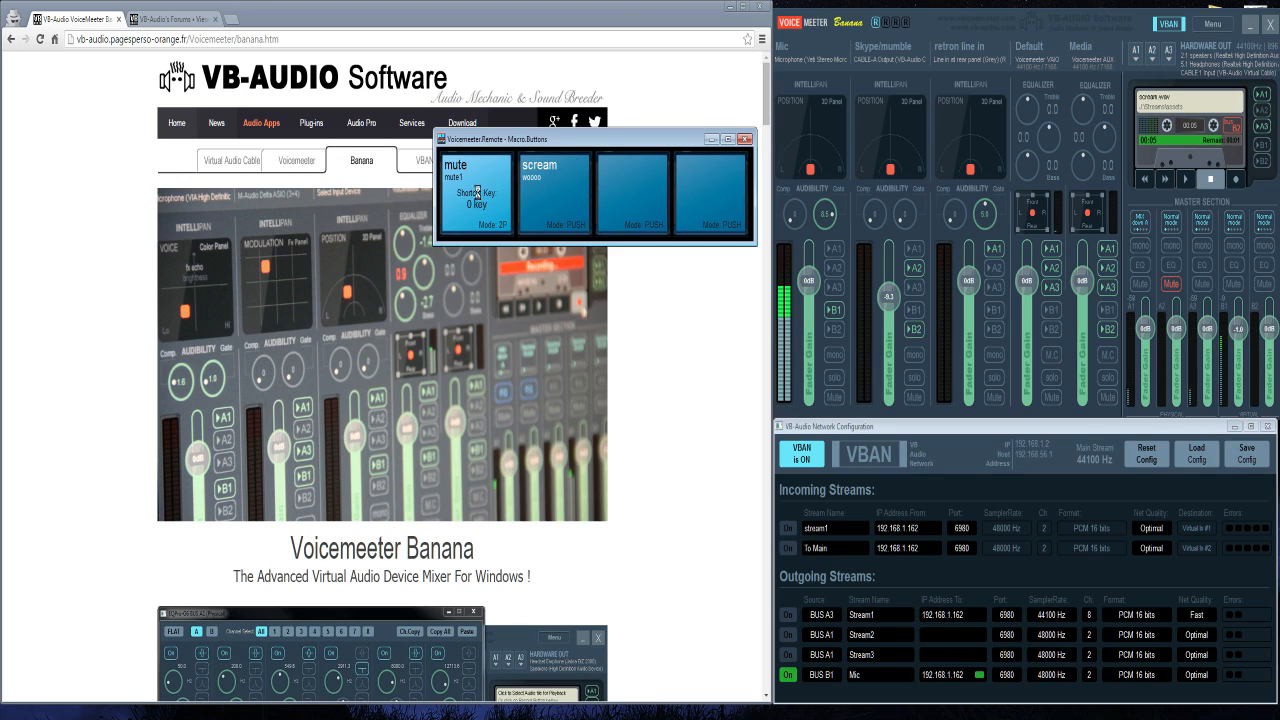
Review the mute button's Button Configuration, keeping its two-position button type
{"action": "double_click", "coordinate": [476, 190]}
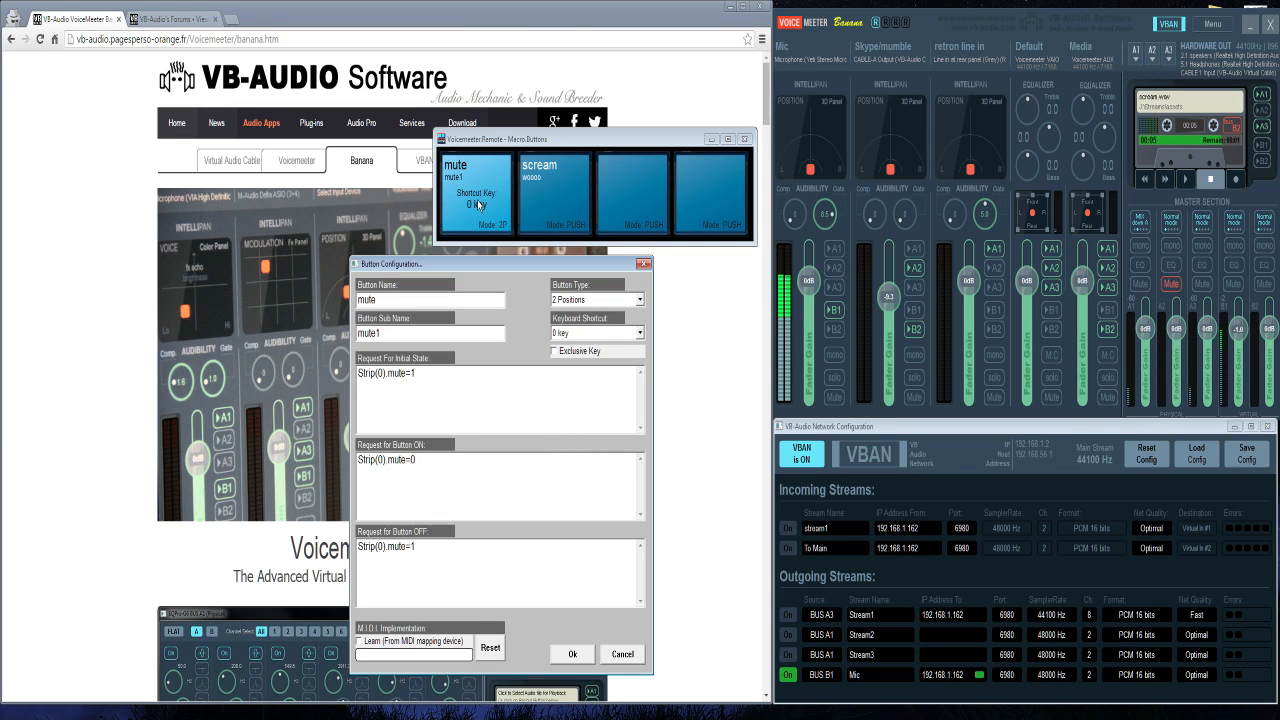
{"action": "left_click", "coordinate": [836, 396]}
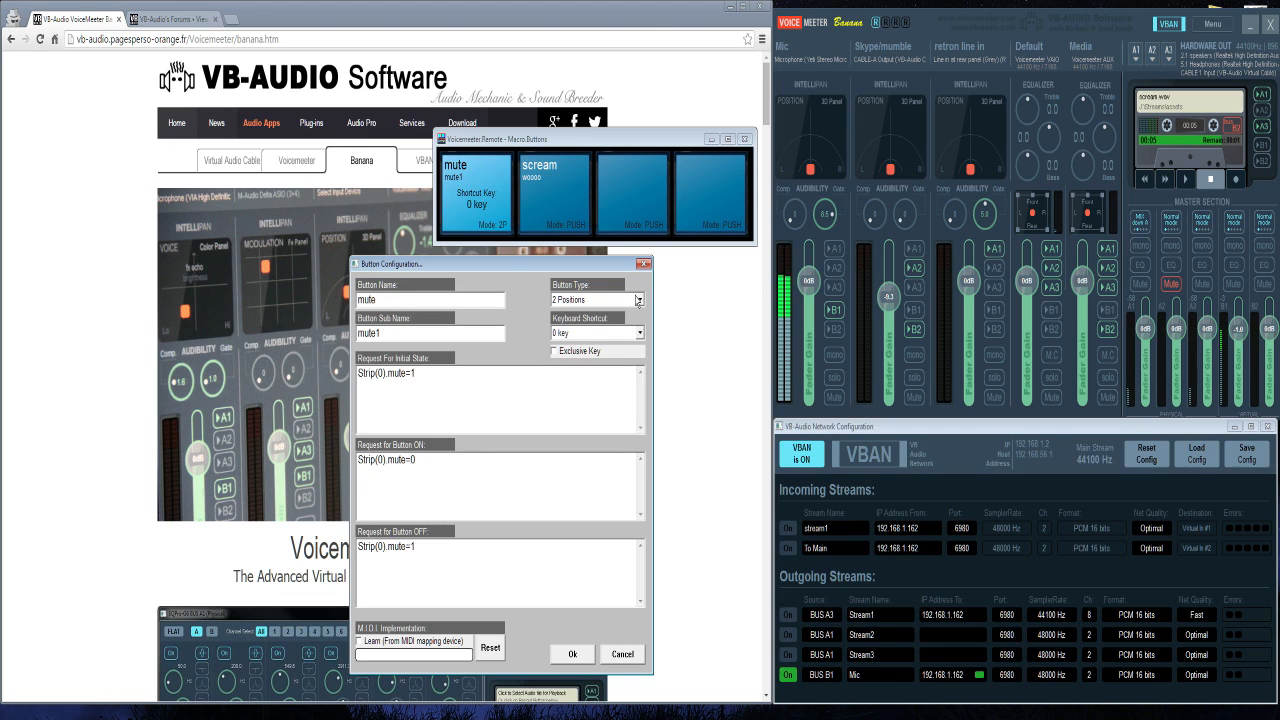
{"action": "left_click", "coordinate": [638, 300]}
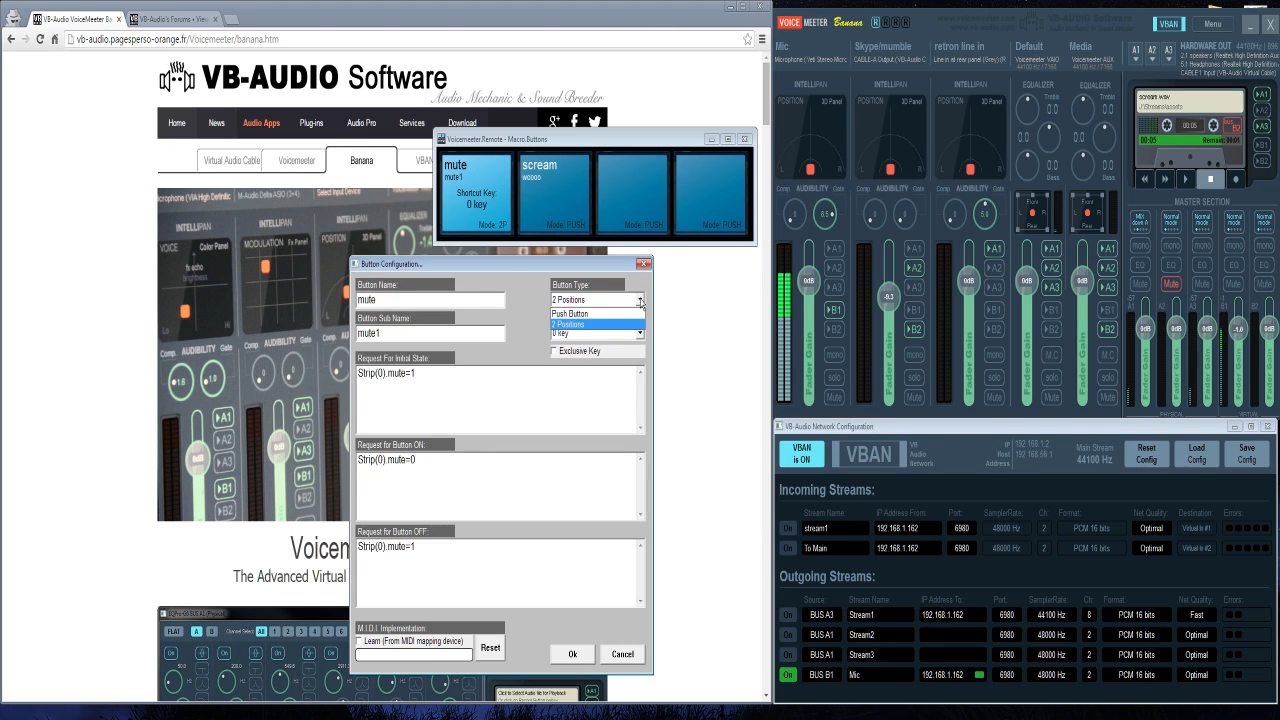
{"action": "left_click", "coordinate": [568, 324]}
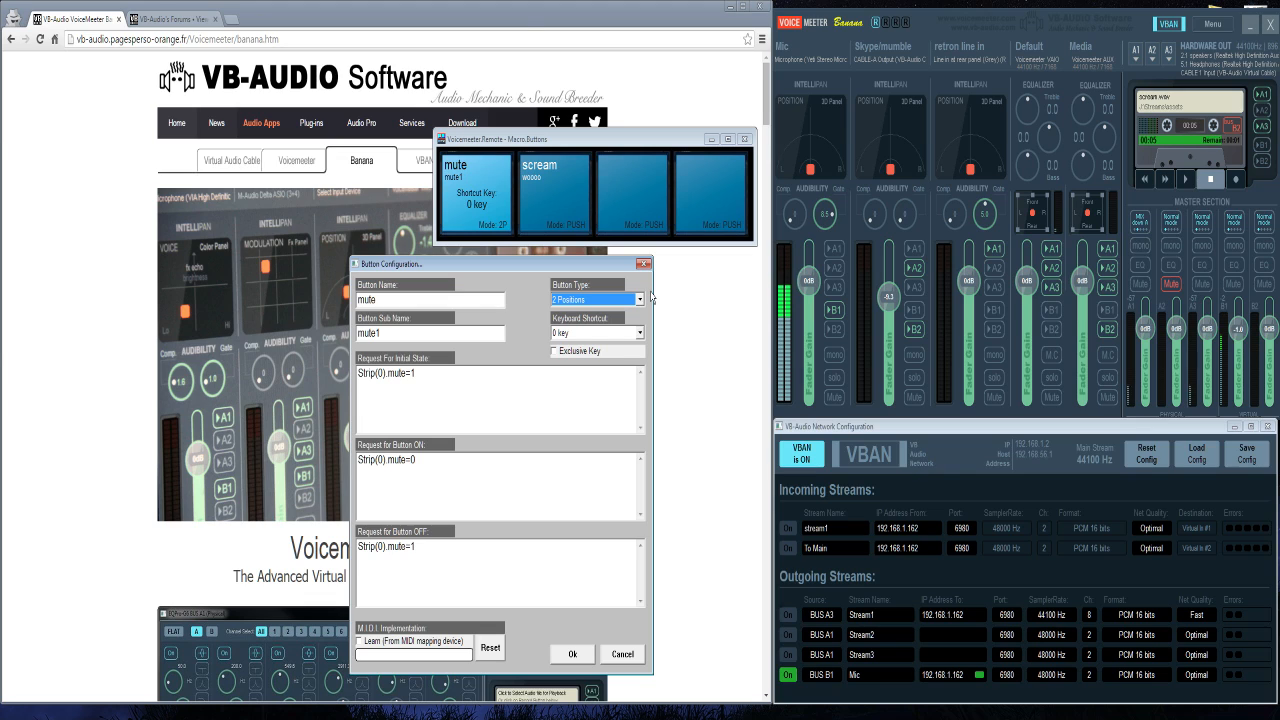
{"action": "mouse_move", "coordinate": [638, 340]}
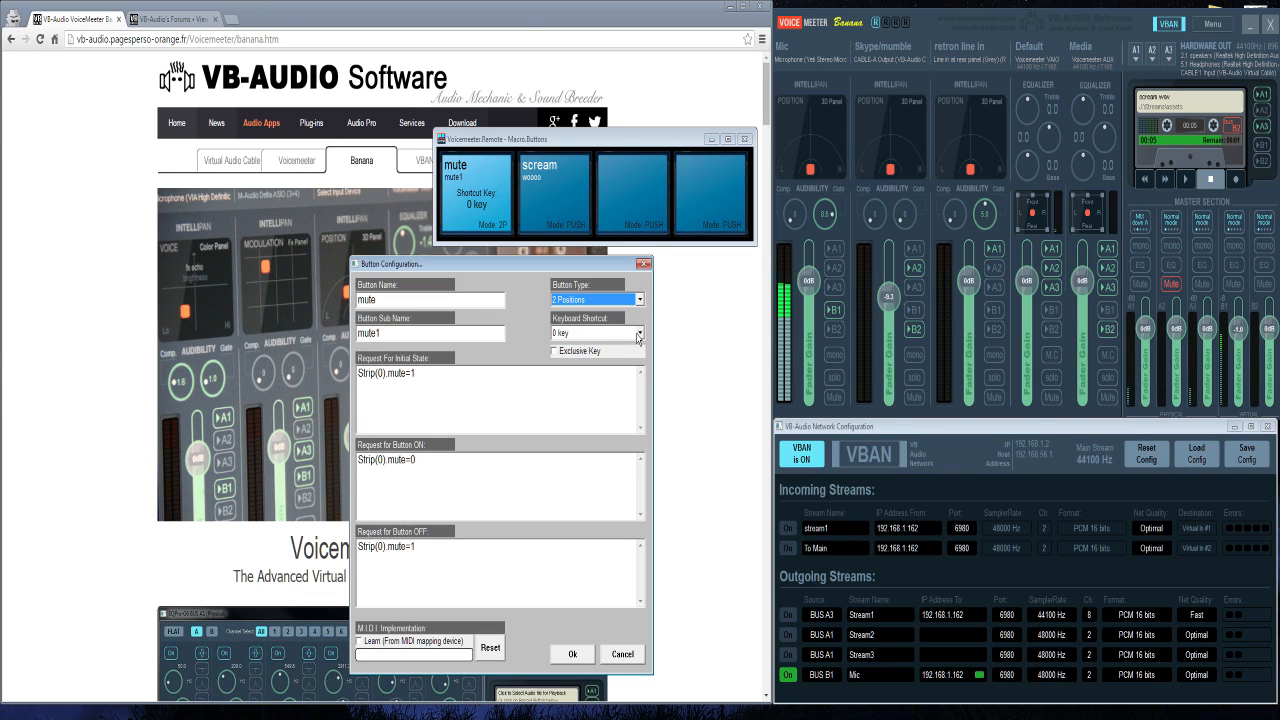
{"action": "mouse_move", "coordinate": [640, 338]}
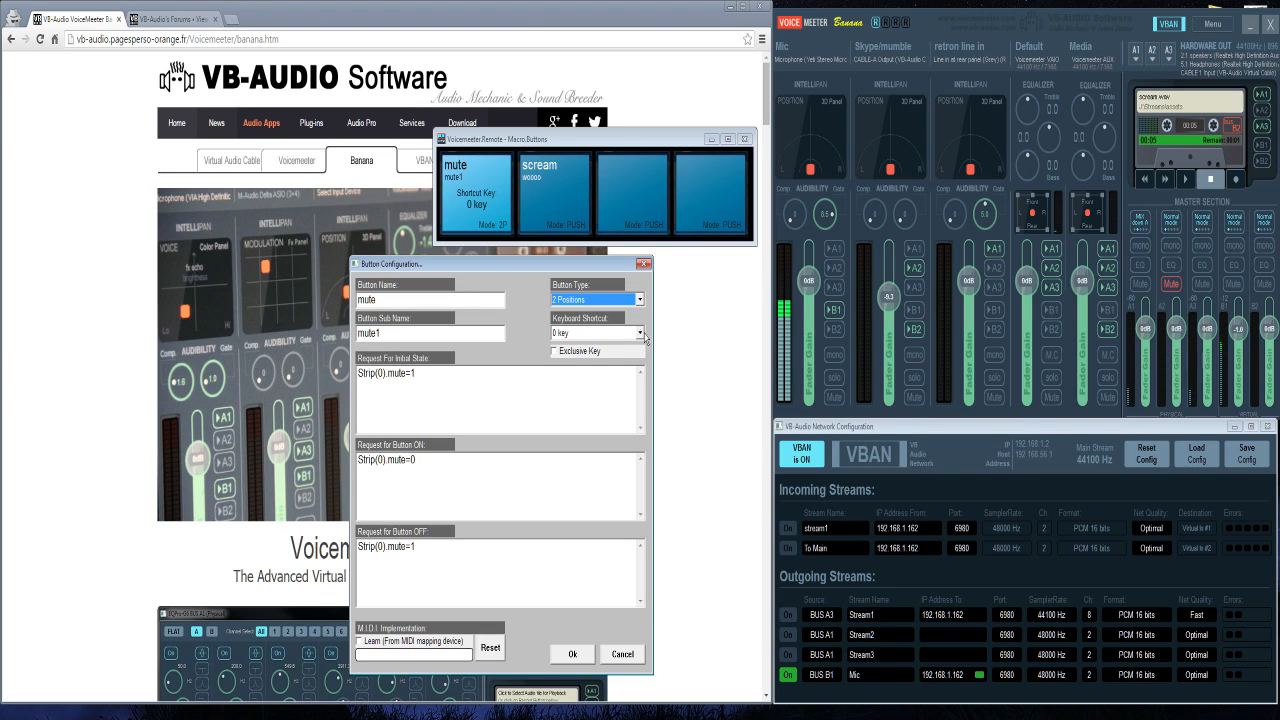
Review the mute button's keyboard shortcut list and its strip mute commands
{"action": "left_click", "coordinate": [640, 332]}
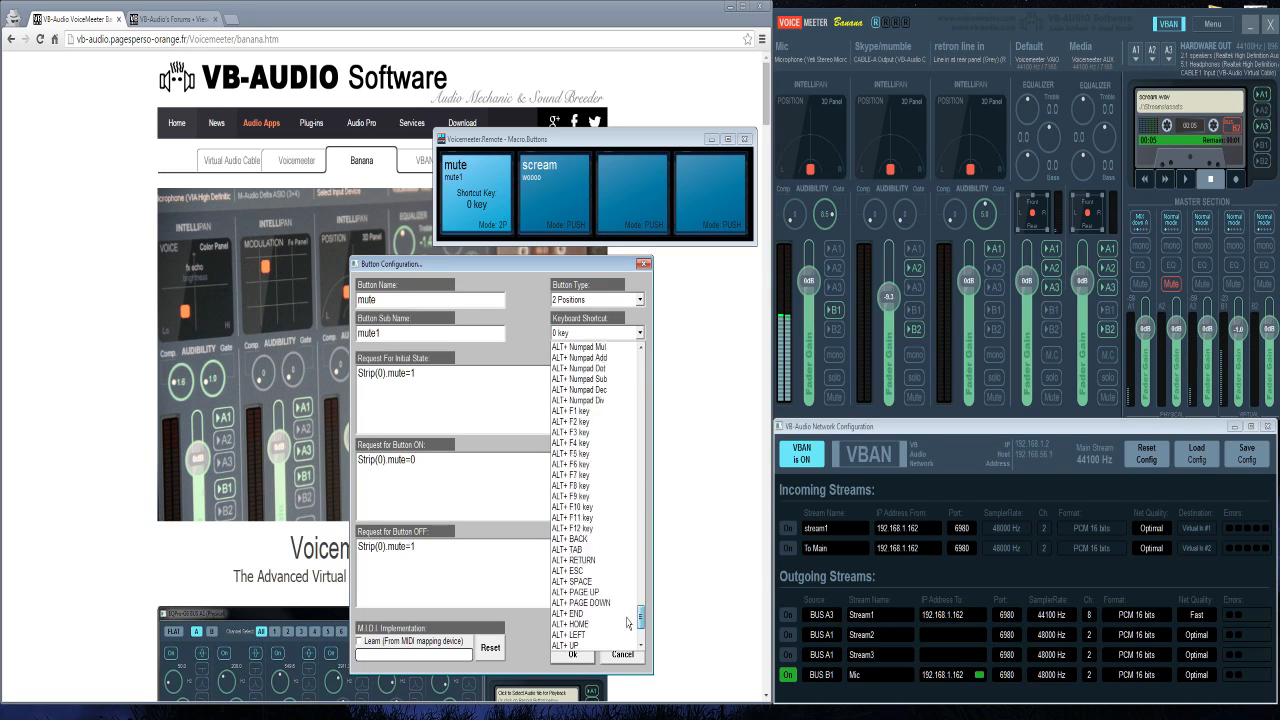
{"action": "scroll", "scroll_direction": "up", "scroll_amount": 3}
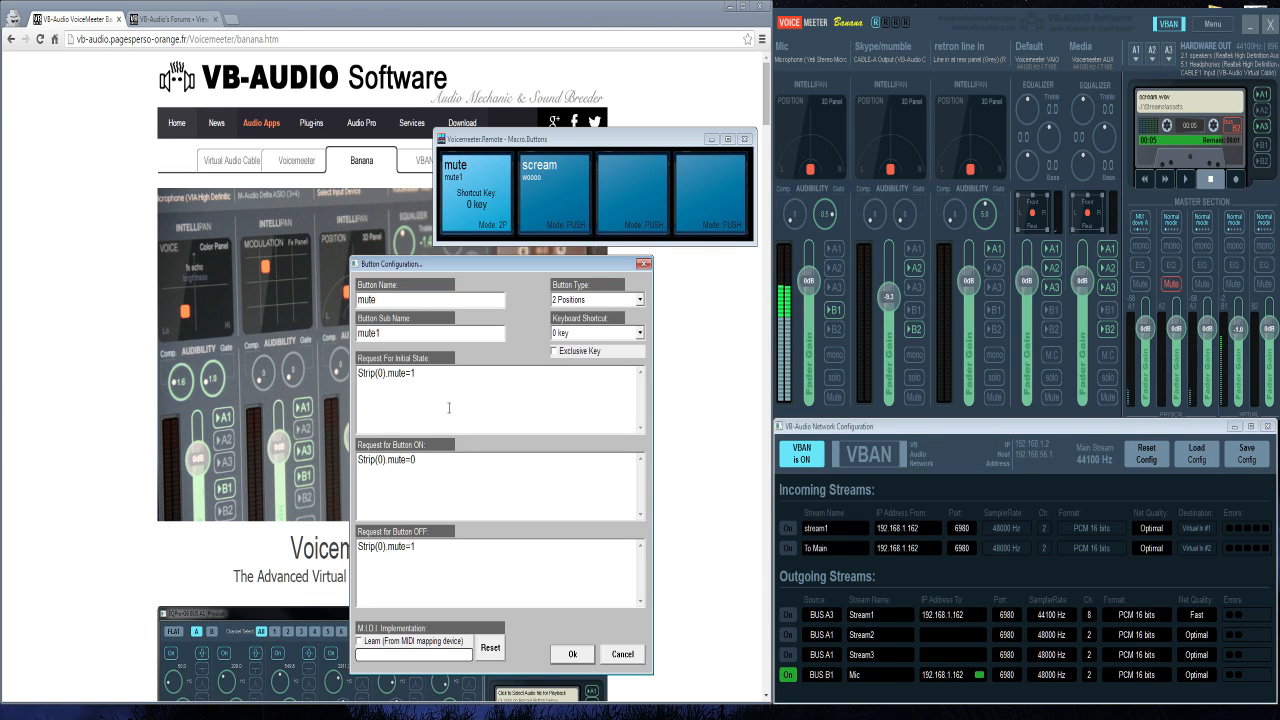
{"action": "left_click", "coordinate": [170, 18]}
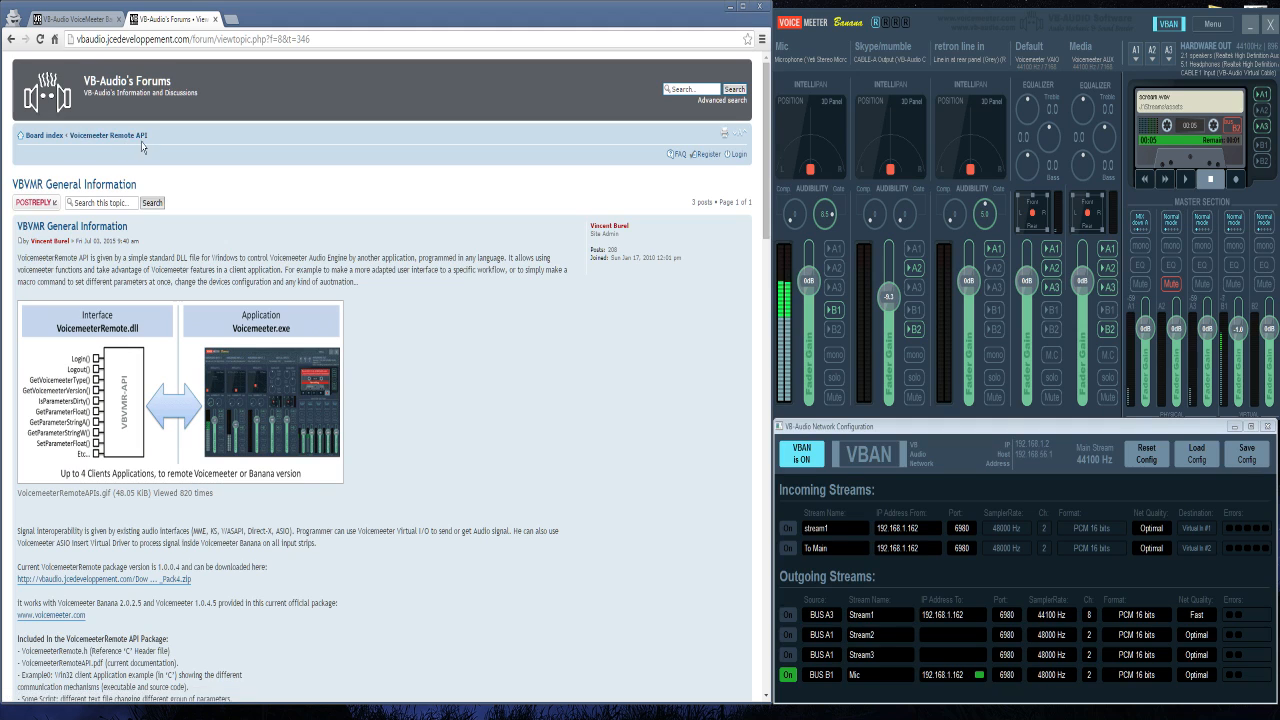
Scroll through the VBVMR General Information post describing the Voicemeeter Remote API
{"action": "scroll", "scroll_direction": "down", "scroll_amount": 3}
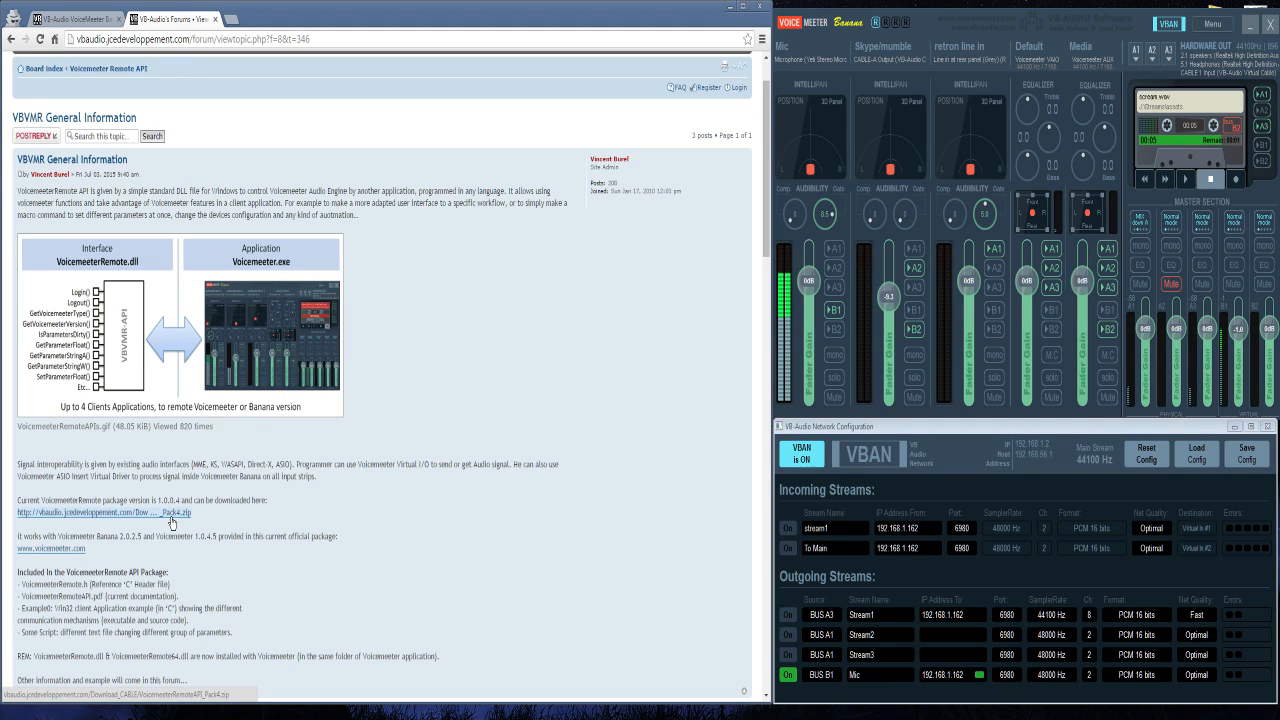
{"action": "scroll", "scroll_direction": "up", "scroll_amount": 3}
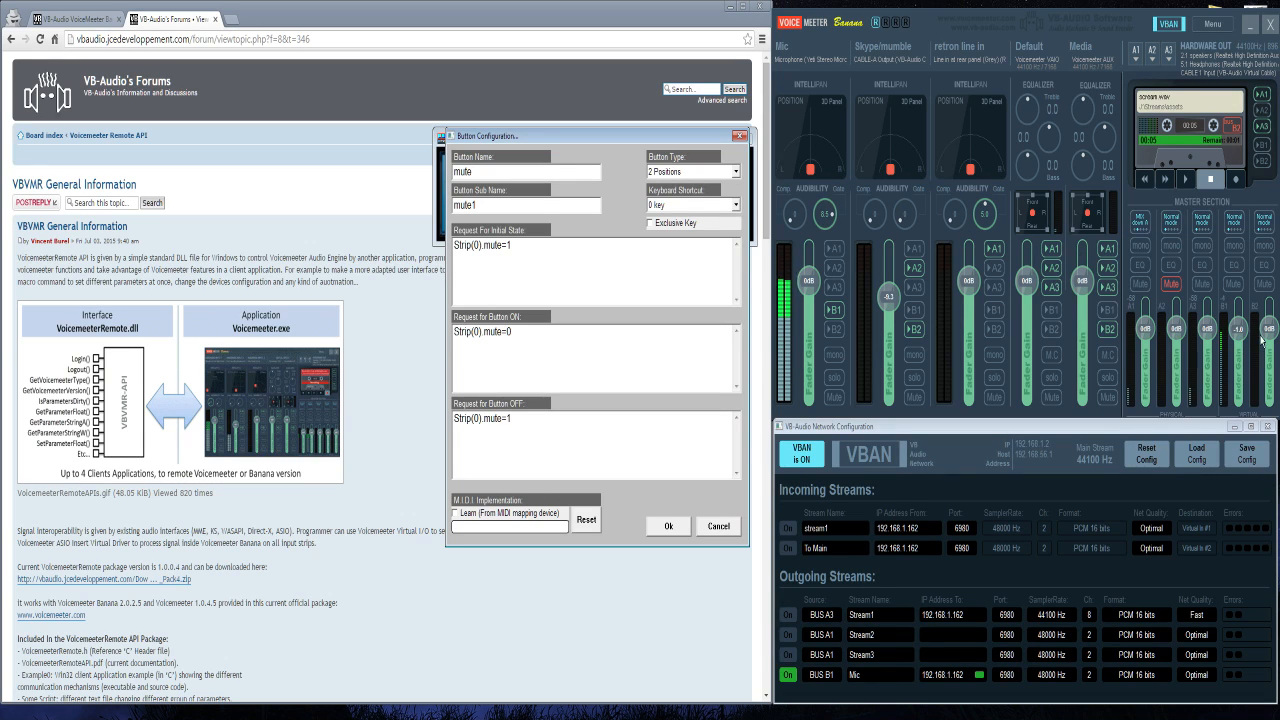
{"action": "mouse_move", "coordinate": [1156, 376]}
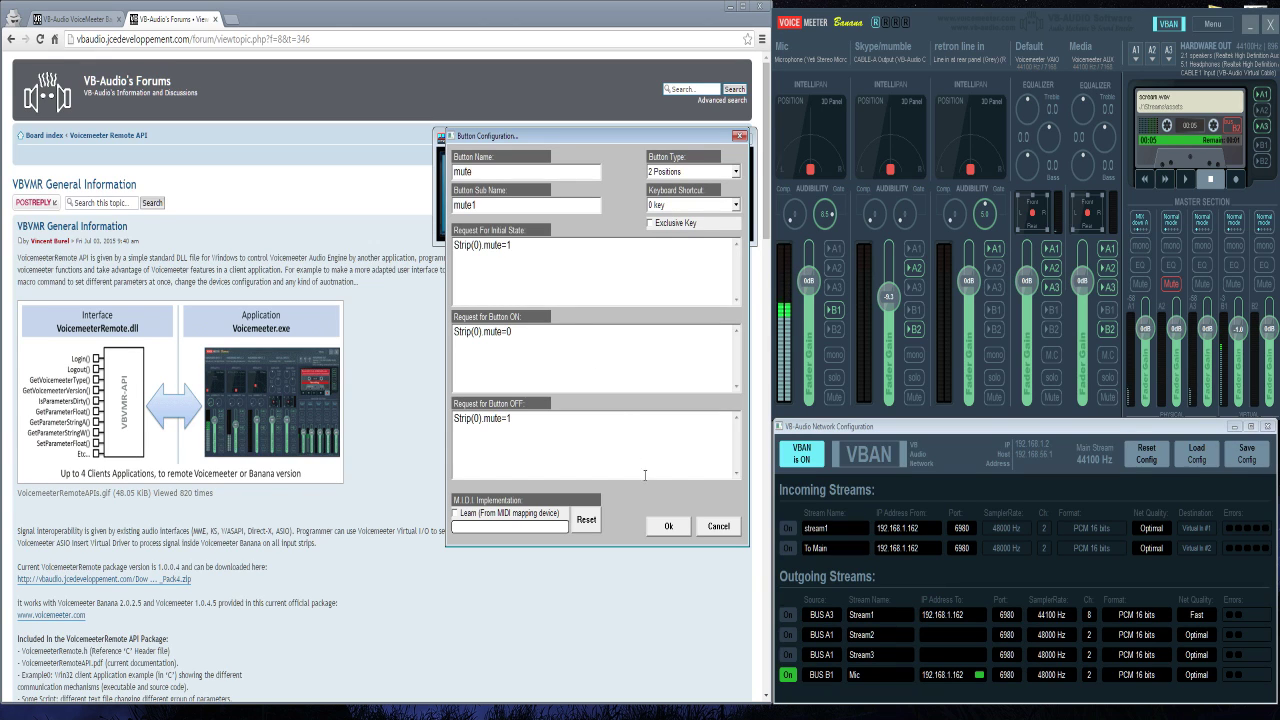
Confirm the mute settings, review the scream button's push-type recorder load-and-play commands, and close them
{"action": "left_click", "coordinate": [668, 524]}
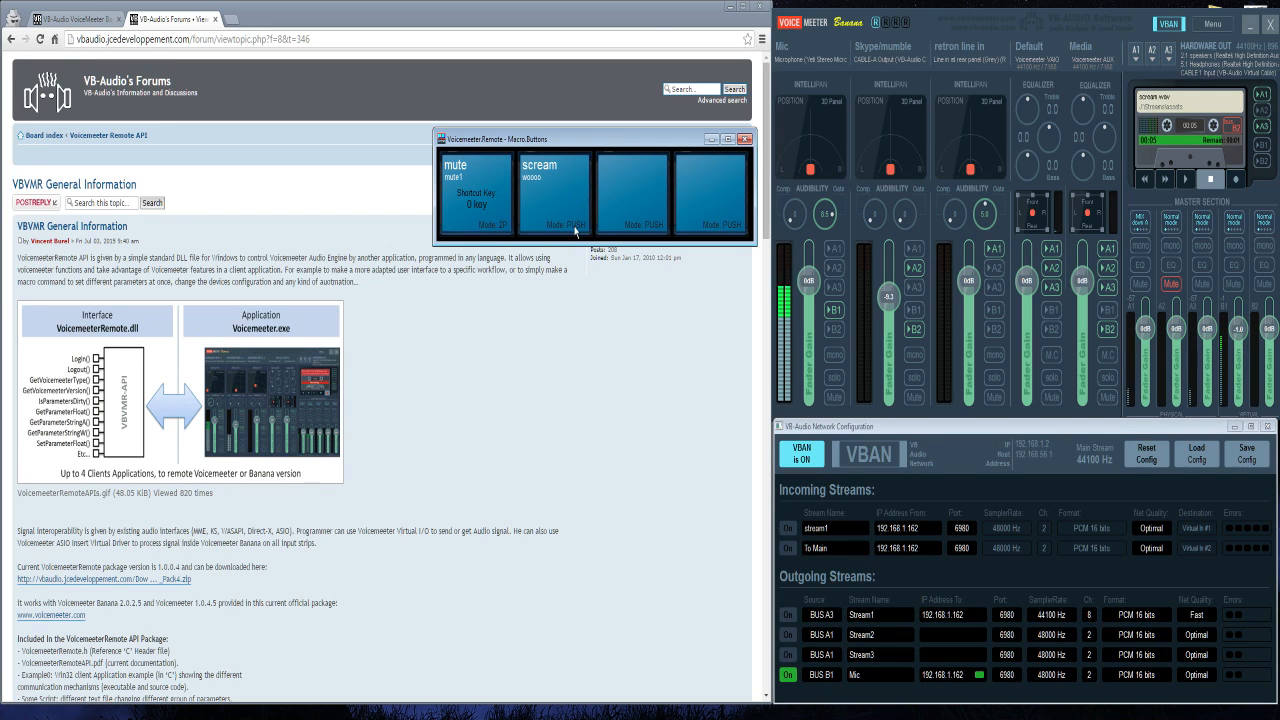
{"action": "left_click", "coordinate": [556, 190]}
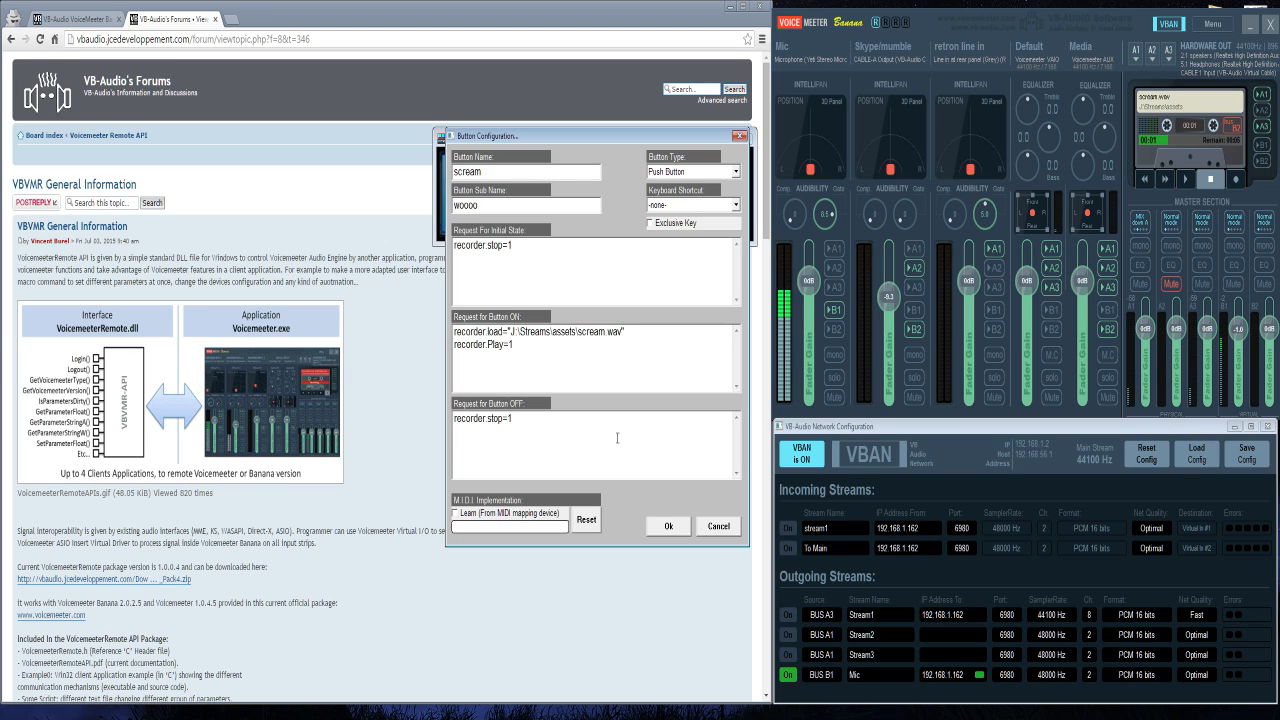
{"action": "left_click", "coordinate": [668, 526]}
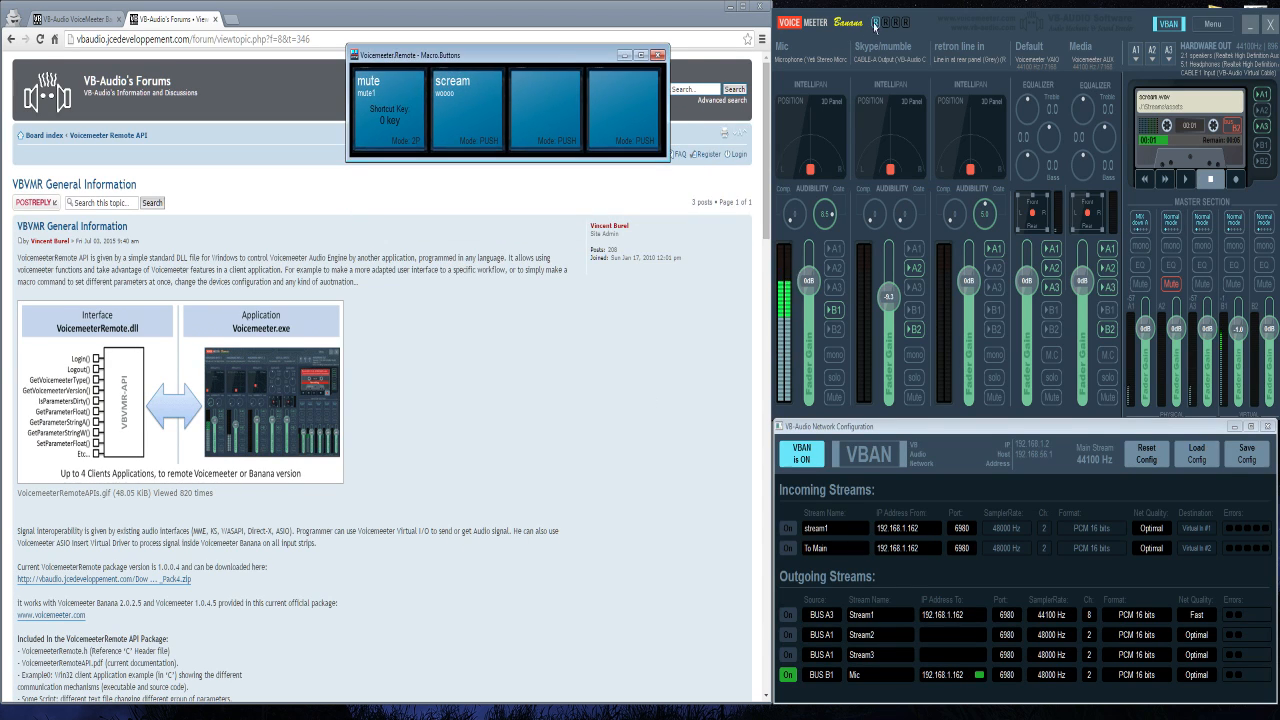
Reposition the Macro Buttons panel, dismiss the About box, and close the panel
{"action": "left_click_drag", "start_coordinate": [510, 54], "coordinate": [850, 48]}
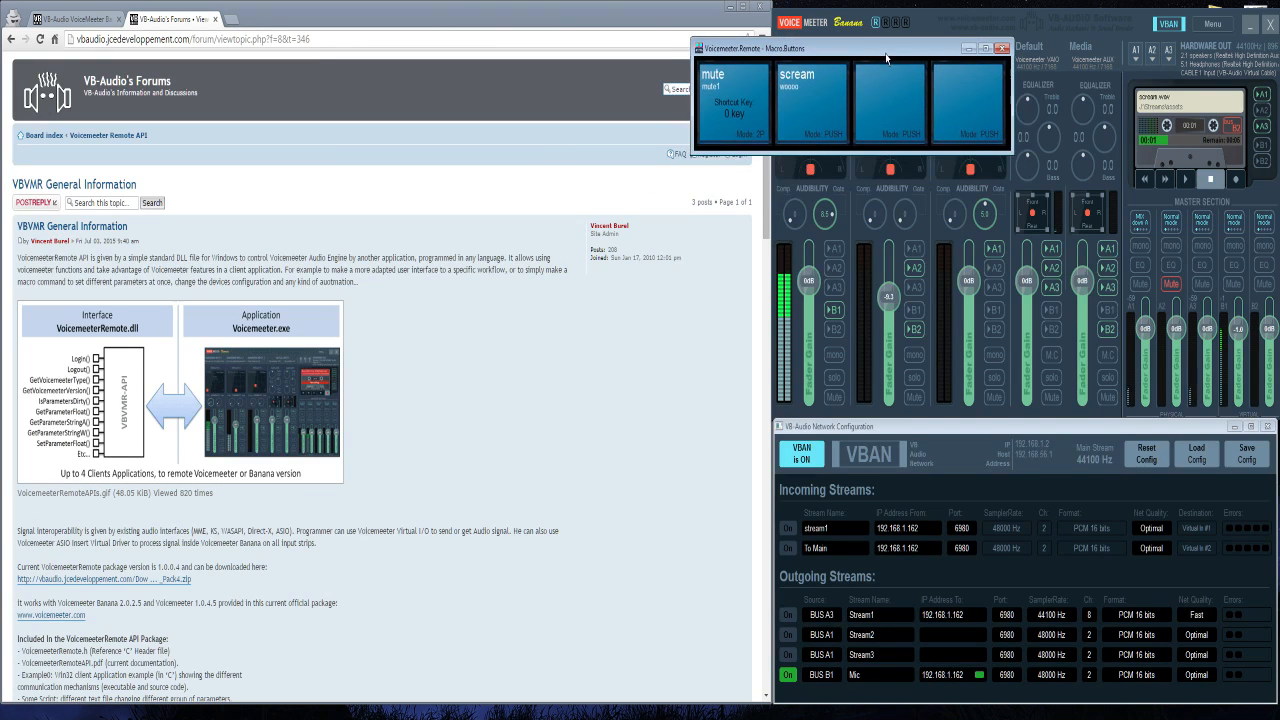
{"action": "left_click_drag", "start_coordinate": [886, 56], "coordinate": [646, 52]}
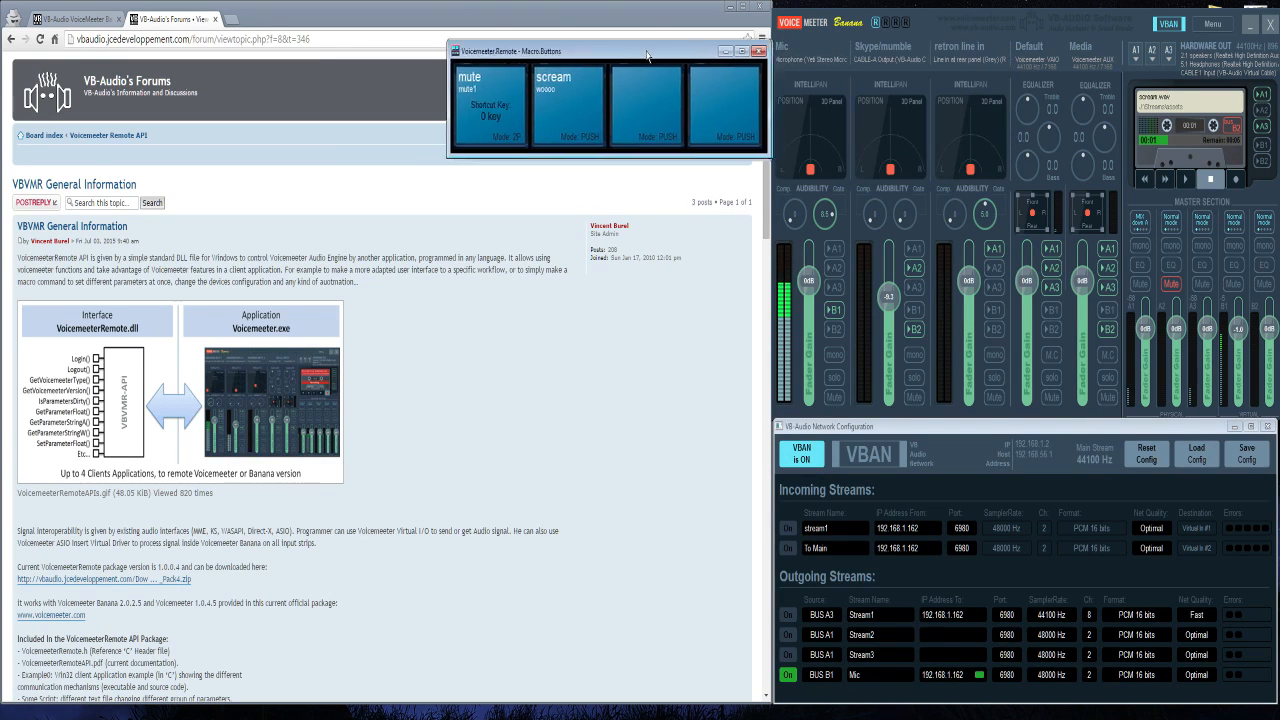
{"action": "left_click_drag", "start_coordinate": [648, 52], "coordinate": [622, 52]}
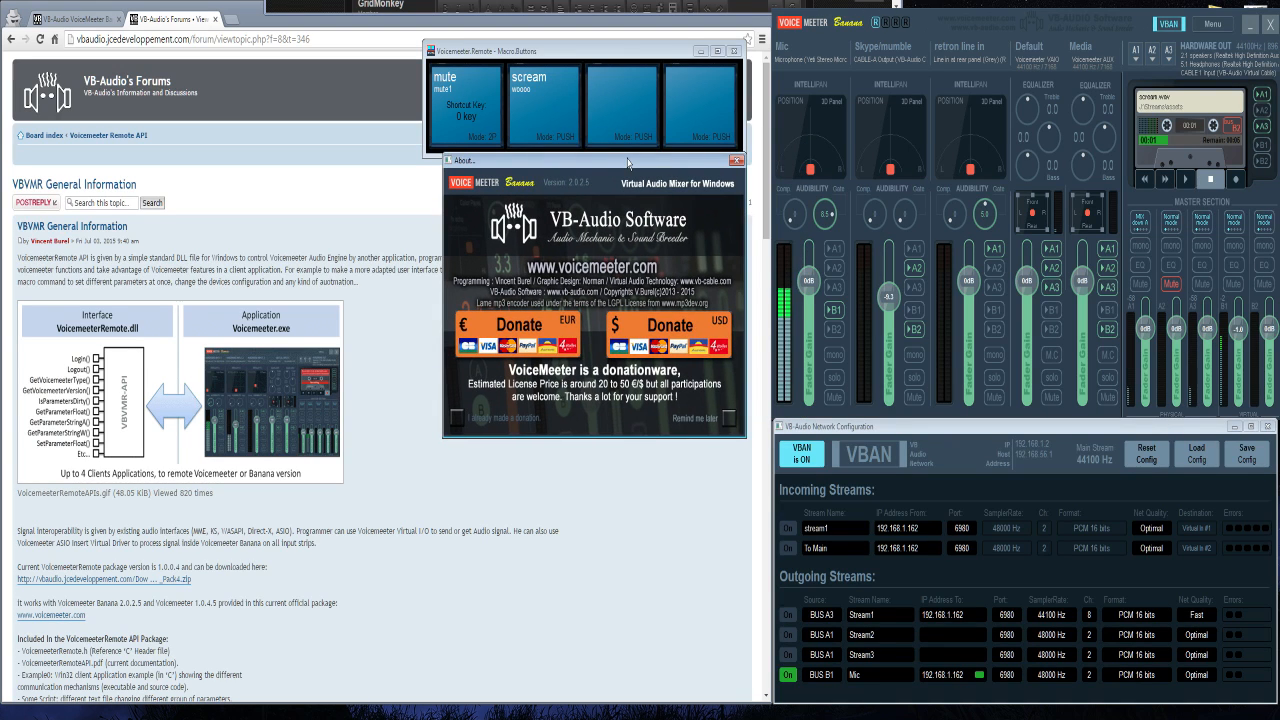
{"action": "left_click", "coordinate": [736, 160]}
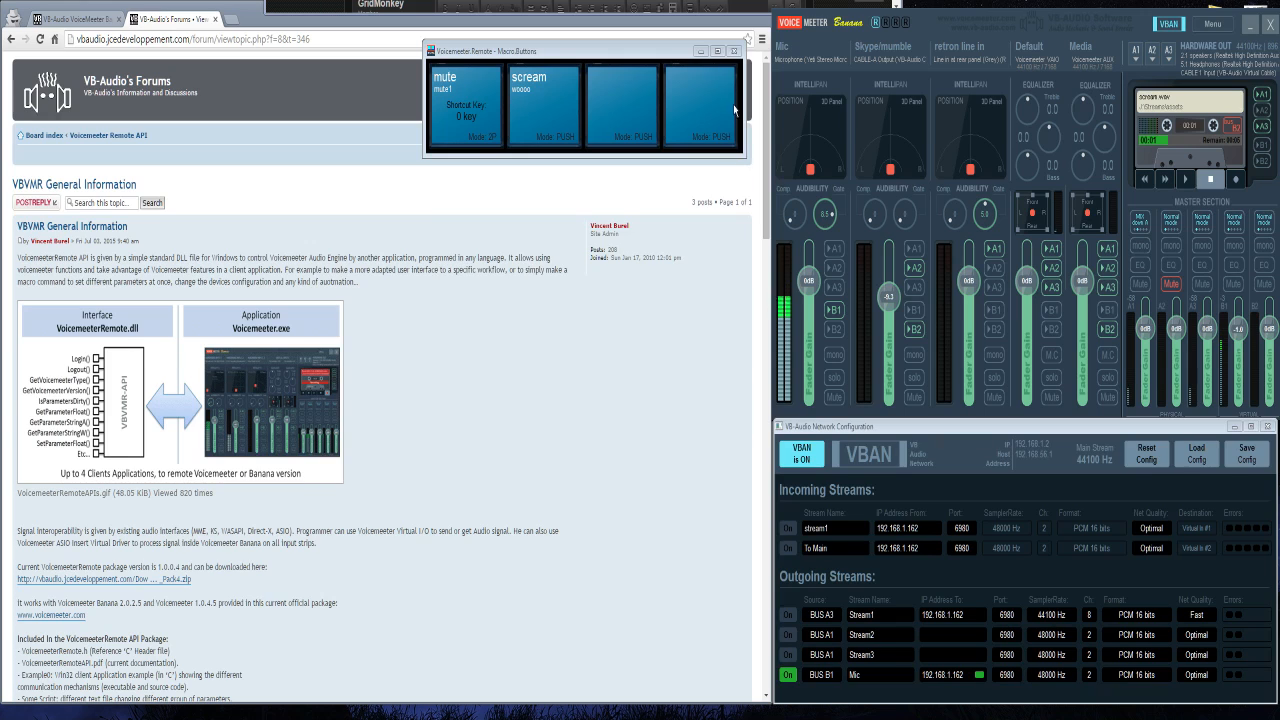
{"action": "left_click", "coordinate": [736, 52]}
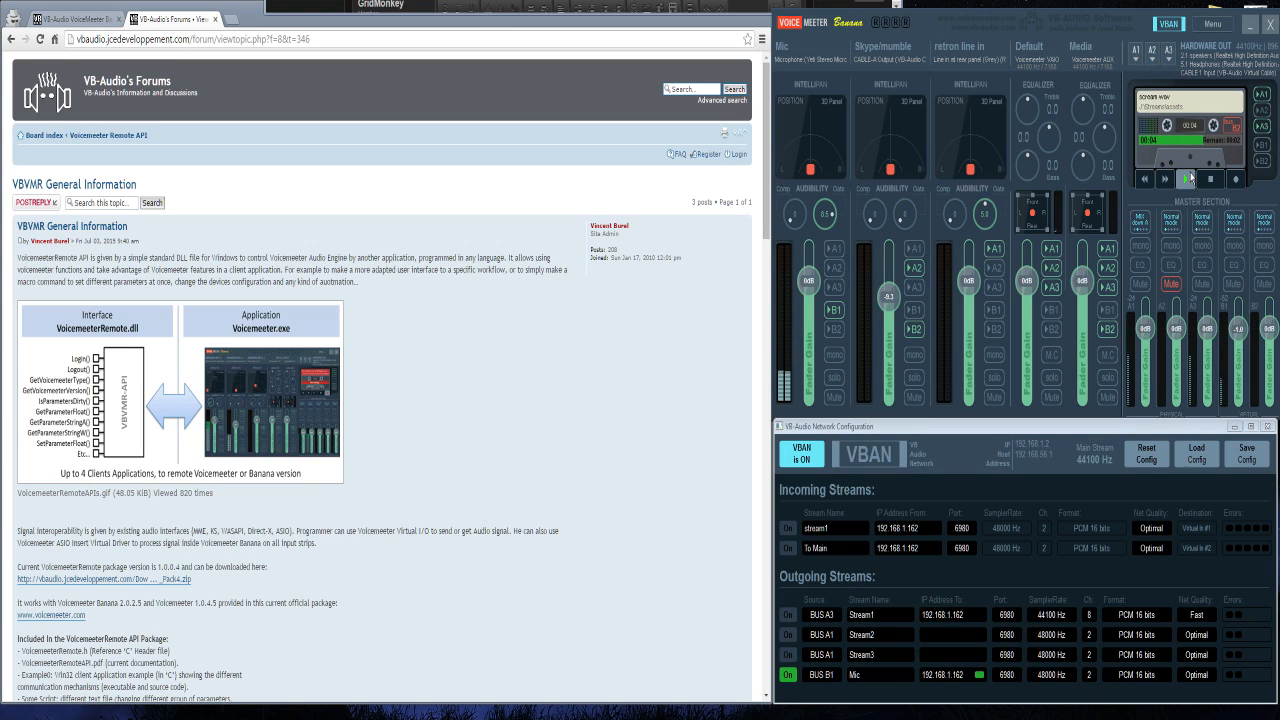
{"action": "left_click", "coordinate": [1188, 180]}
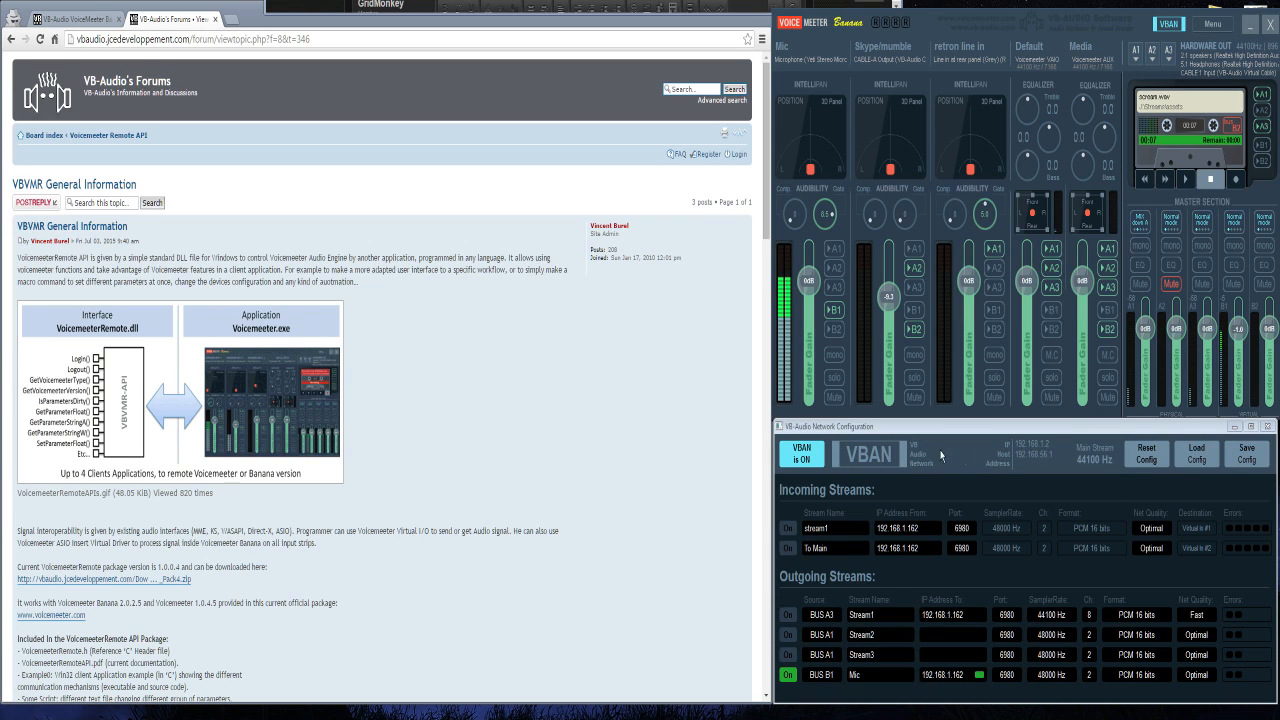
{"action": "mouse_move", "coordinate": [804, 440]}
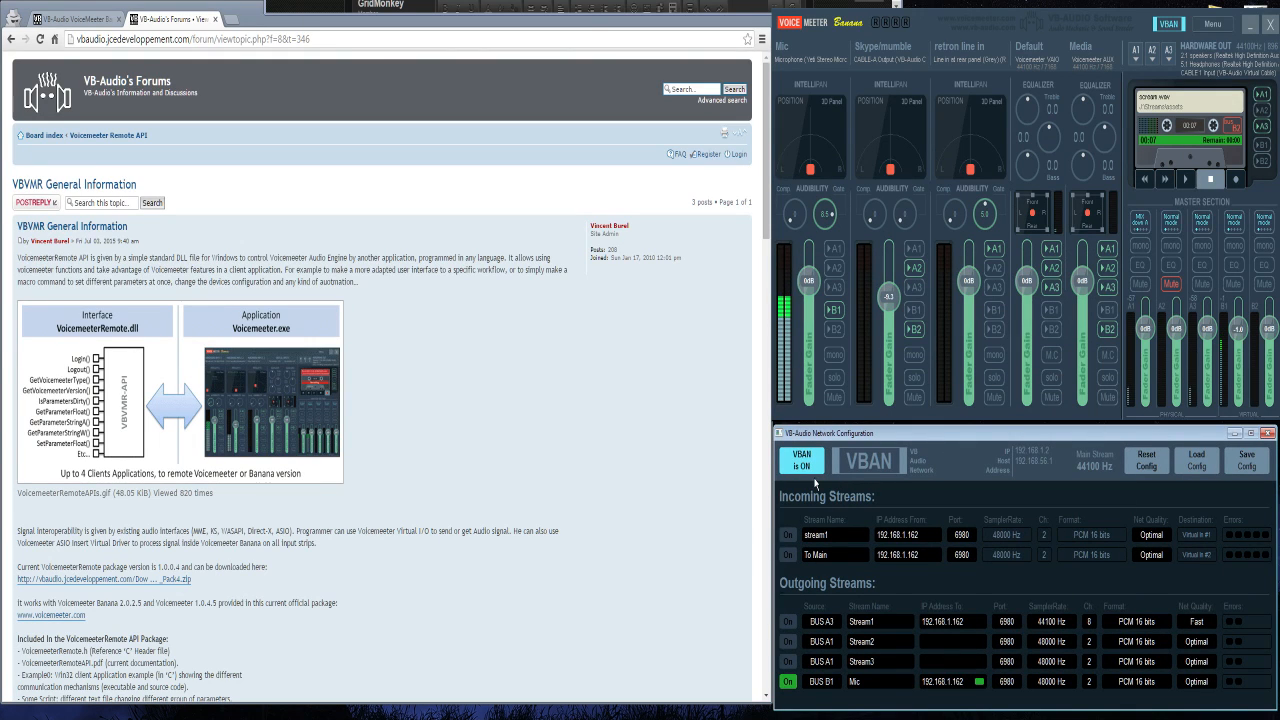
{"action": "mouse_move", "coordinate": [226, 140]}
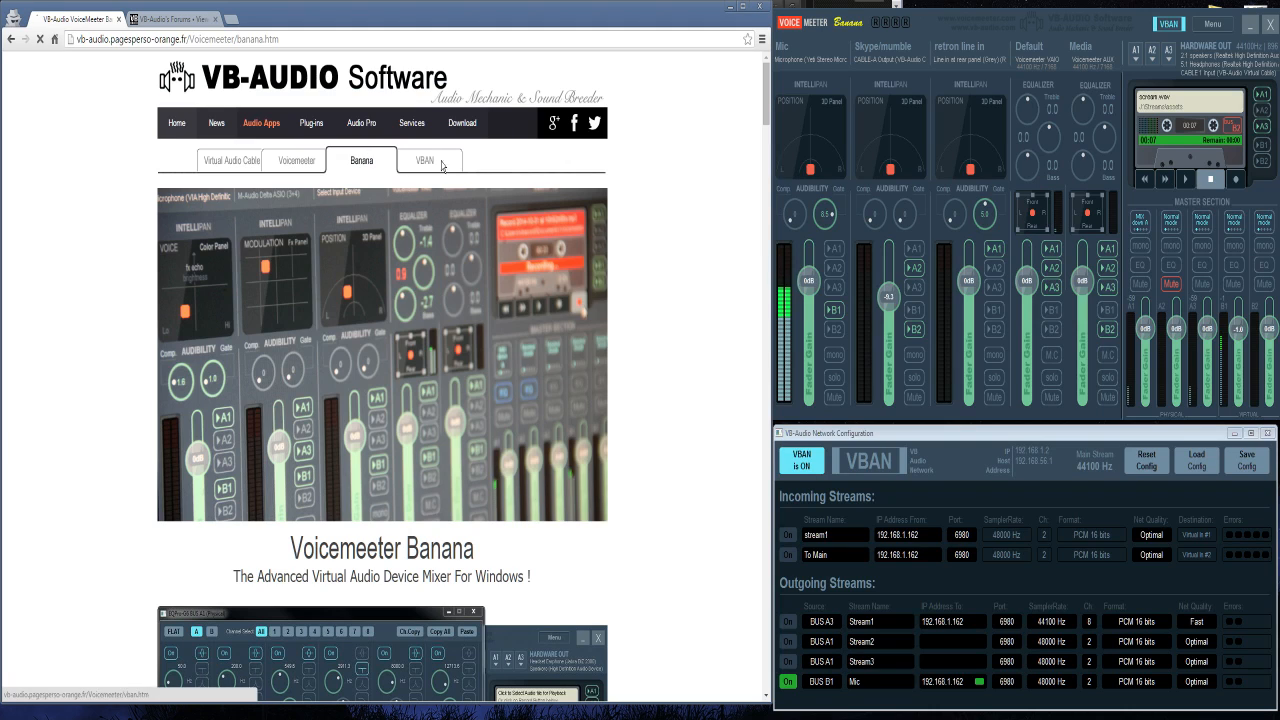
{"action": "left_click", "coordinate": [424, 160]}
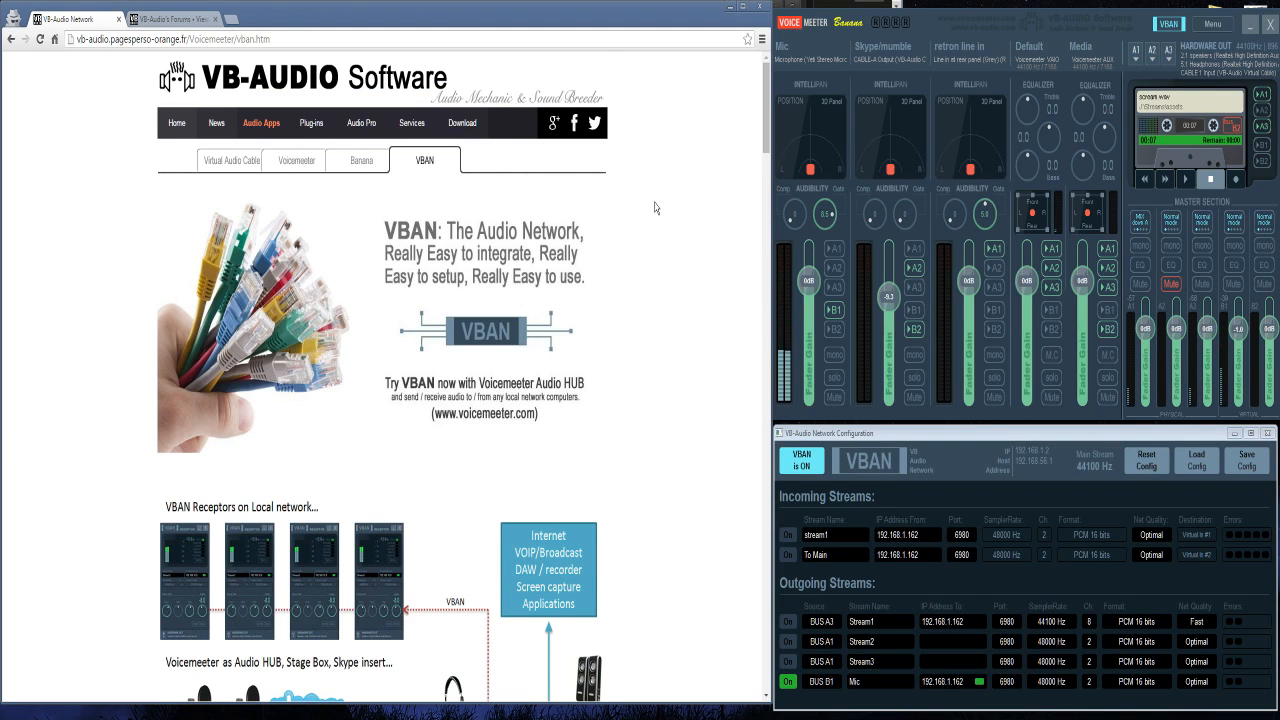
{"action": "scroll", "scroll_direction": "down", "scroll_amount": 3}
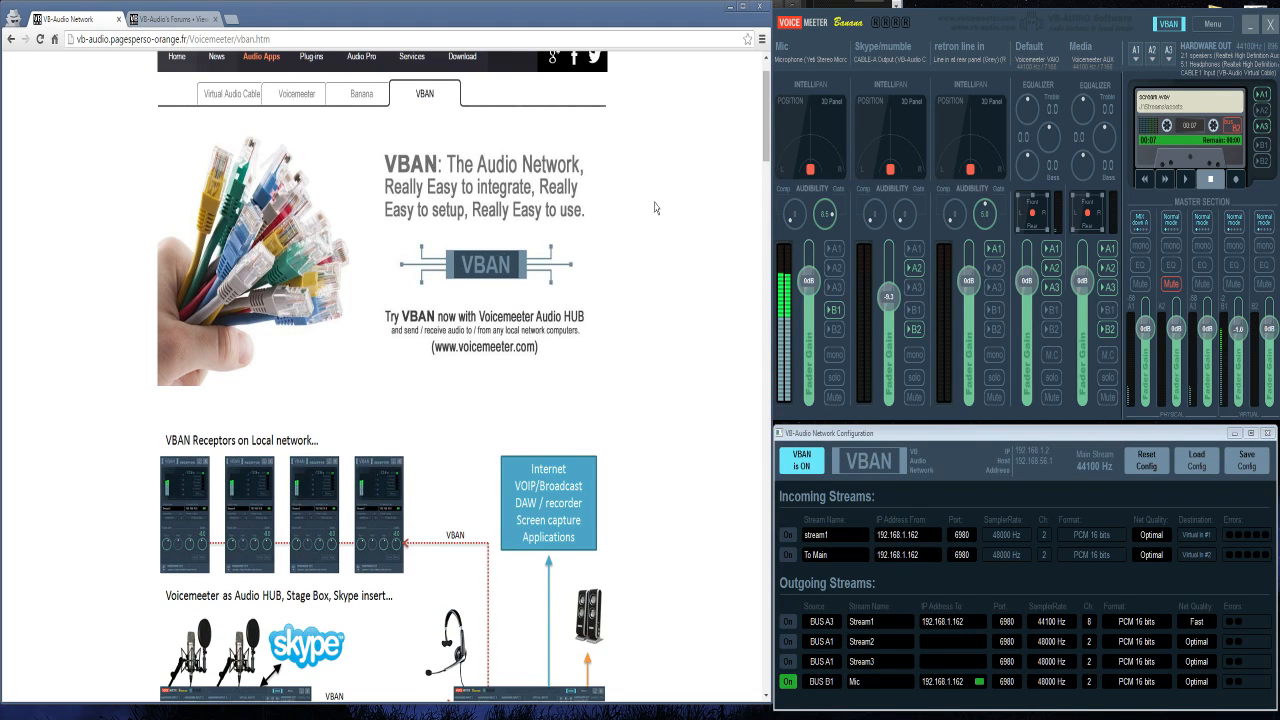
{"action": "scroll", "scroll_direction": "down", "scroll_amount": 3}
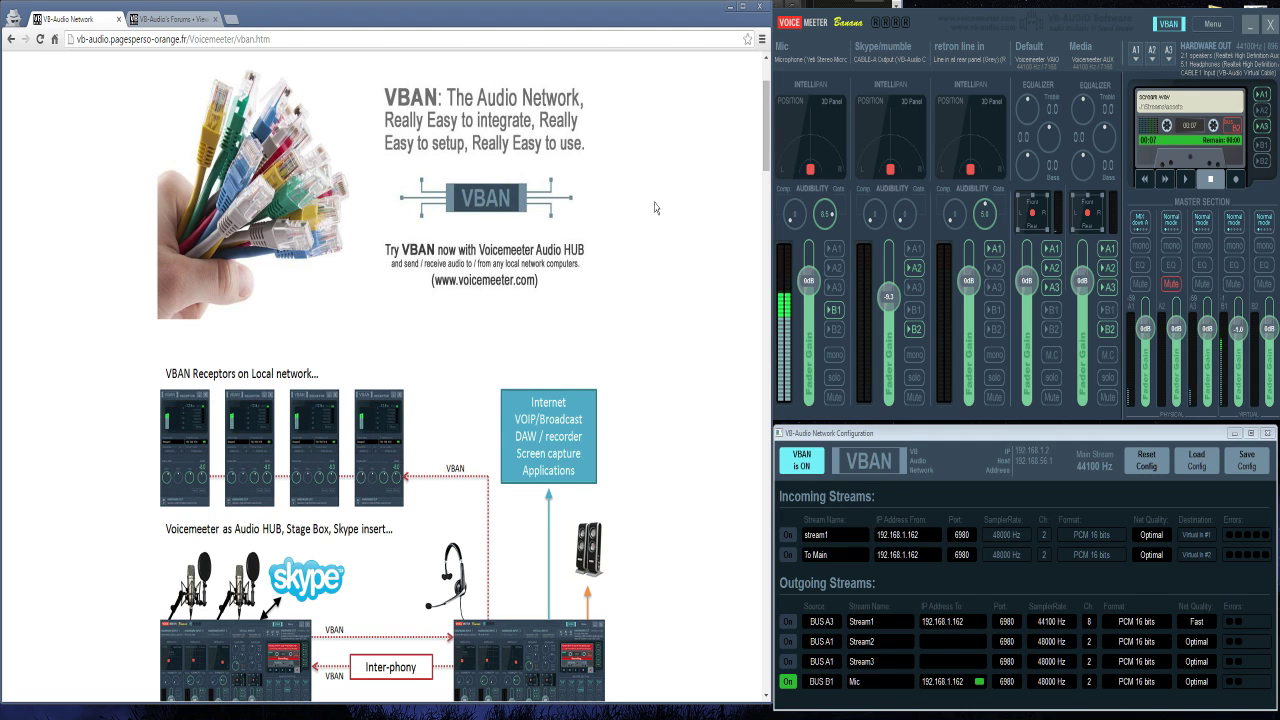
{"action": "scroll", "scroll_direction": "down", "scroll_amount": 3}
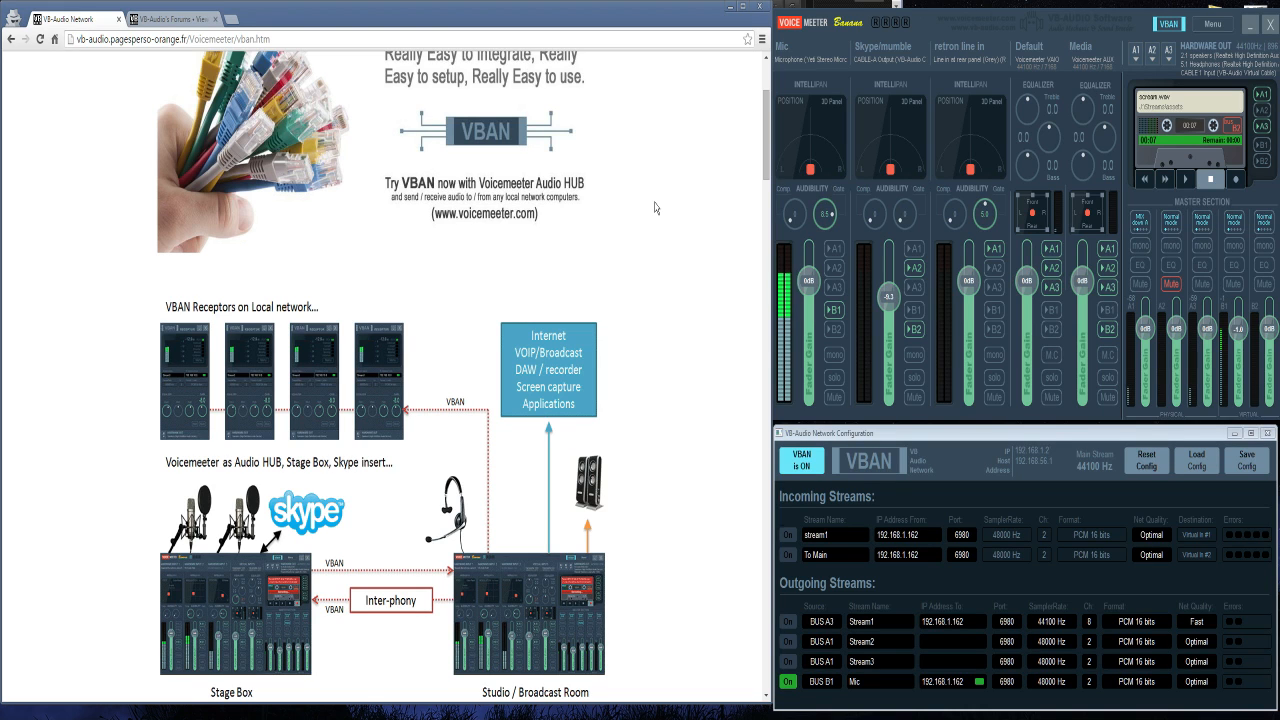
{"action": "scroll", "scroll_direction": "down", "scroll_amount": 3}
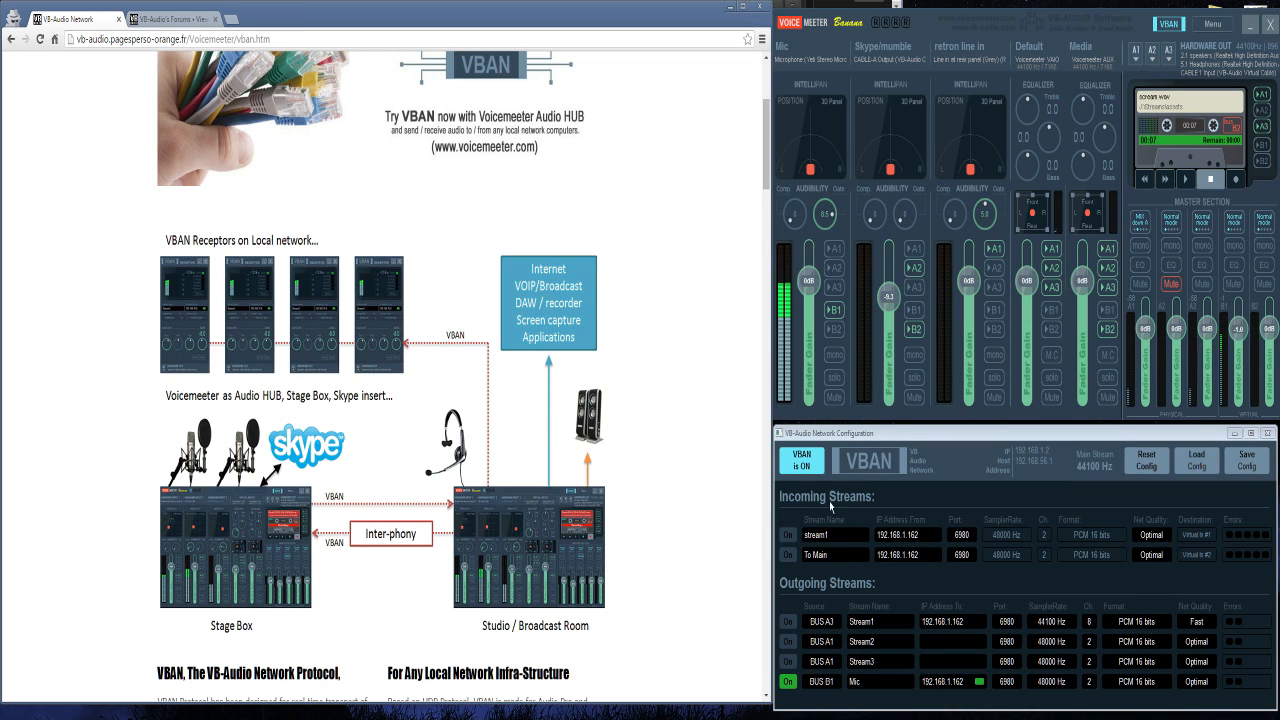
{"action": "mouse_move", "coordinate": [978, 710]}
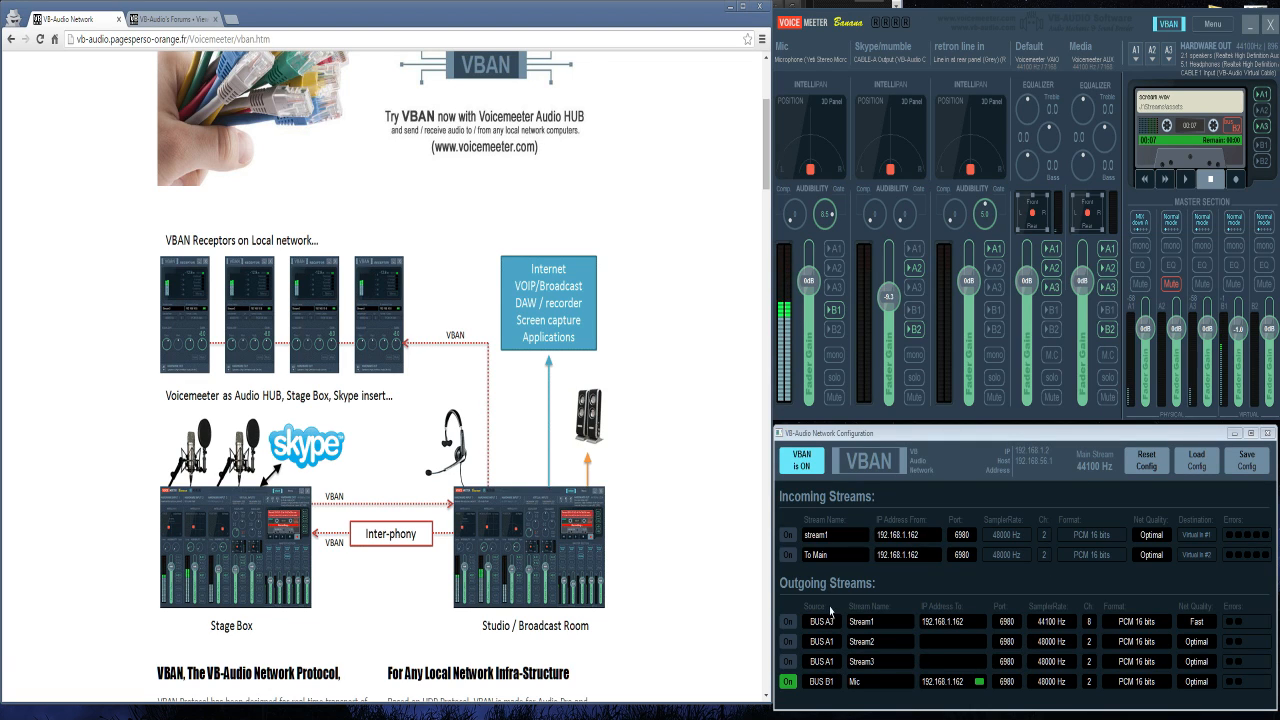
{"action": "left_click", "coordinate": [822, 660]}
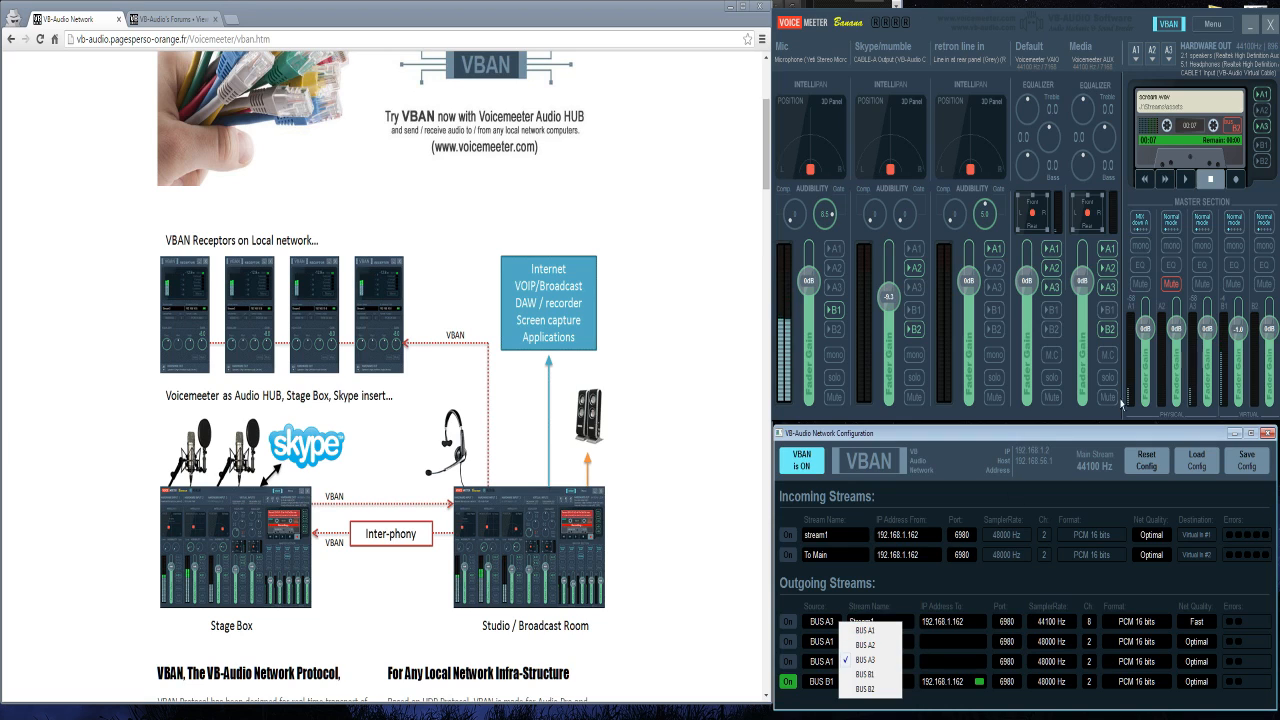
{"action": "mouse_move", "coordinate": [1264, 284]}
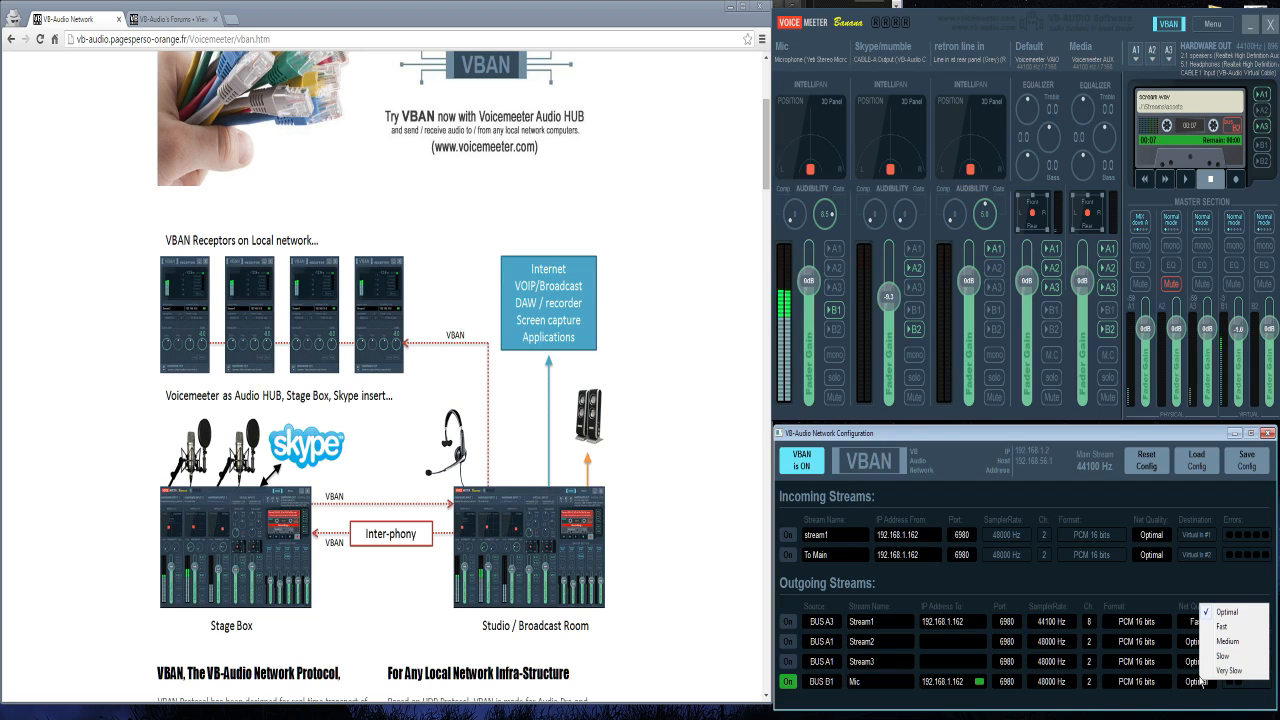
{"action": "left_click", "coordinate": [1220, 620]}
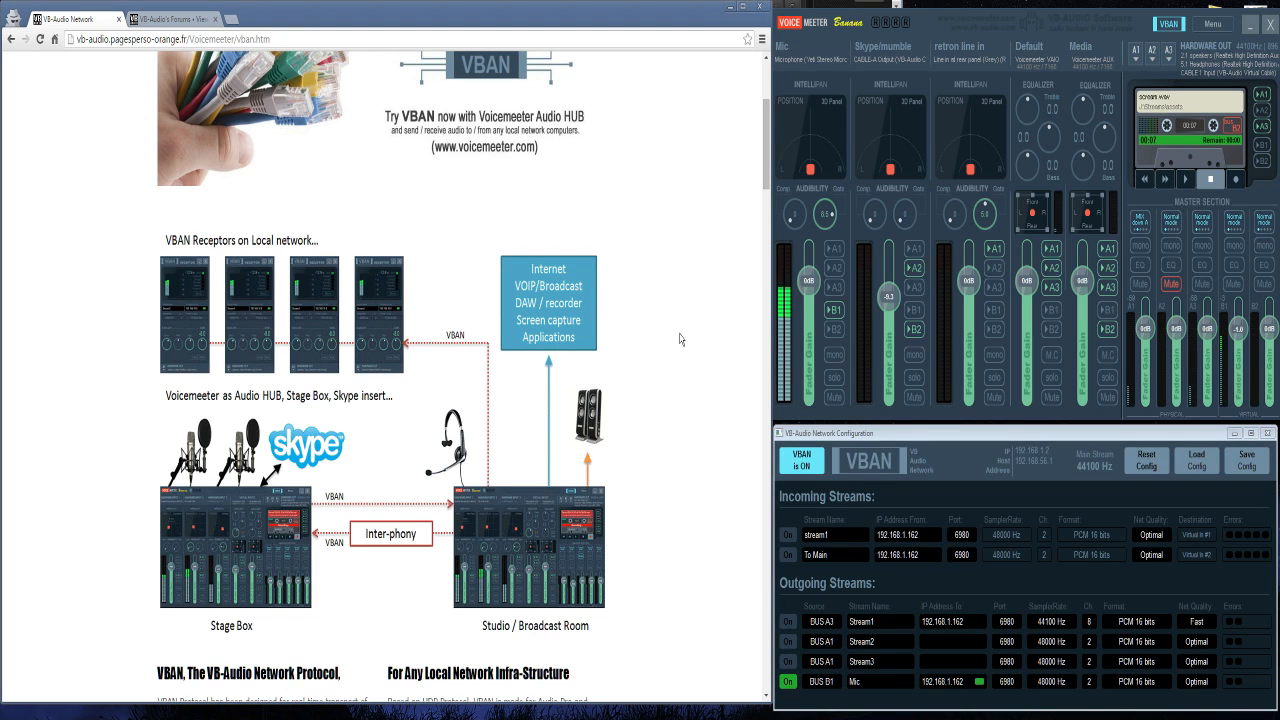
Scroll the VBAN web page down past the protocol description to the VBAN-Receptor section
{"action": "scroll", "scroll_direction": "down", "scroll_amount": 3}
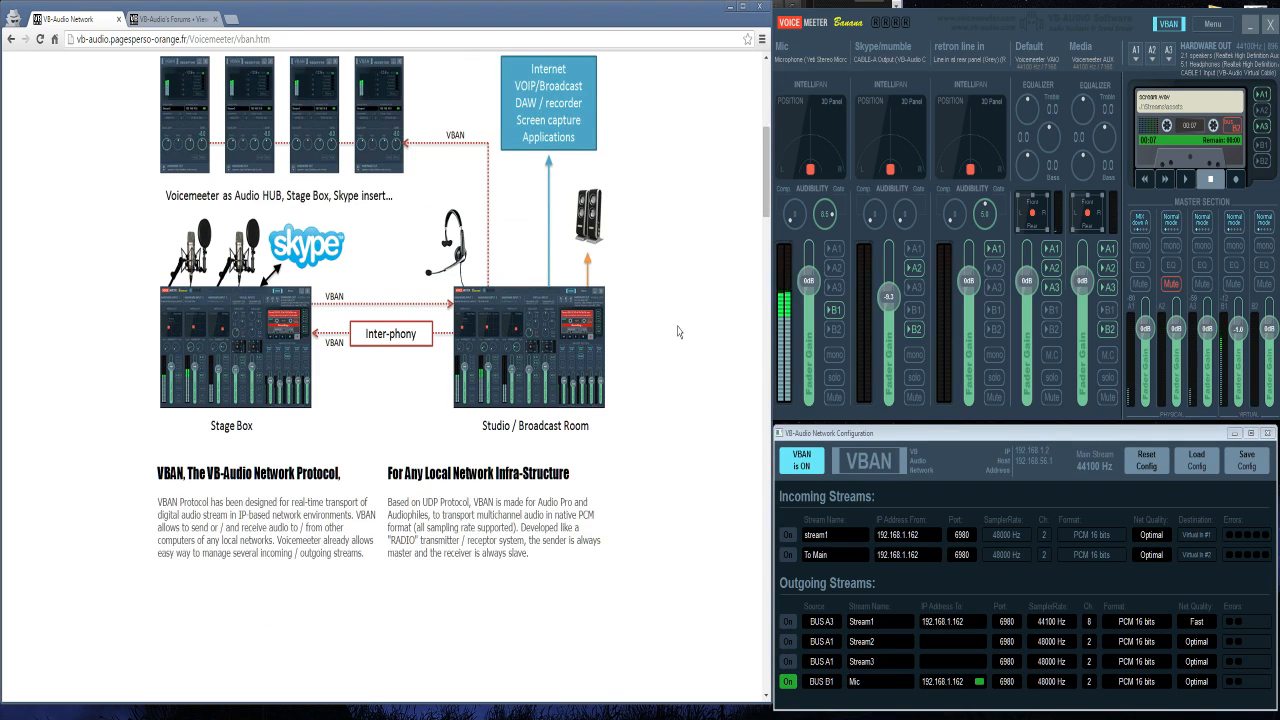
{"action": "scroll", "scroll_direction": "down", "scroll_amount": 3}
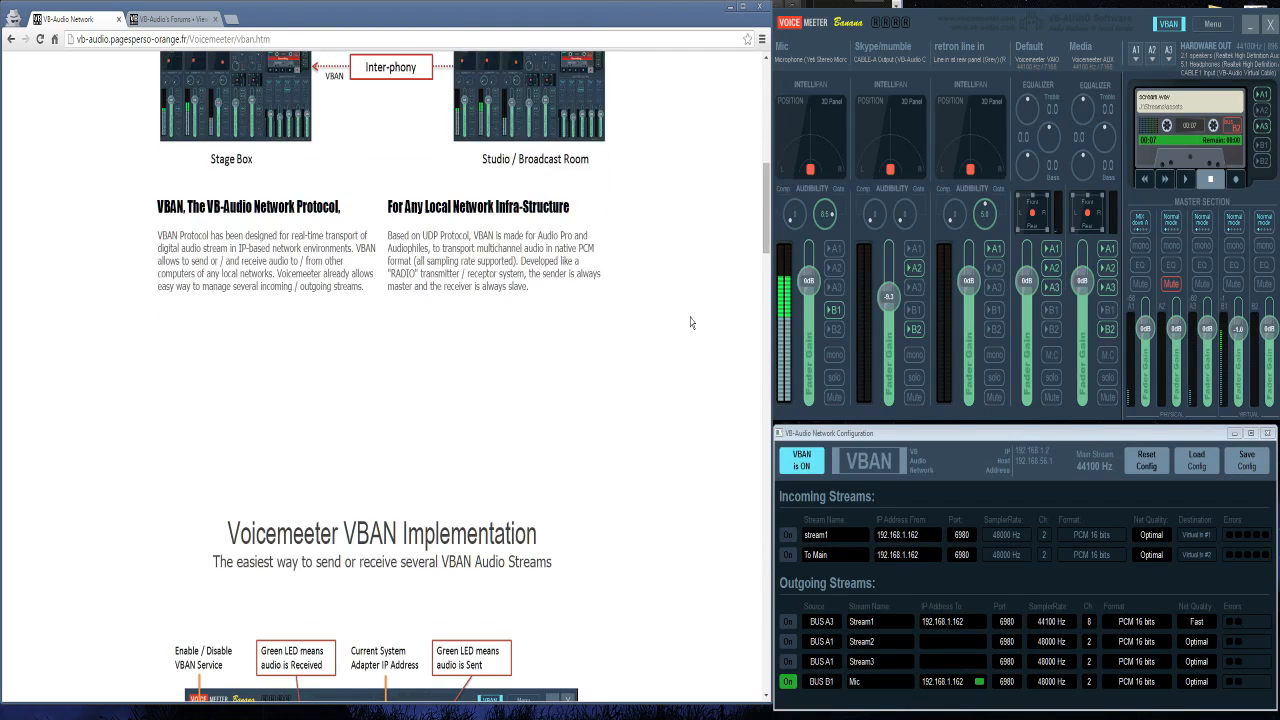
{"action": "scroll", "scroll_direction": "down", "scroll_amount": 3}
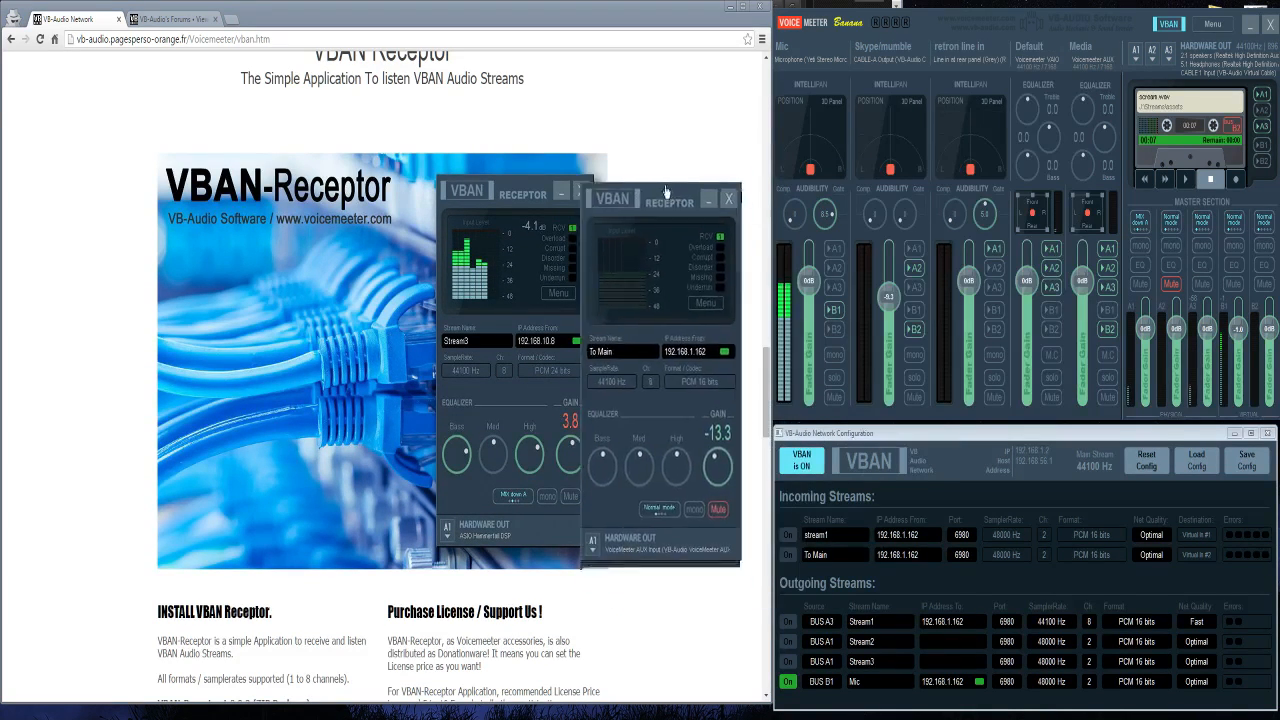
Move the To Main receptor window to the top of the screen, clear of the Stream2 receptor
{"action": "left_click_drag", "start_coordinate": [670, 200], "coordinate": [684, 72]}
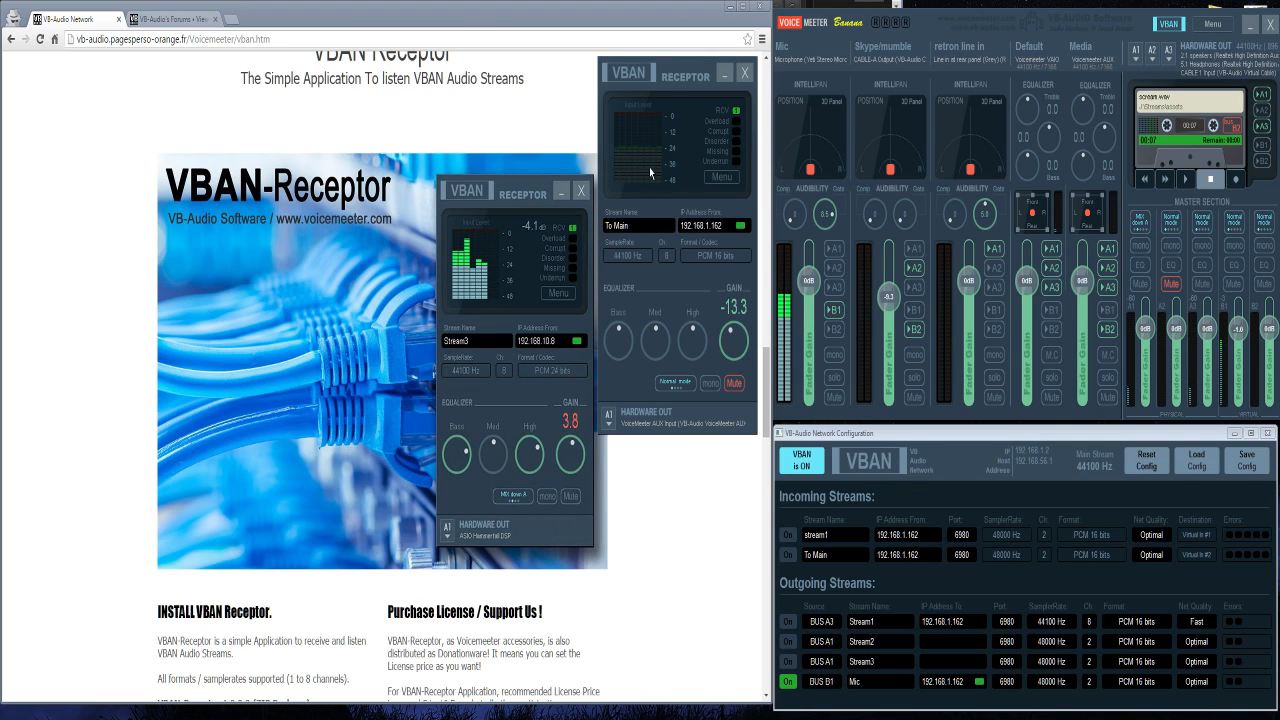
{"action": "mouse_move", "coordinate": [736, 372]}
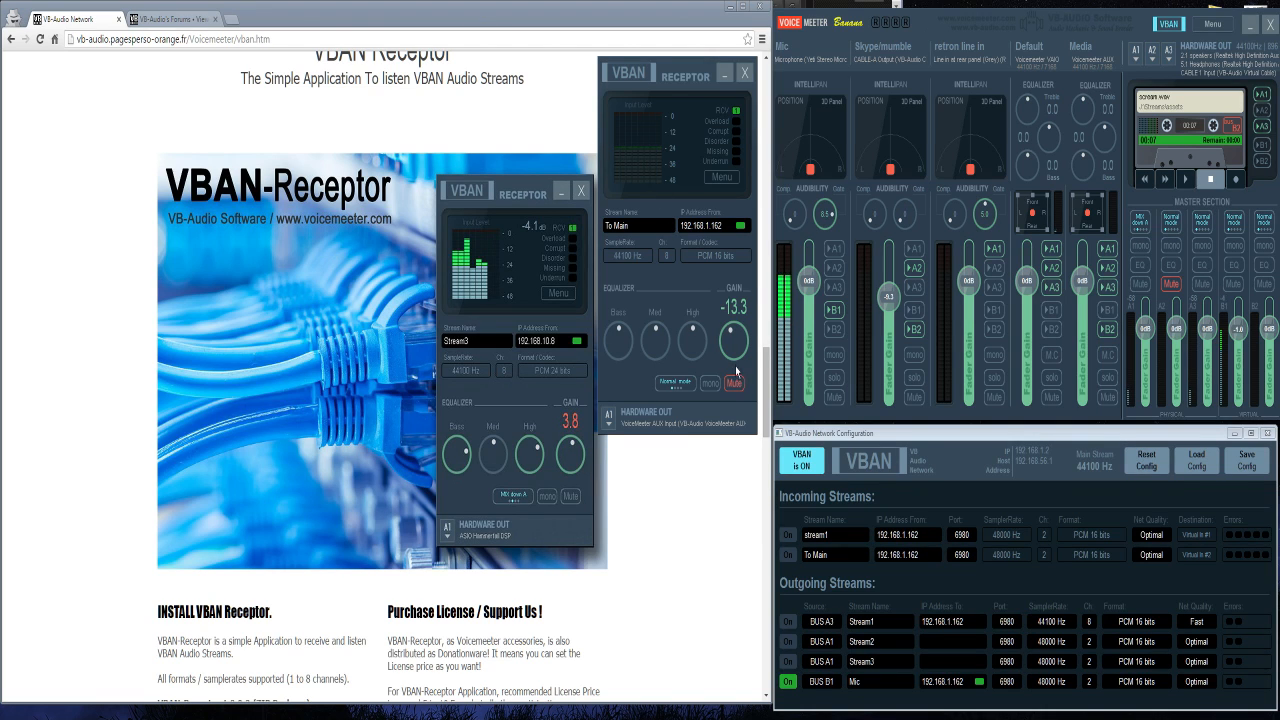
Lower the To Main receptor gain to -17.5 dB, unmute it, and show its options menu
{"action": "left_click_drag", "start_coordinate": [732, 340], "coordinate": [732, 360]}
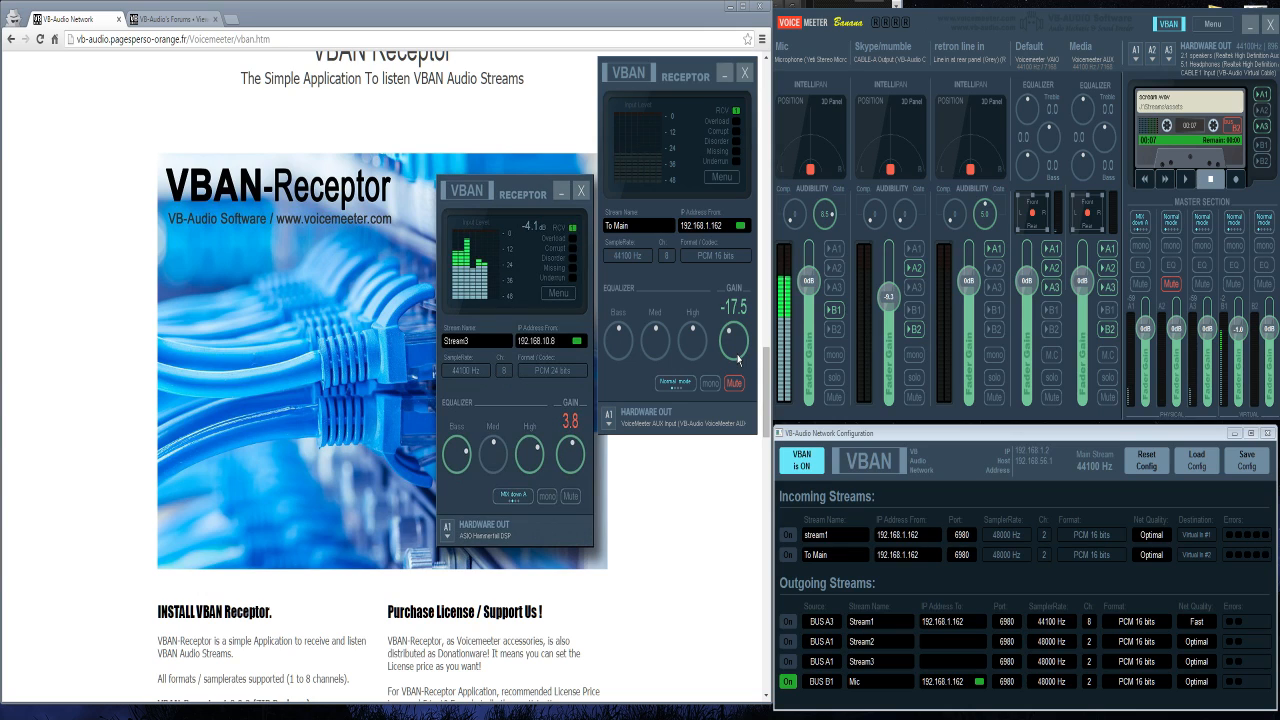
{"action": "left_click", "coordinate": [734, 384]}
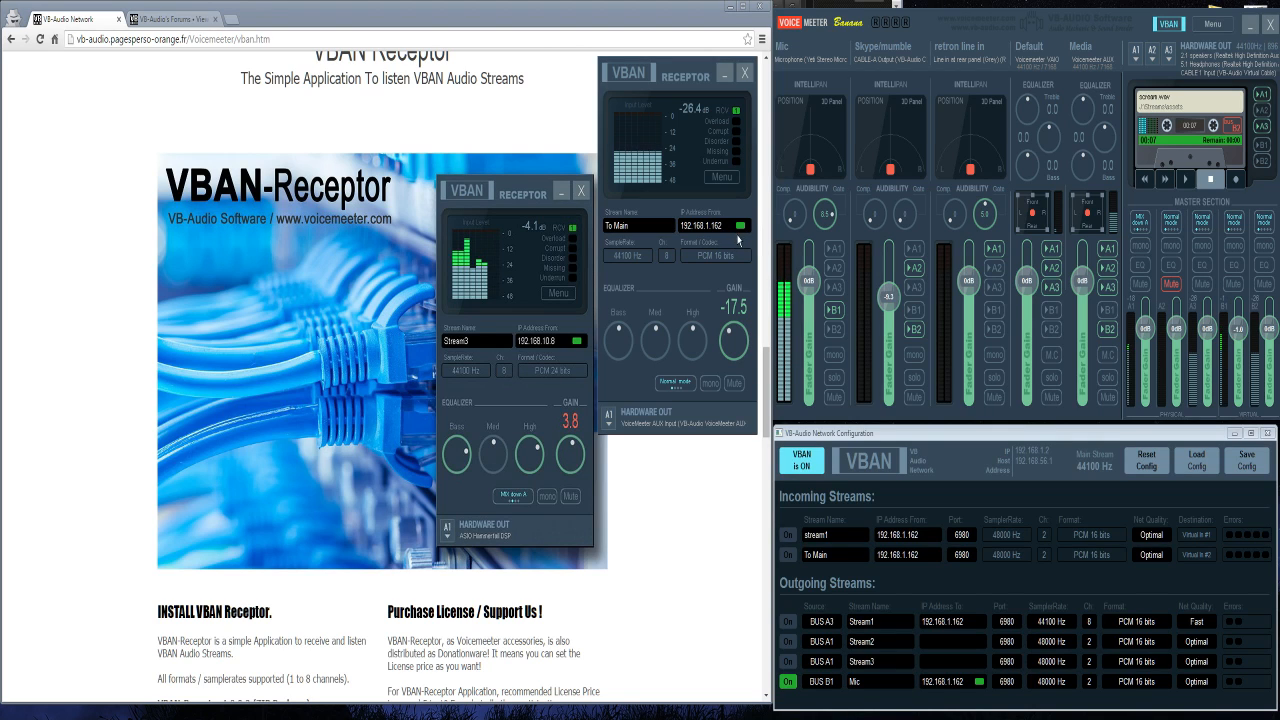
{"action": "mouse_move", "coordinate": [736, 192]}
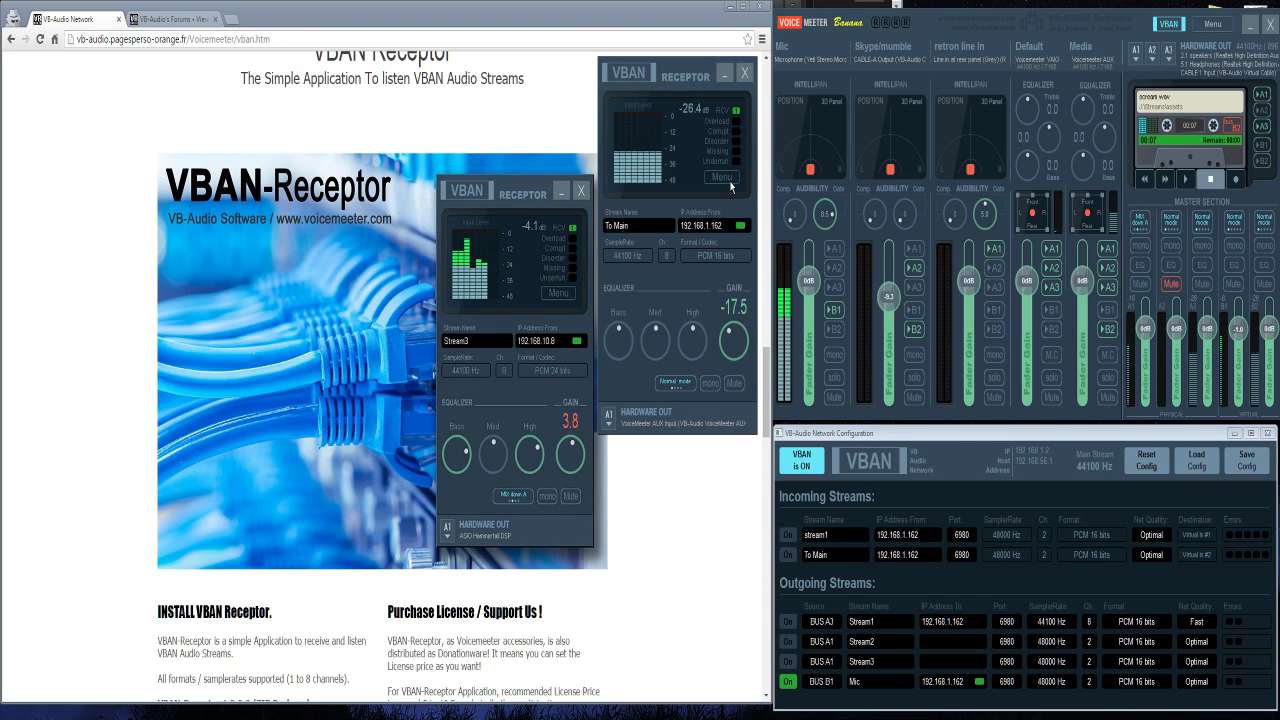
{"action": "left_click", "coordinate": [722, 176]}
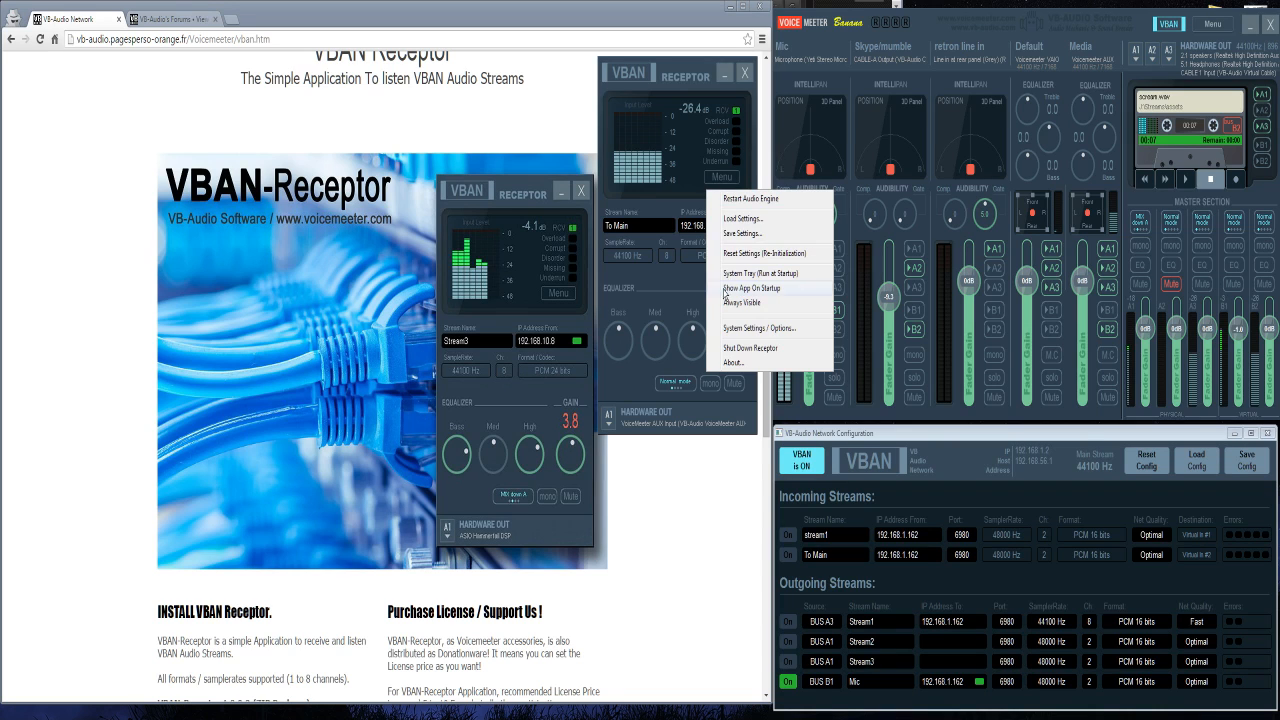
{"action": "left_click", "coordinate": [760, 328]}
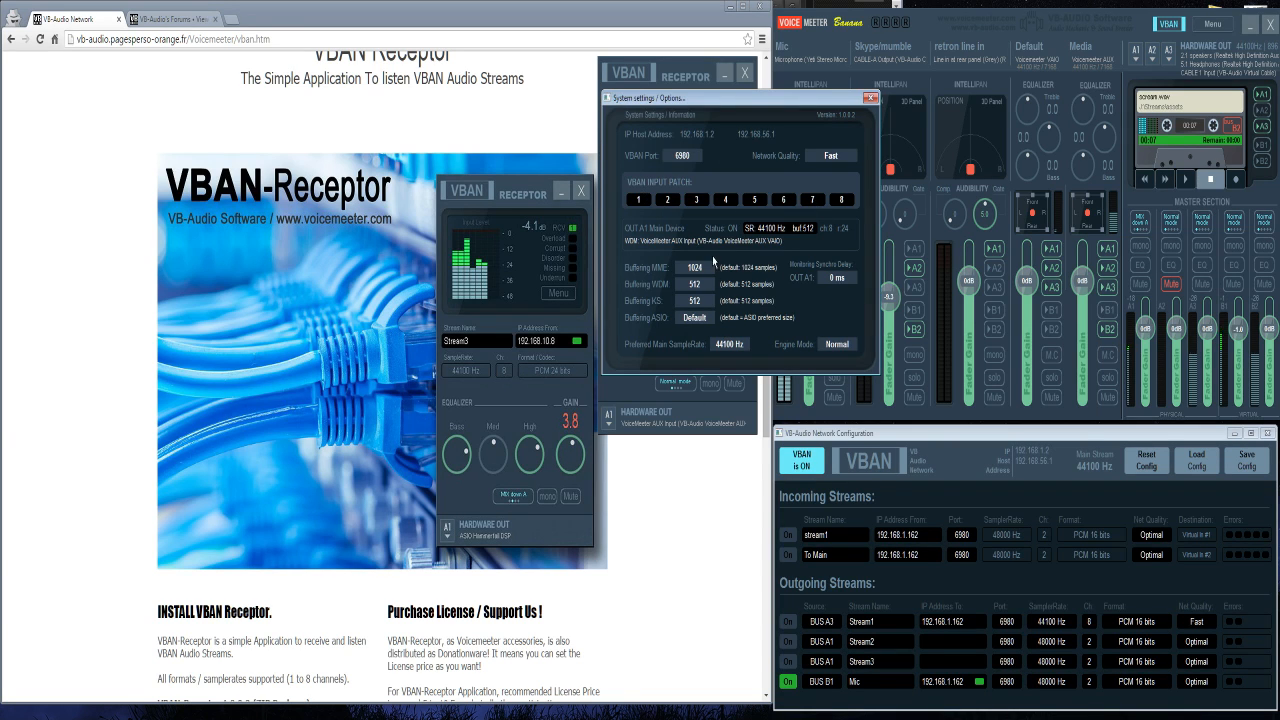
{"action": "mouse_move", "coordinate": [752, 348]}
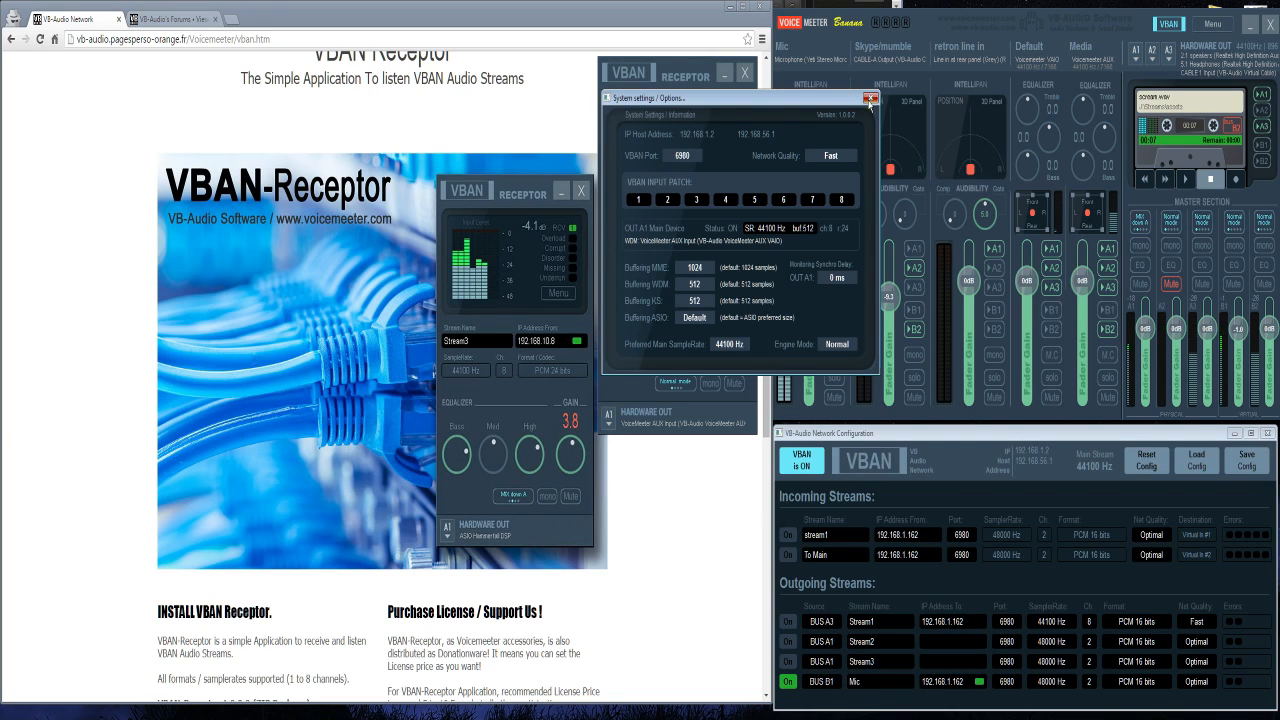
{"action": "left_click", "coordinate": [868, 98]}
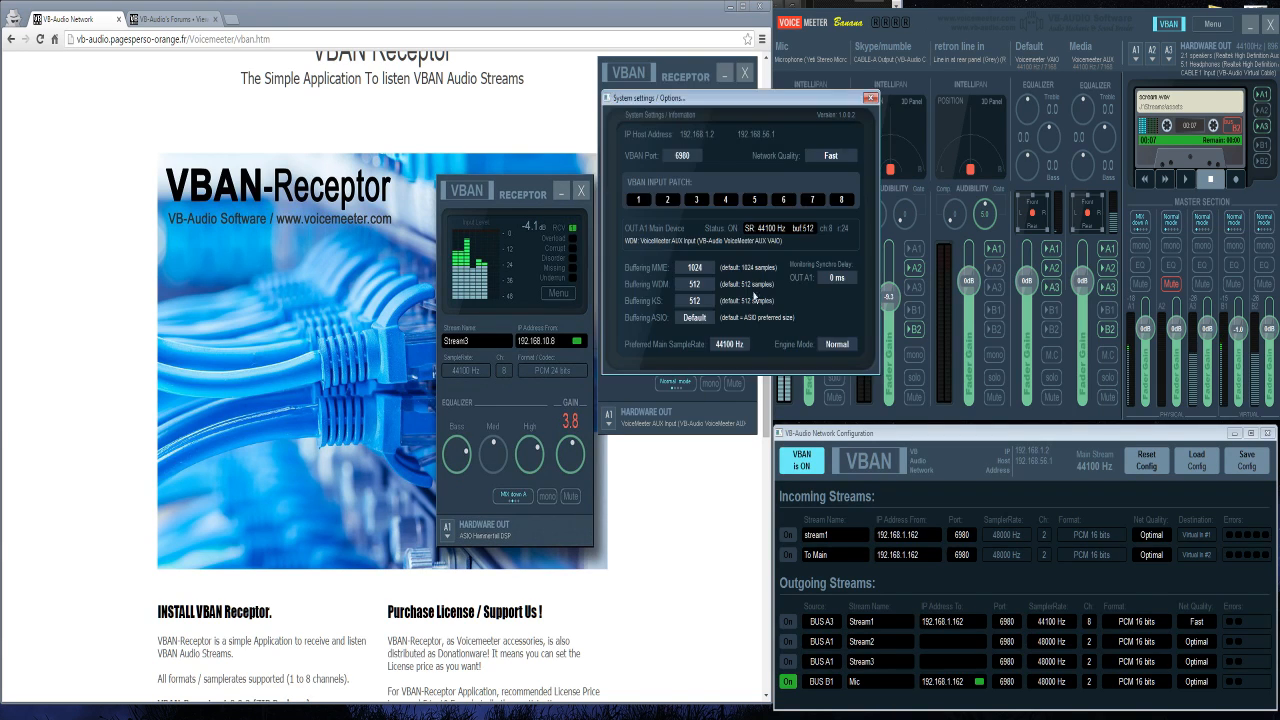
{"action": "left_click", "coordinate": [832, 156]}
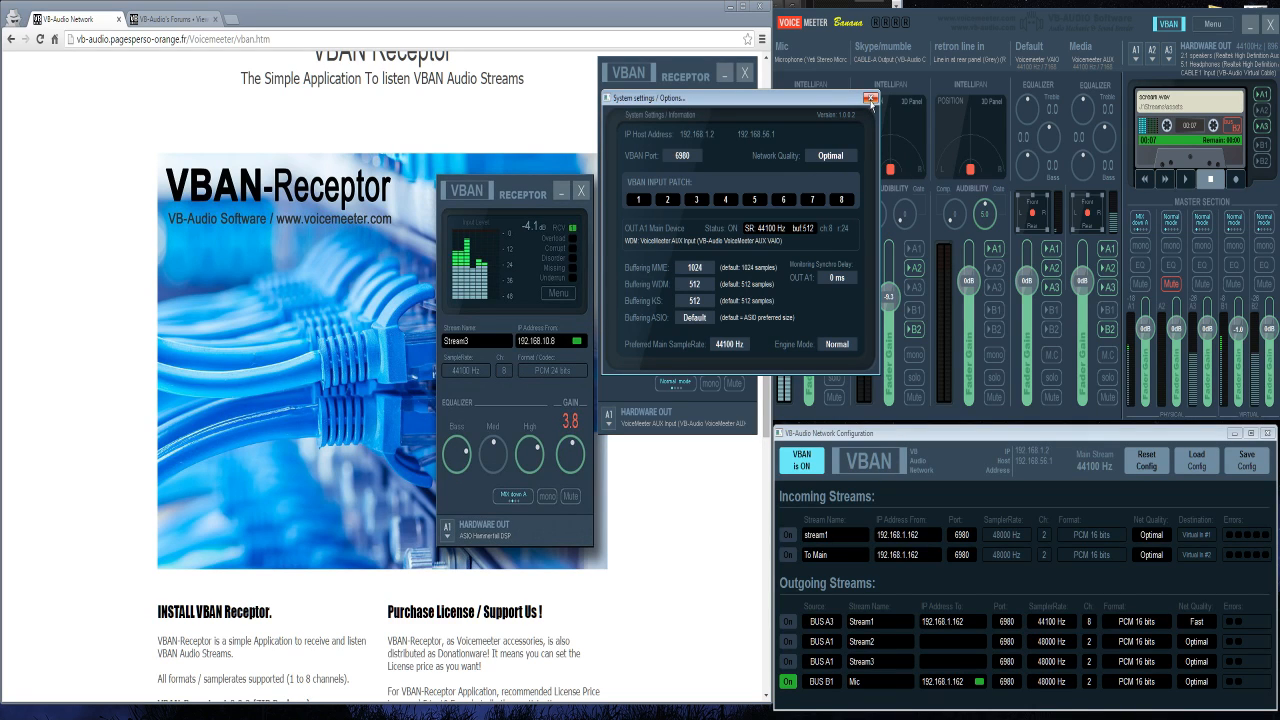
{"action": "left_click", "coordinate": [872, 98]}
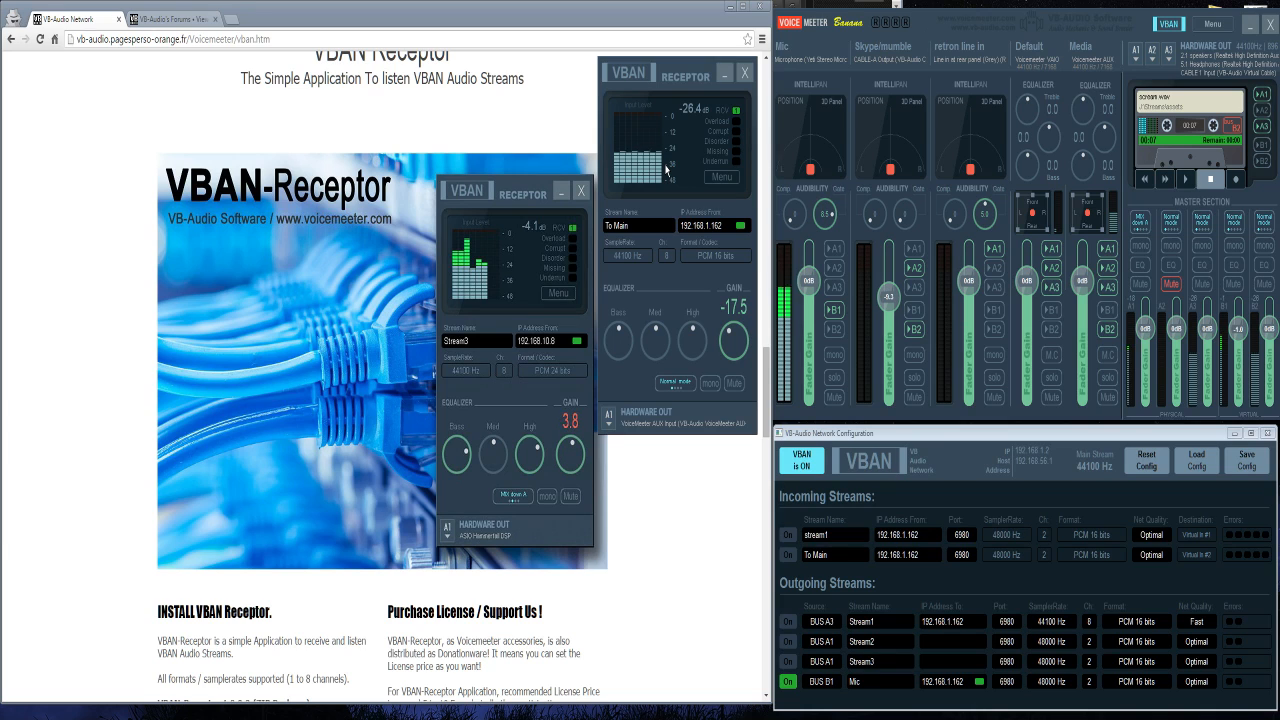
{"action": "mouse_move", "coordinate": [1248, 244]}
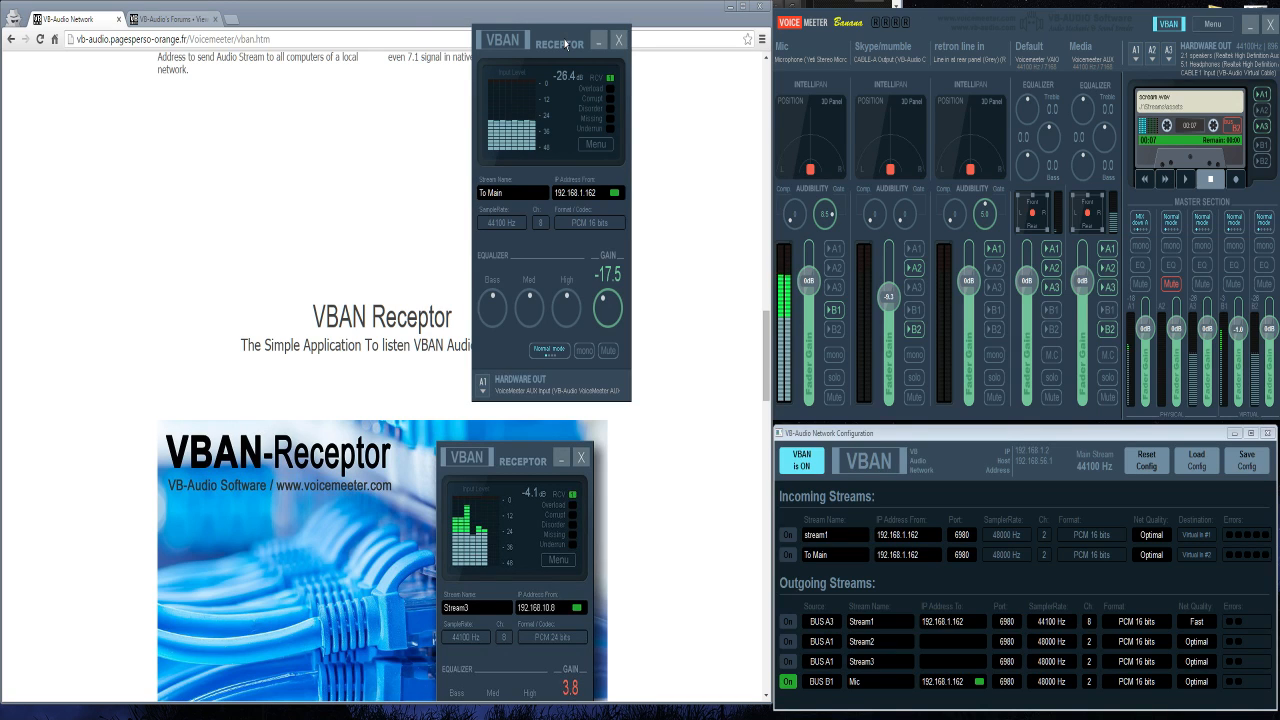
{"action": "mouse_move", "coordinate": [502, 404]}
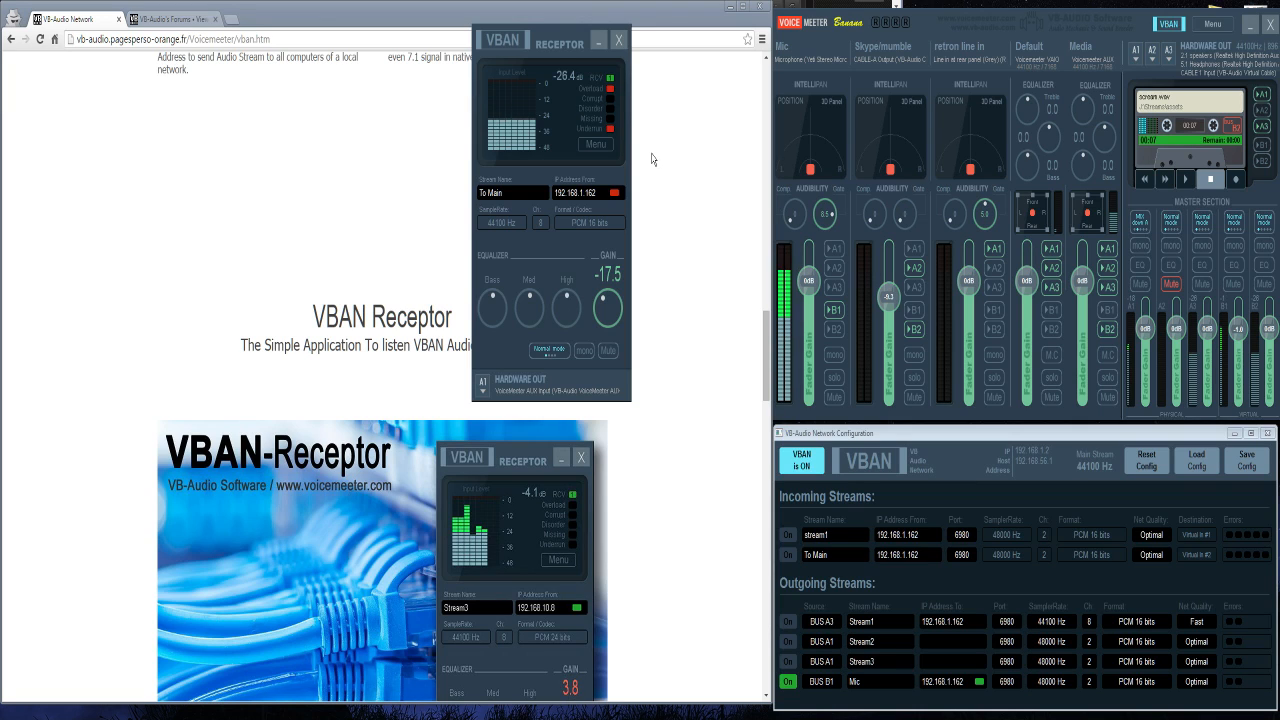
Toggle the To Main stream's mute on the receptor
{"action": "left_click", "coordinate": [608, 350]}
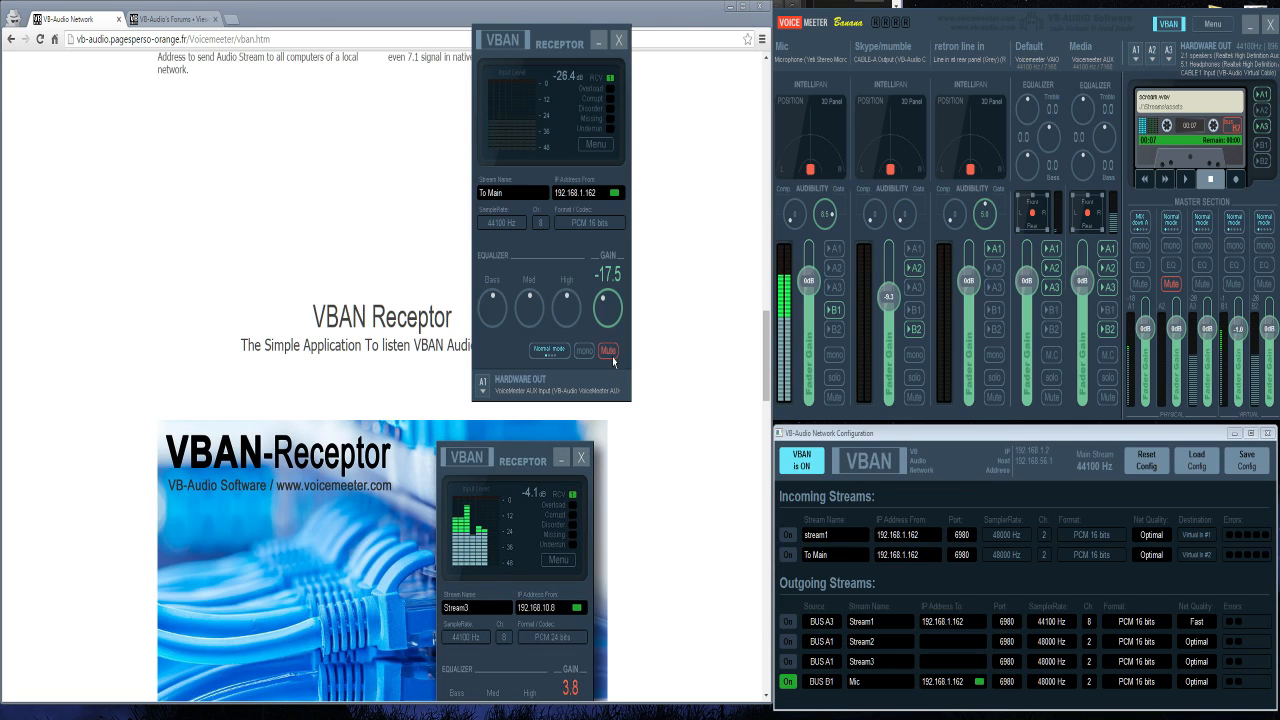
{"action": "left_click", "coordinate": [608, 350]}
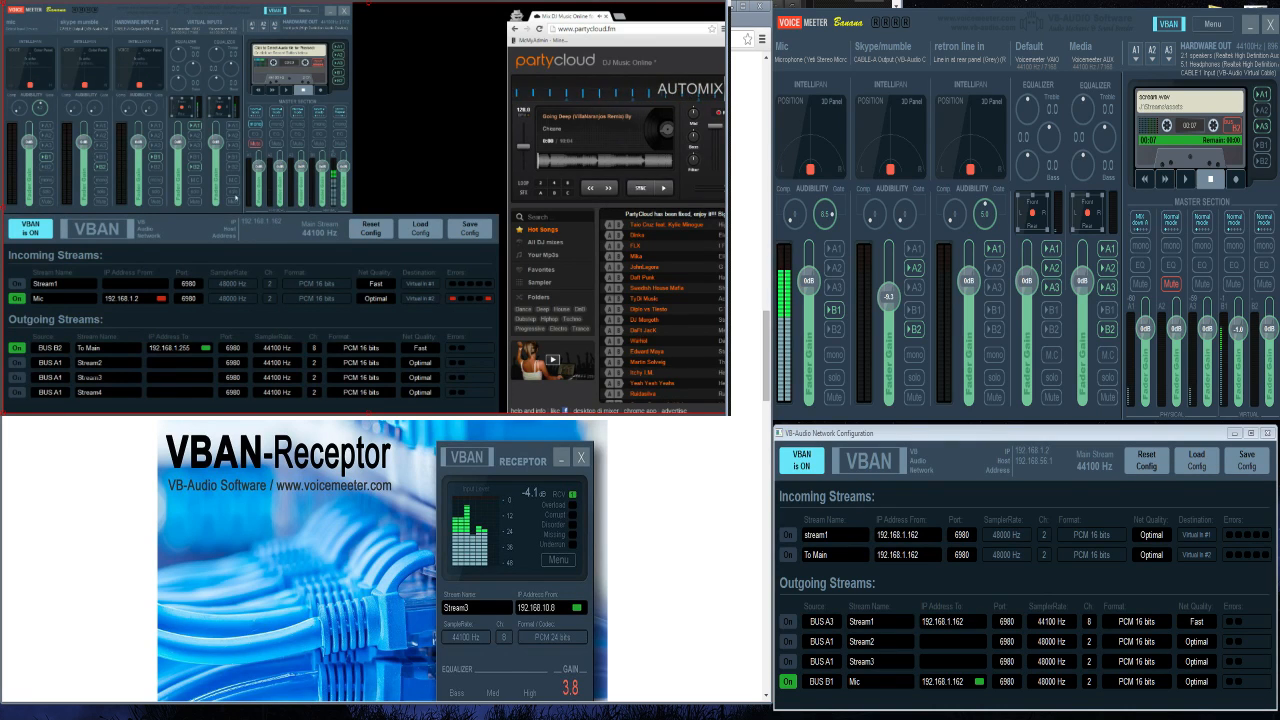
Show the remote PC's Voicemeeter VBAN outgoing streams and Partycloud player via Remote Desktop
{"action": "left_click", "coordinate": [18, 348]}
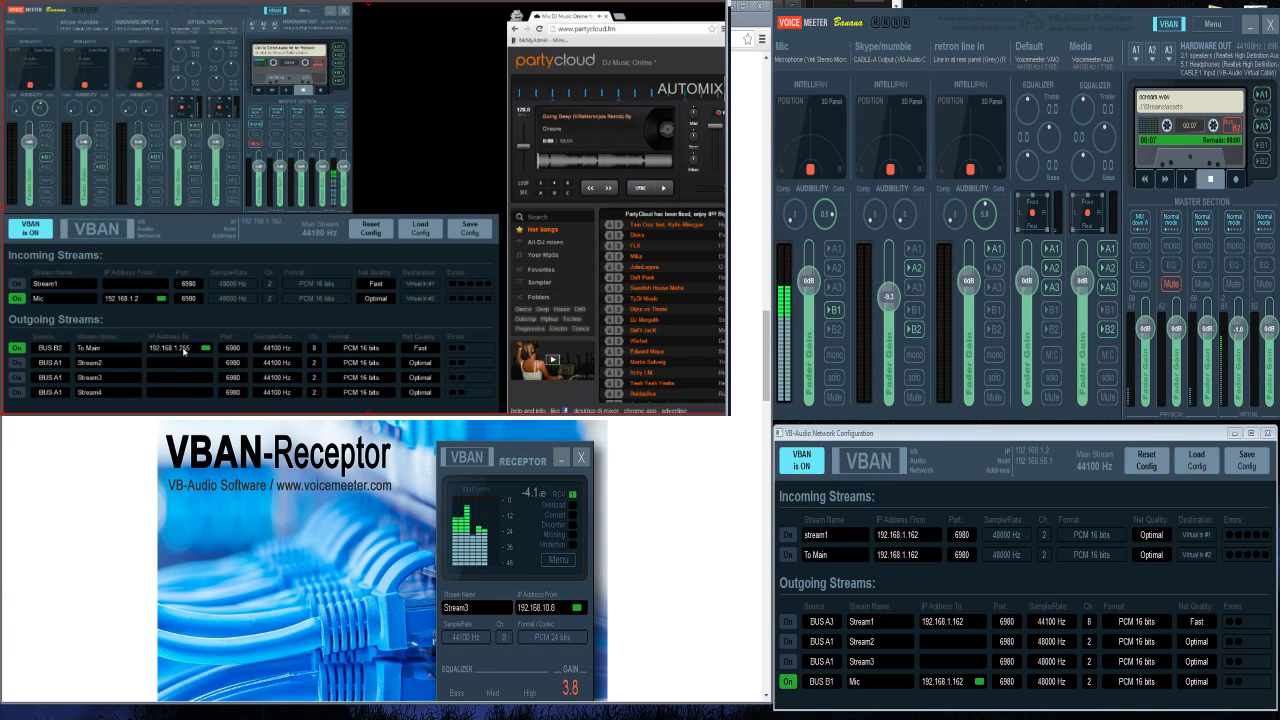
{"action": "mouse_move", "coordinate": [190, 352]}
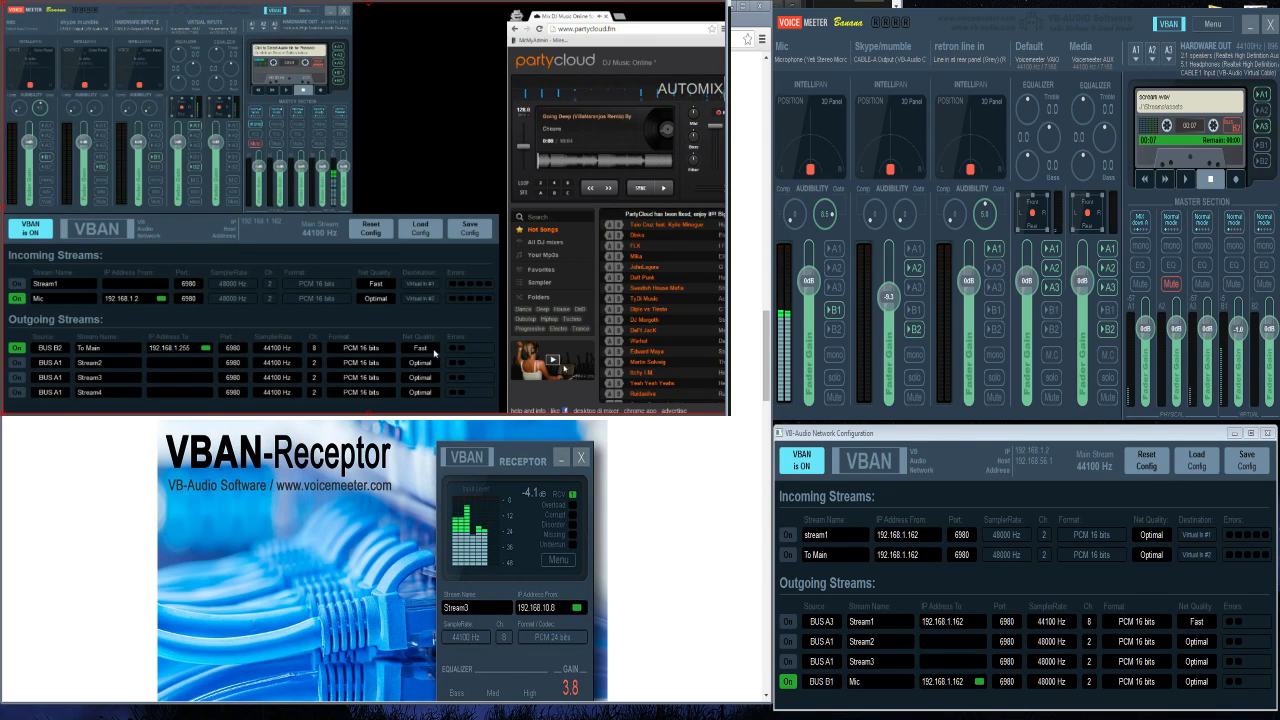
{"action": "left_click", "coordinate": [420, 348]}
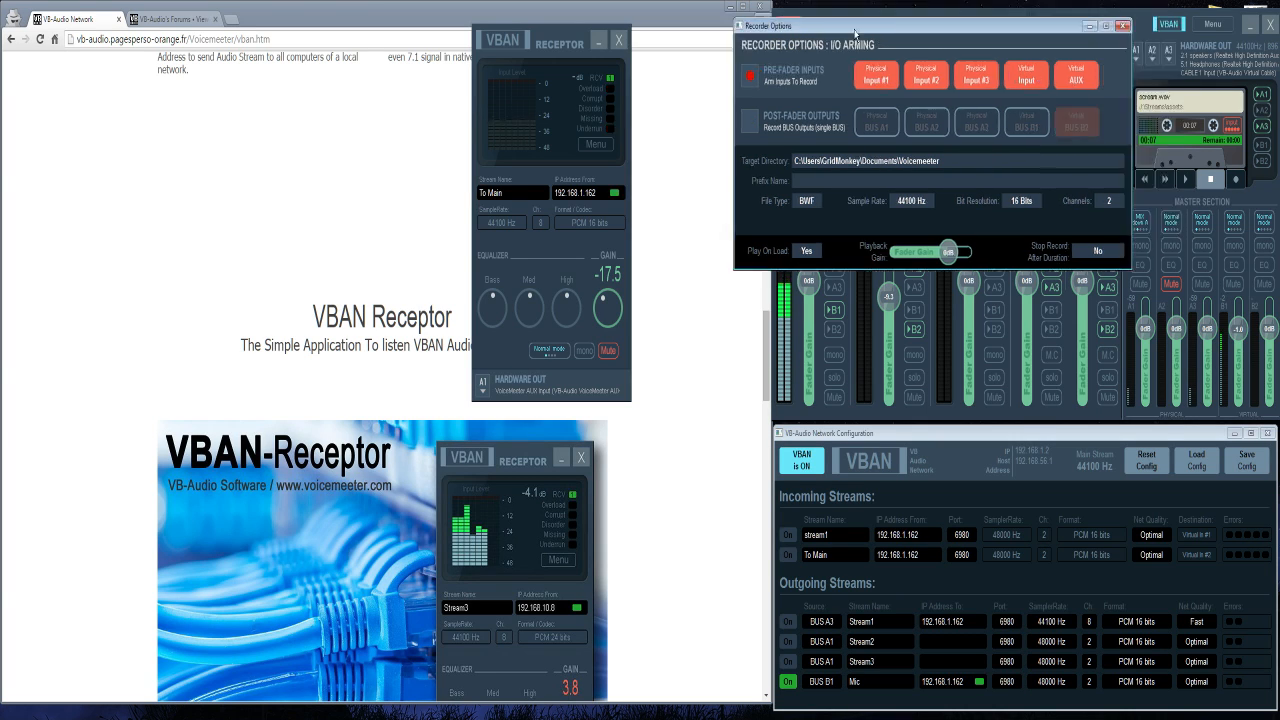
{"action": "left_click_drag", "start_coordinate": [856, 24], "coordinate": [556, 62]}
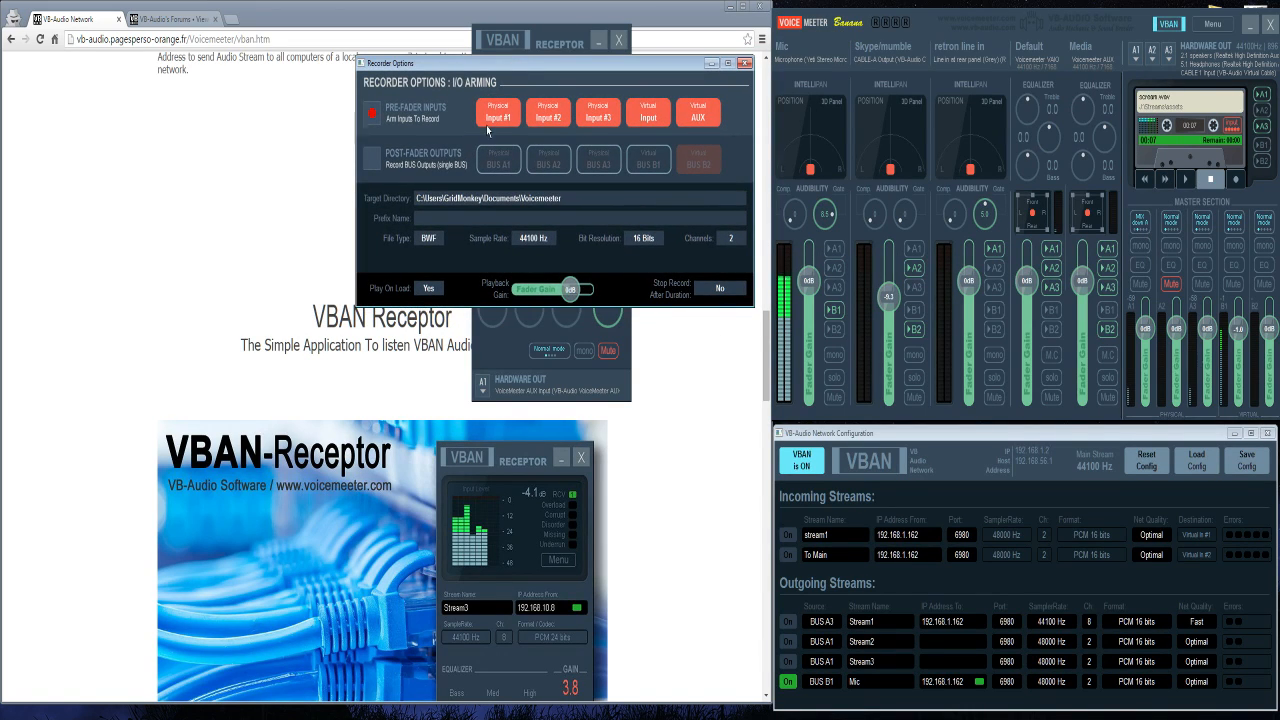
{"action": "mouse_move", "coordinate": [916, 292]}
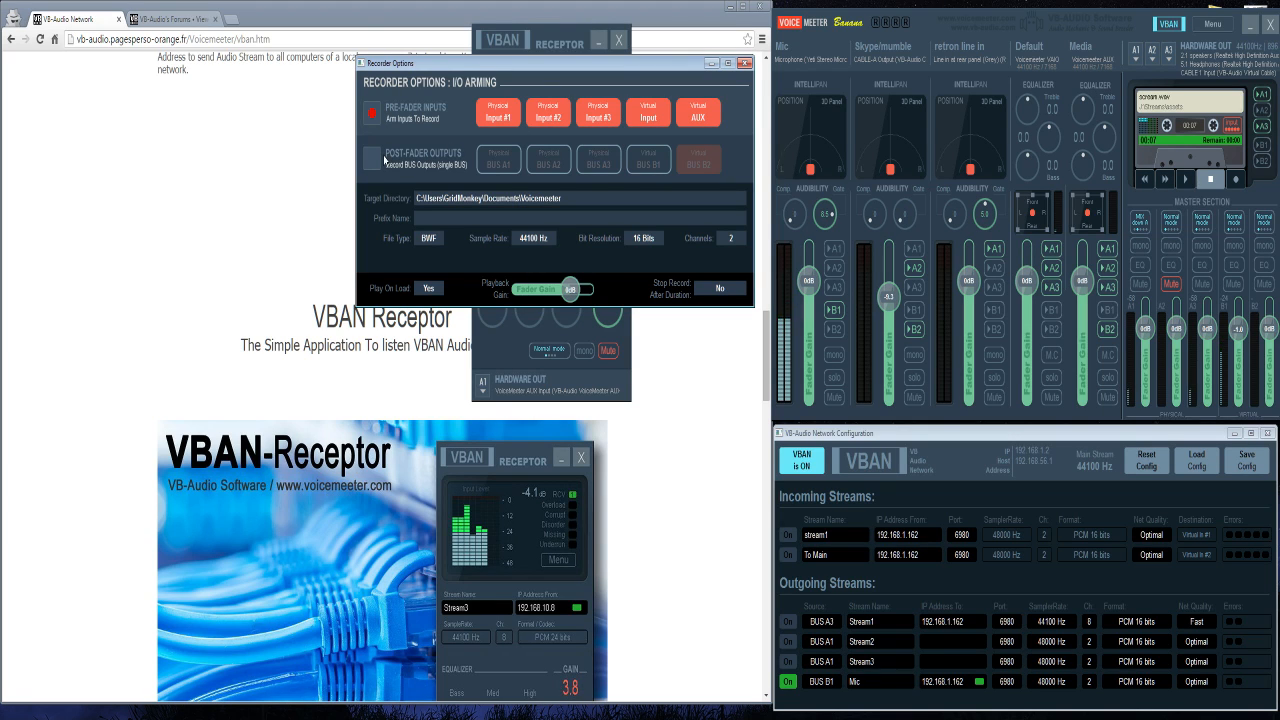
{"action": "left_click", "coordinate": [372, 158]}
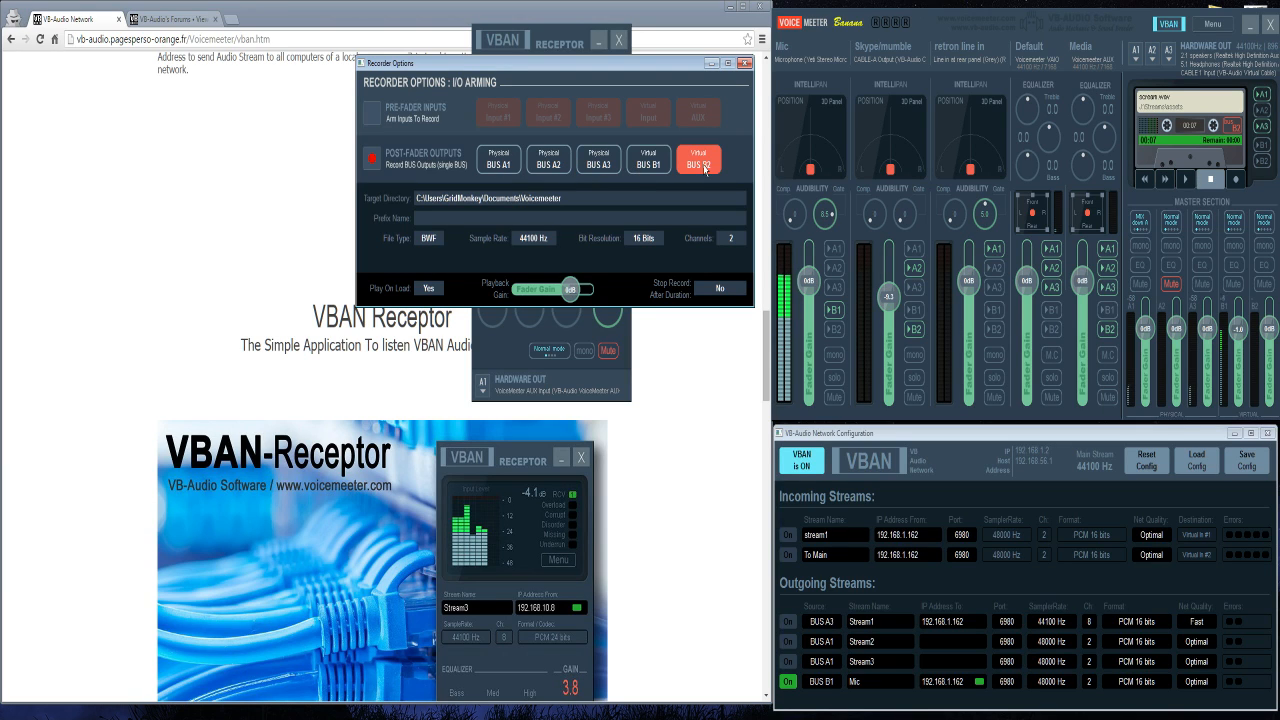
{"action": "left_click", "coordinate": [698, 160]}
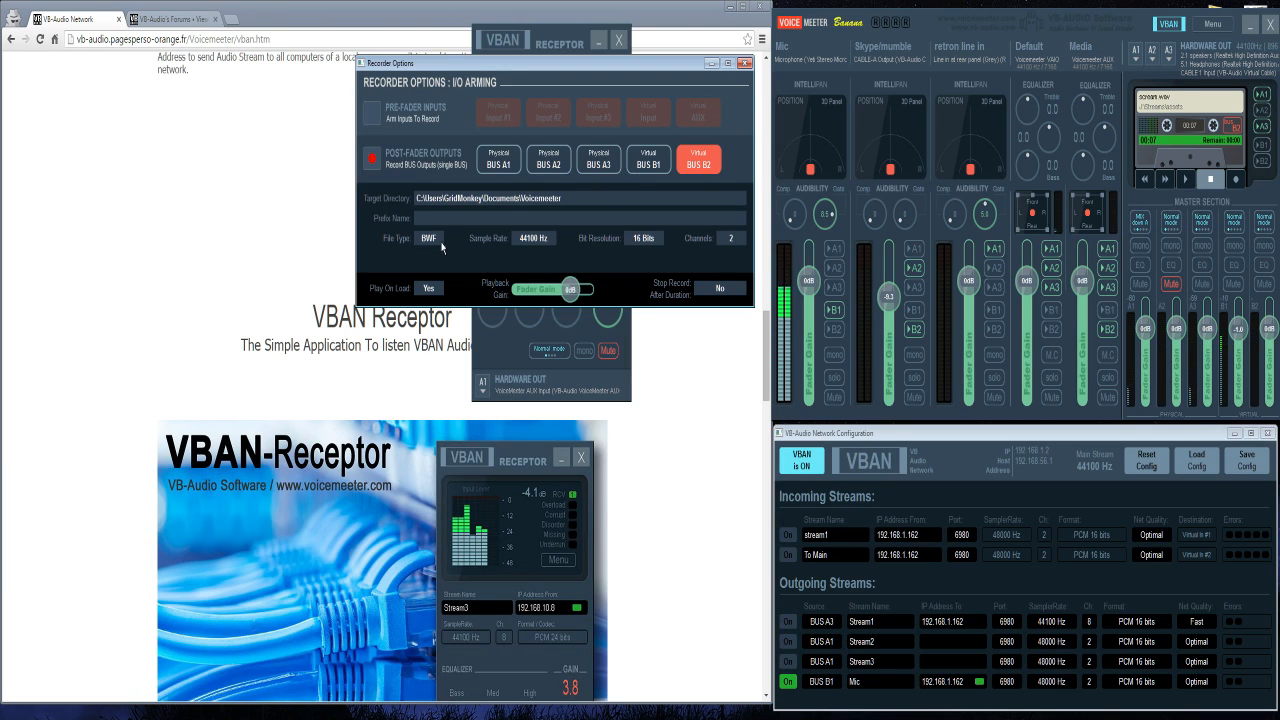
{"action": "left_click", "coordinate": [430, 238]}
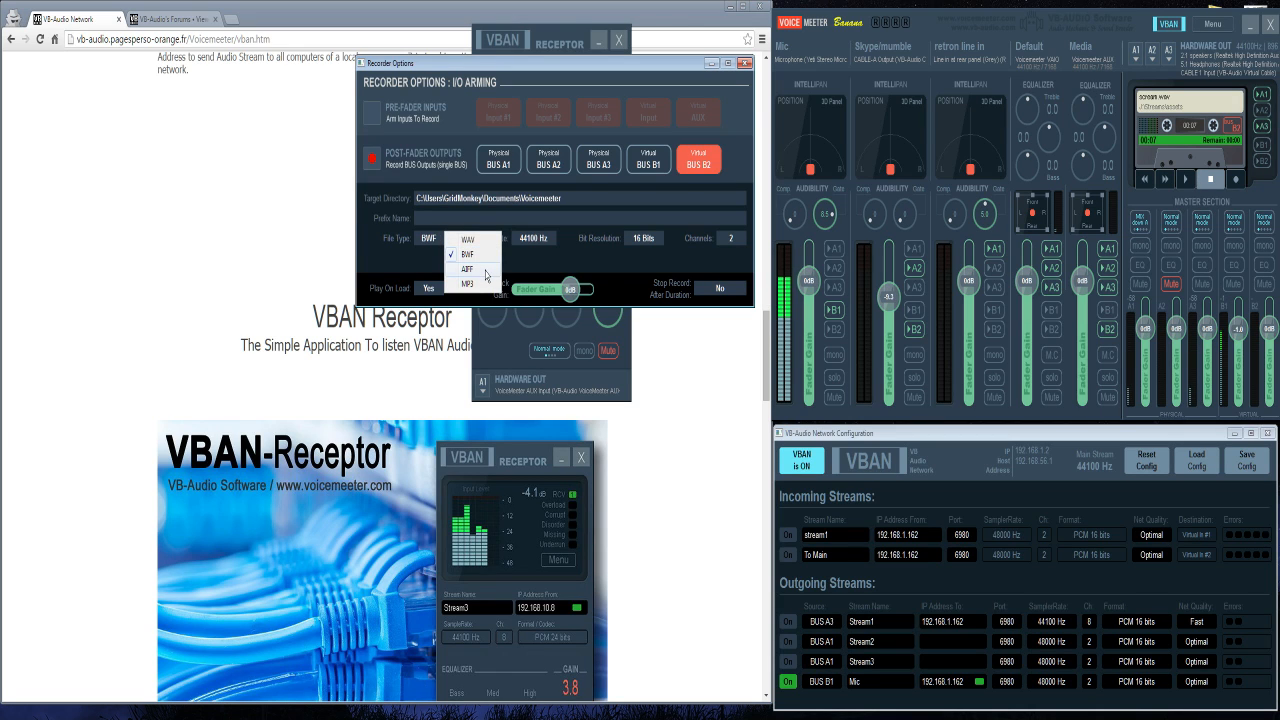
{"action": "left_click", "coordinate": [466, 252]}
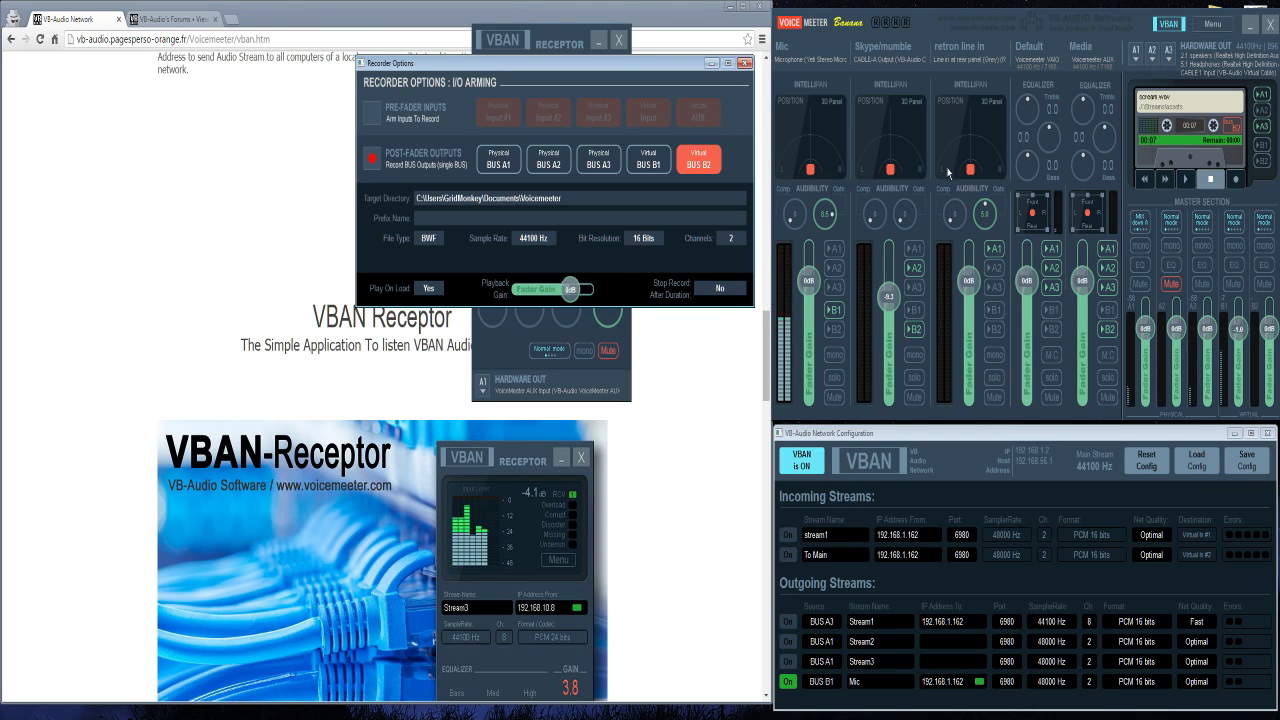
{"action": "left_click", "coordinate": [730, 238]}
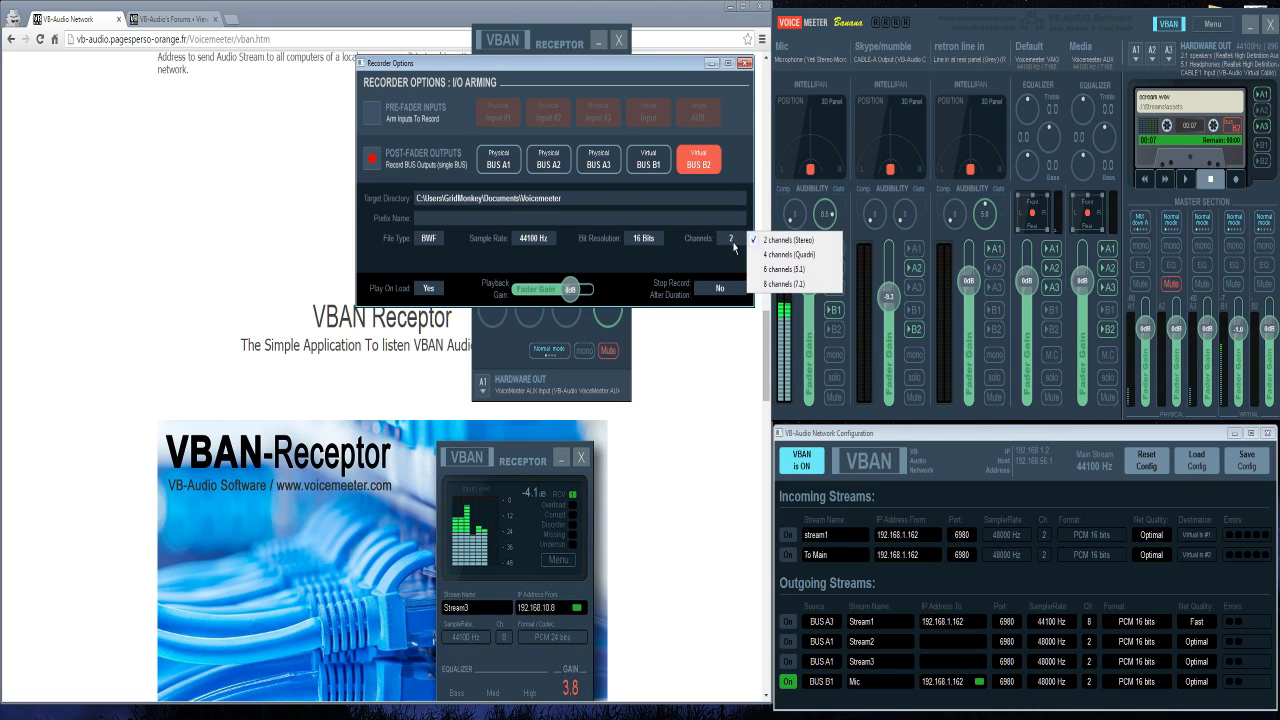
{"action": "left_click", "coordinate": [784, 284]}
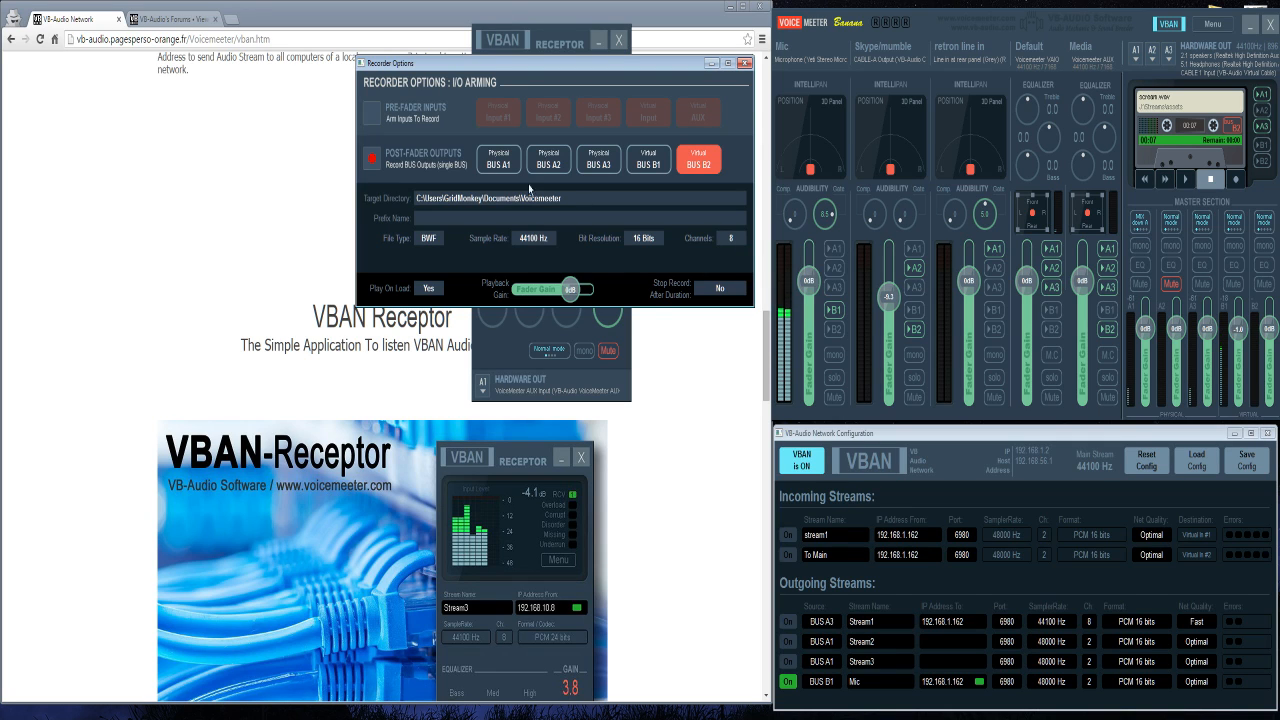
{"action": "left_click", "coordinate": [728, 238]}
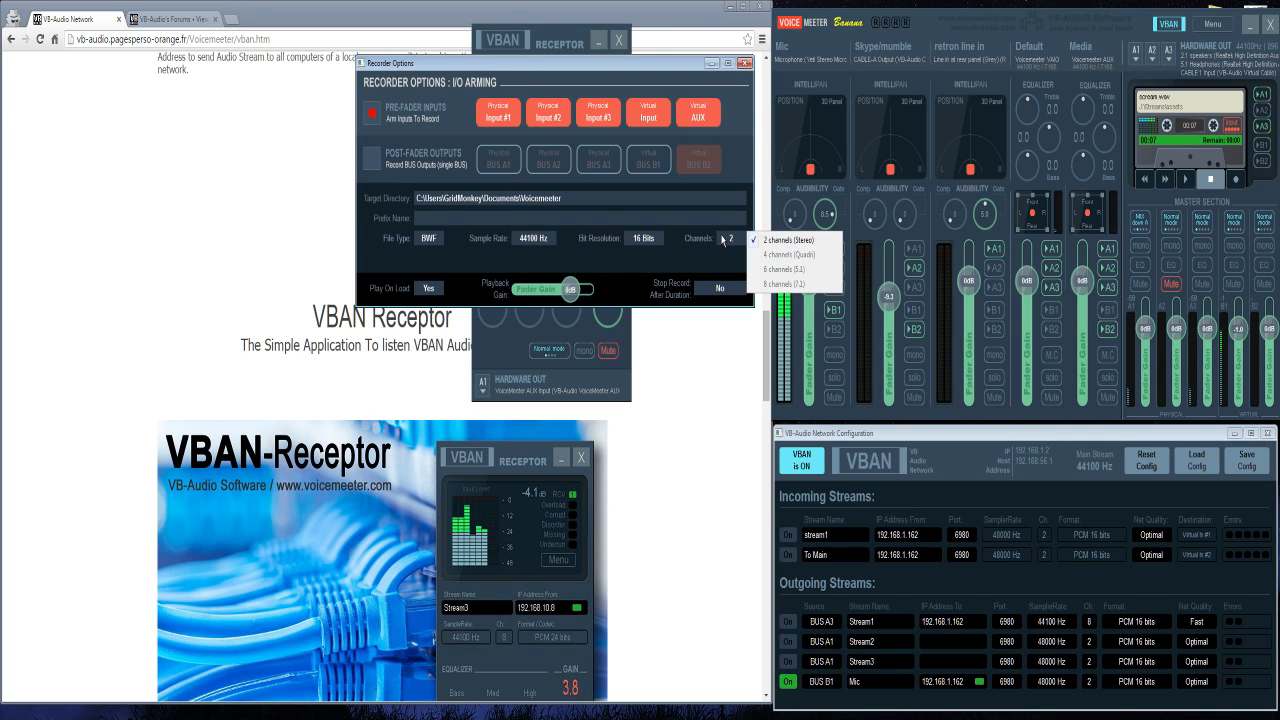
{"action": "left_click", "coordinate": [788, 240]}
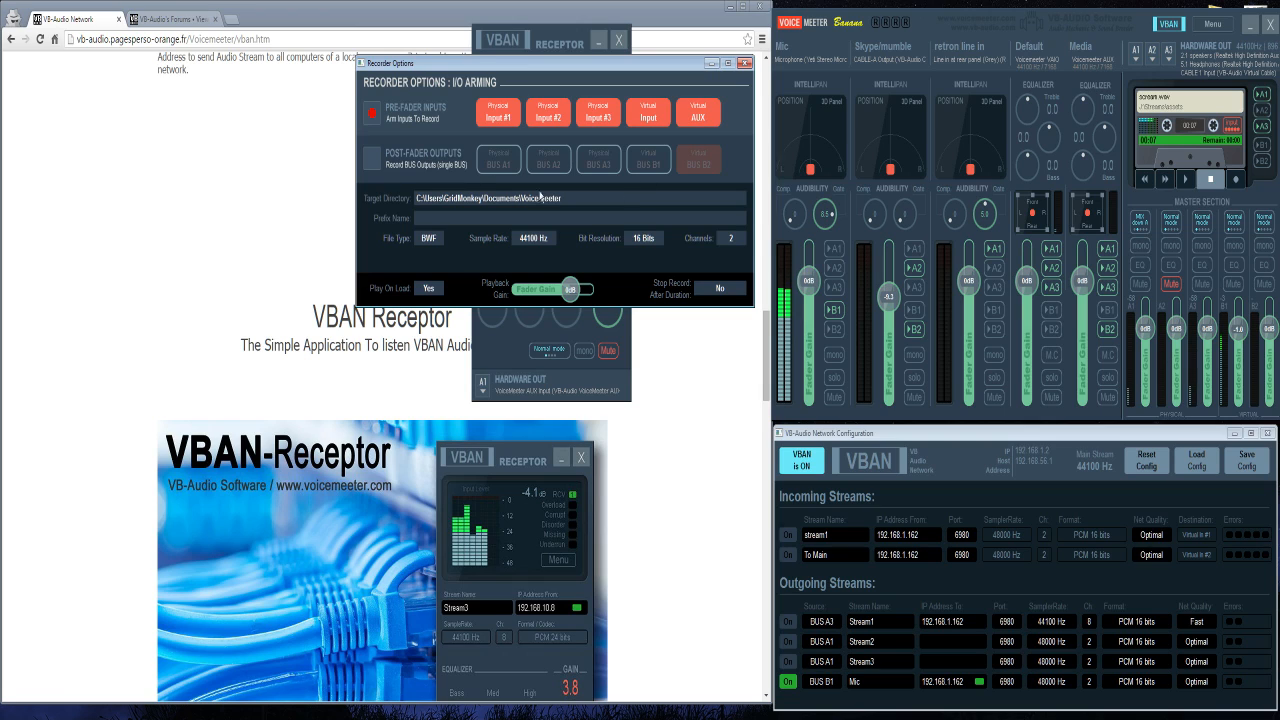
{"action": "mouse_move", "coordinate": [850, 380]}
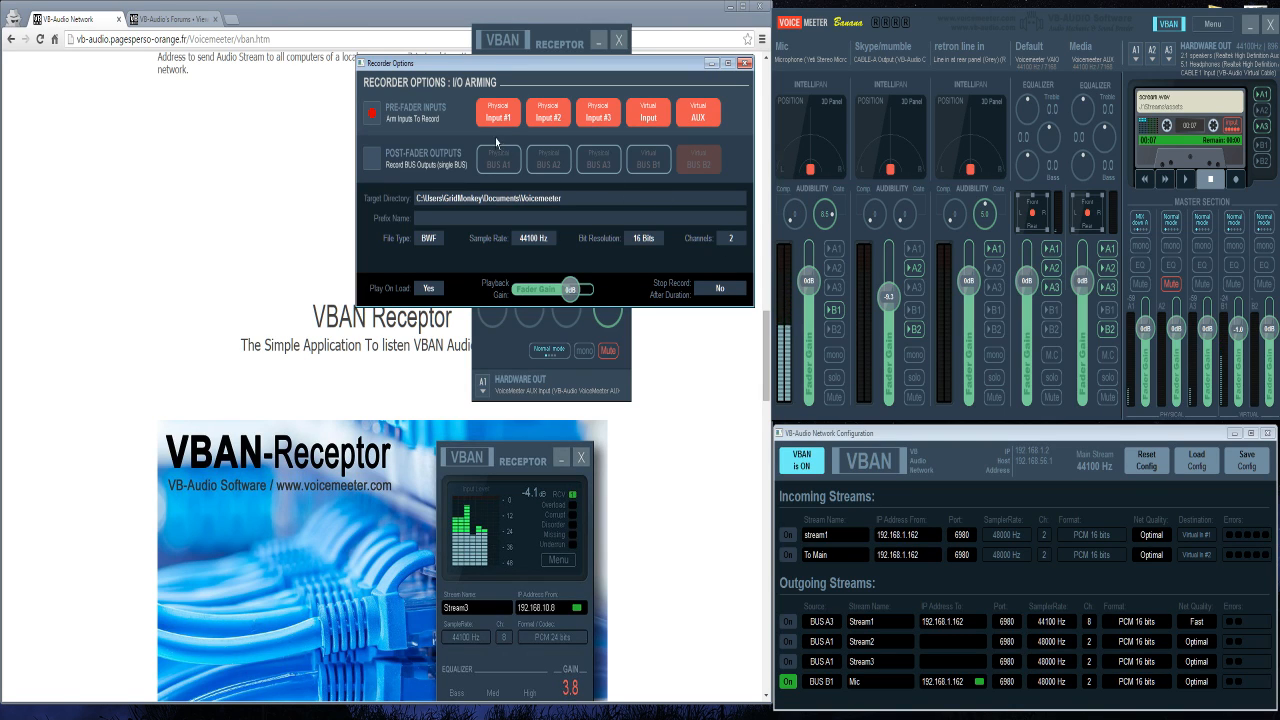
{"action": "left_click", "coordinate": [372, 158]}
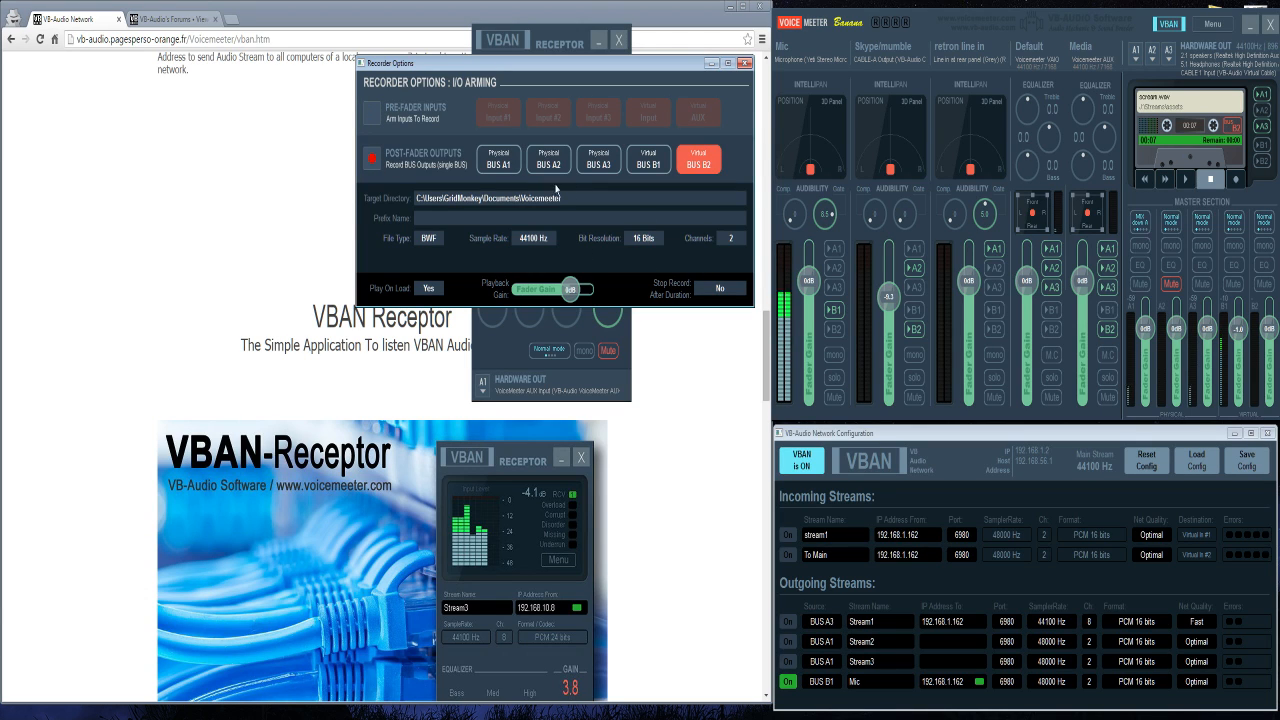
{"action": "mouse_move", "coordinate": [576, 200]}
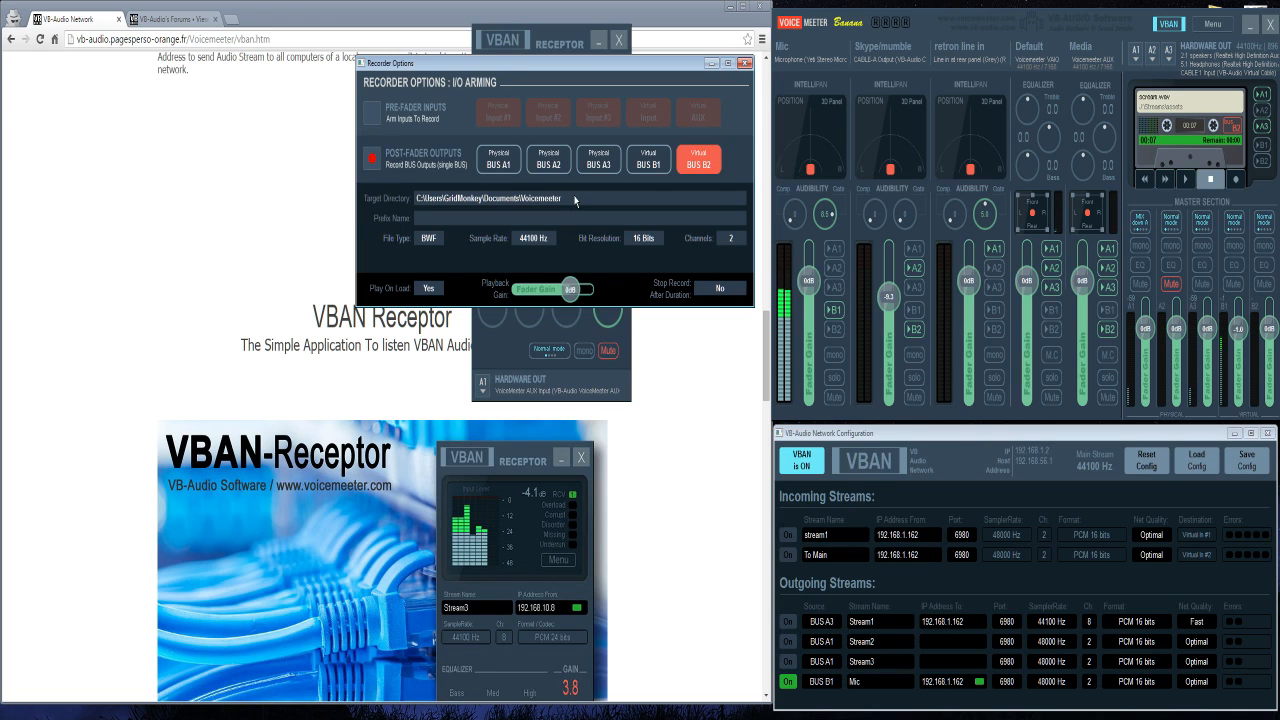
{"action": "mouse_move", "coordinate": [688, 220]}
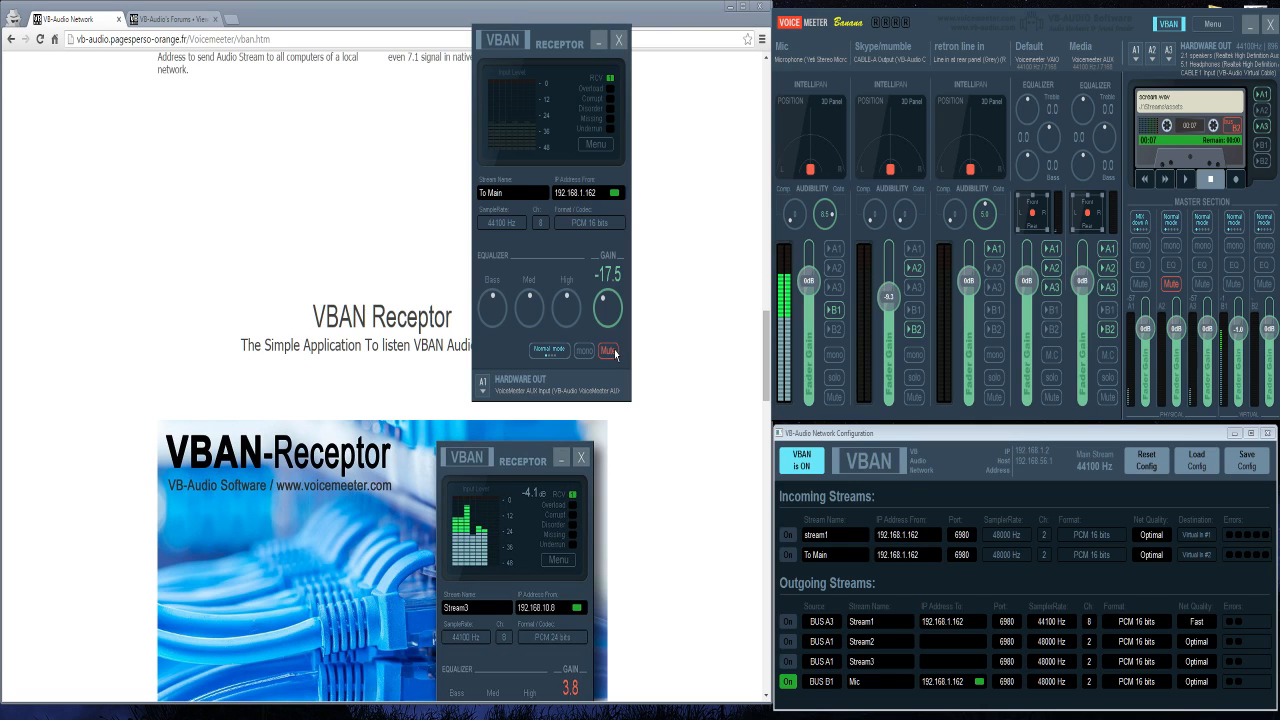
Record a new take of the mixer output on the cassette recorder, then stop it
{"action": "left_click", "coordinate": [608, 350]}
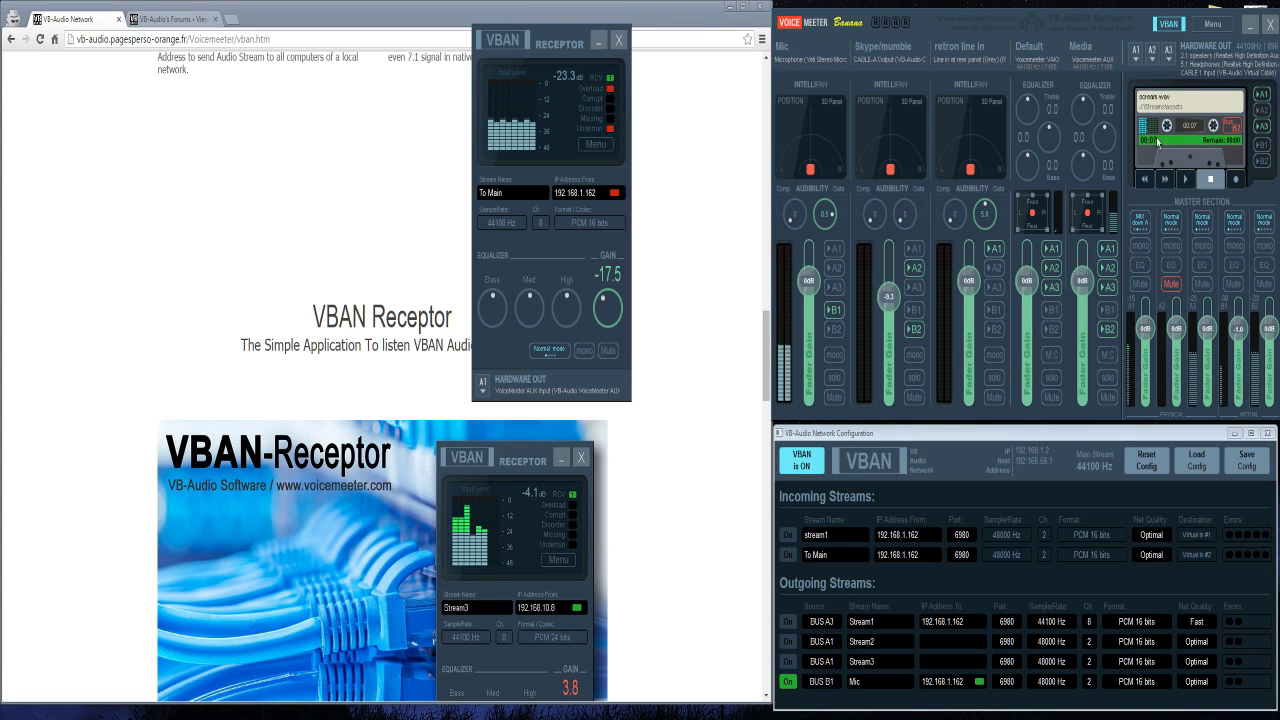
{"action": "left_click", "coordinate": [1234, 180]}
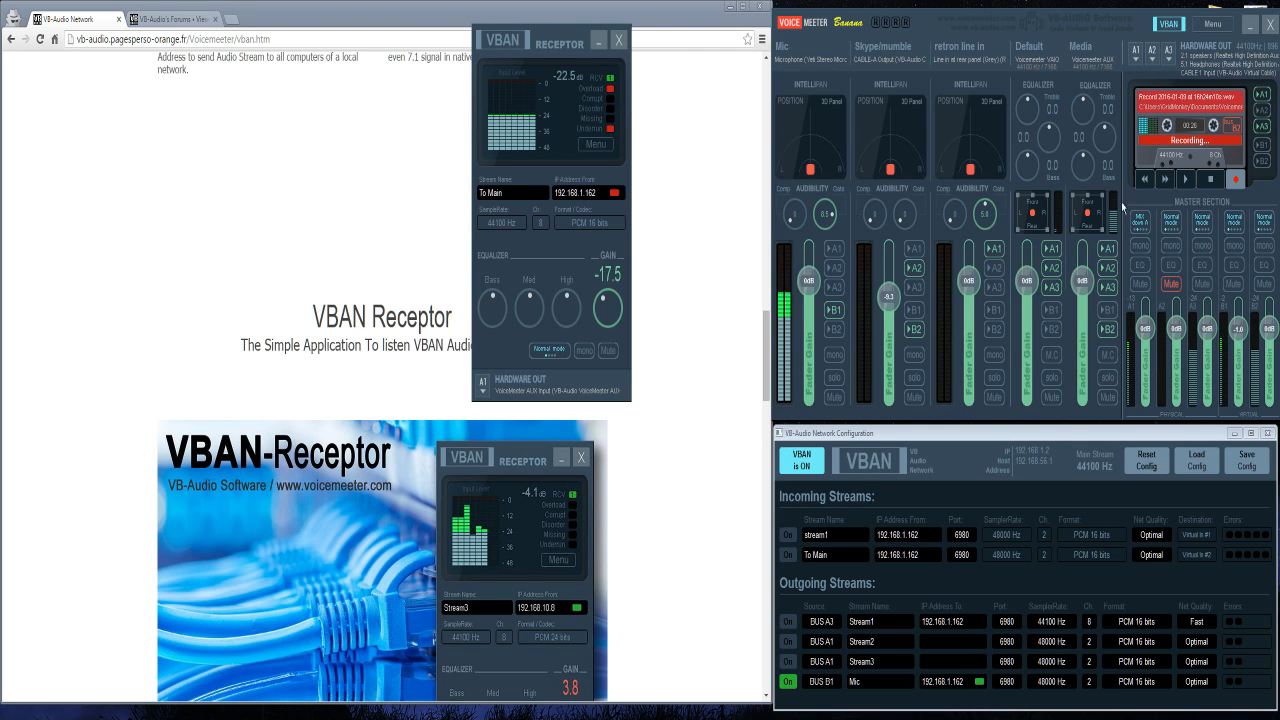
{"action": "left_click", "coordinate": [1212, 180]}
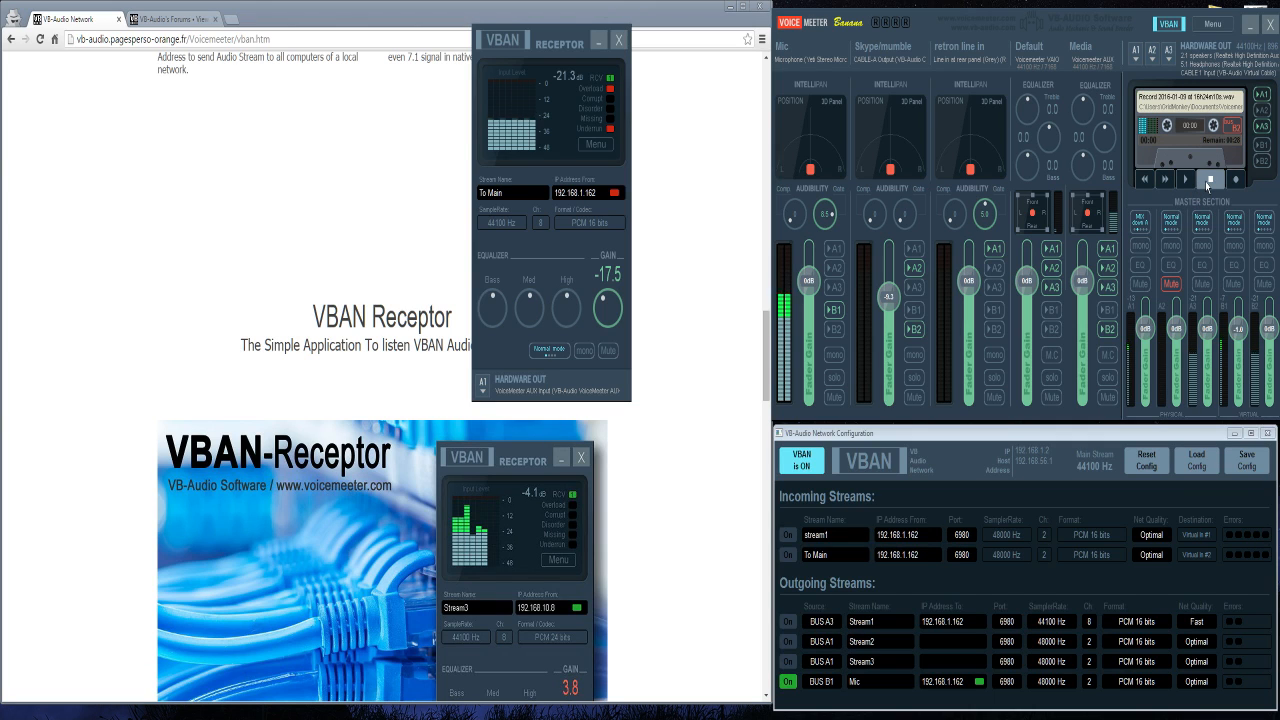
{"action": "left_click", "coordinate": [1212, 24]}
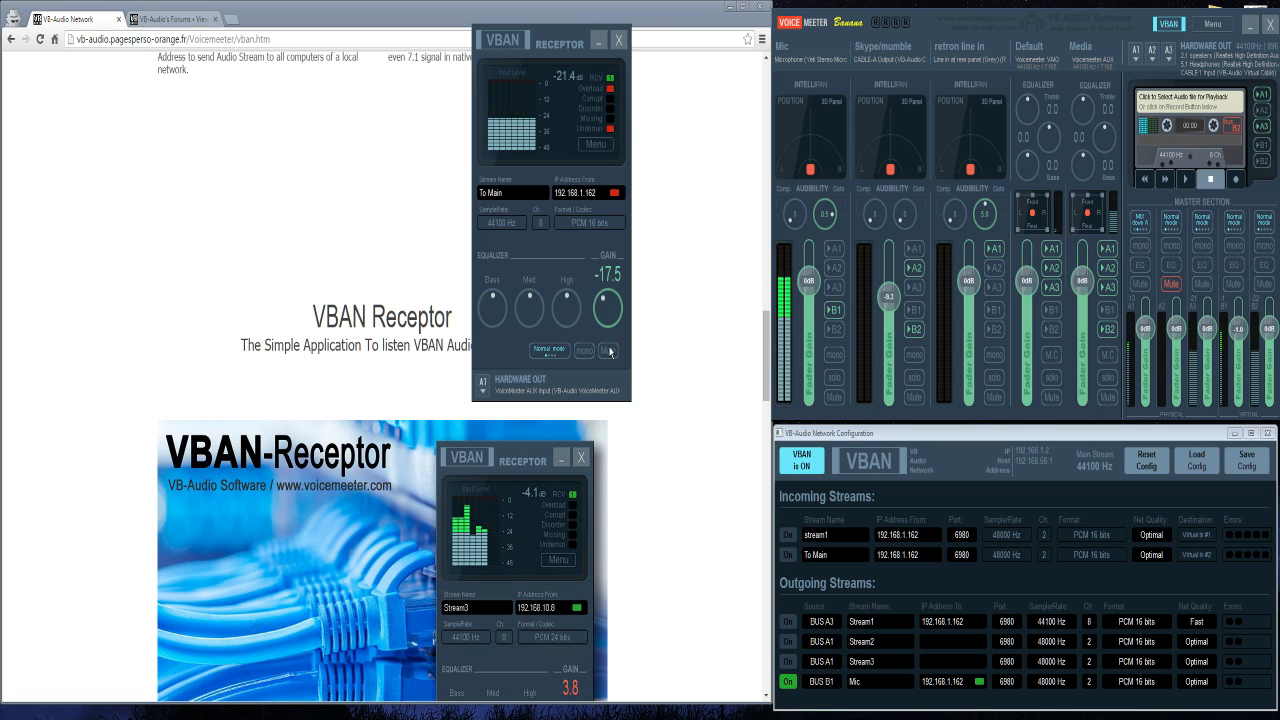
Reopen the Recorder Options window from the cassette recorder panel
{"action": "left_click", "coordinate": [608, 350]}
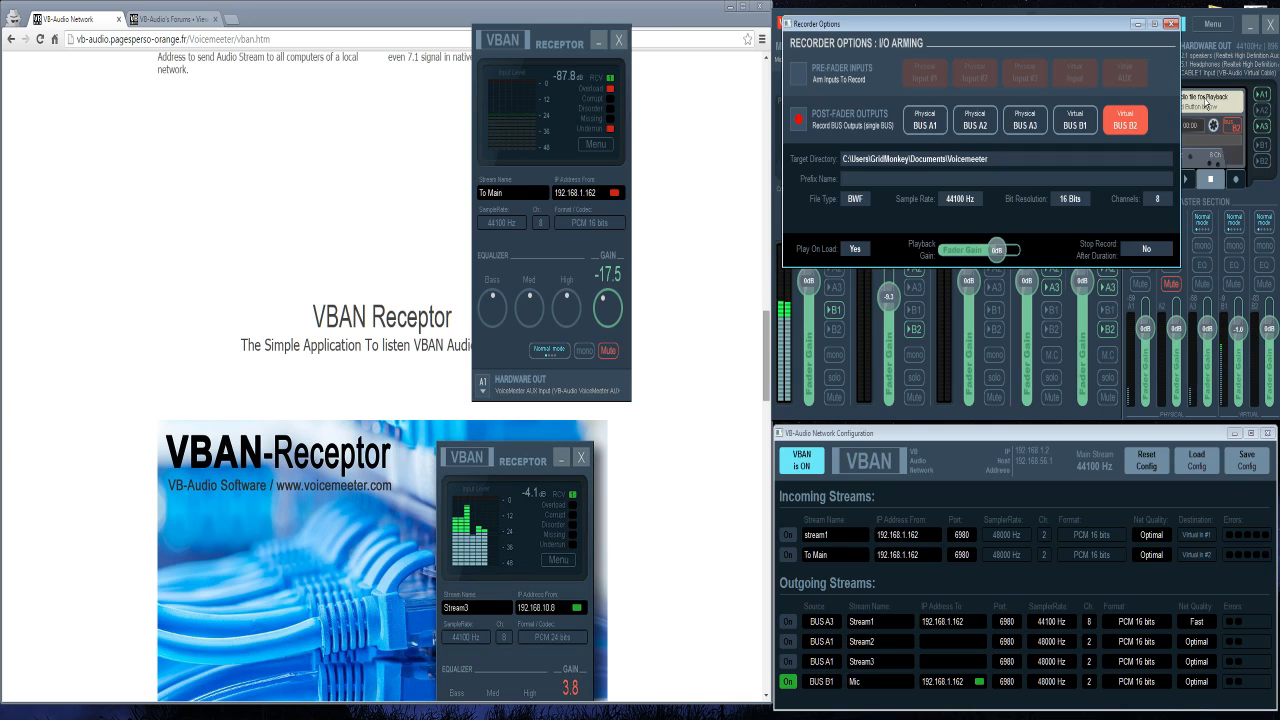
{"action": "left_click", "coordinate": [1004, 158]}
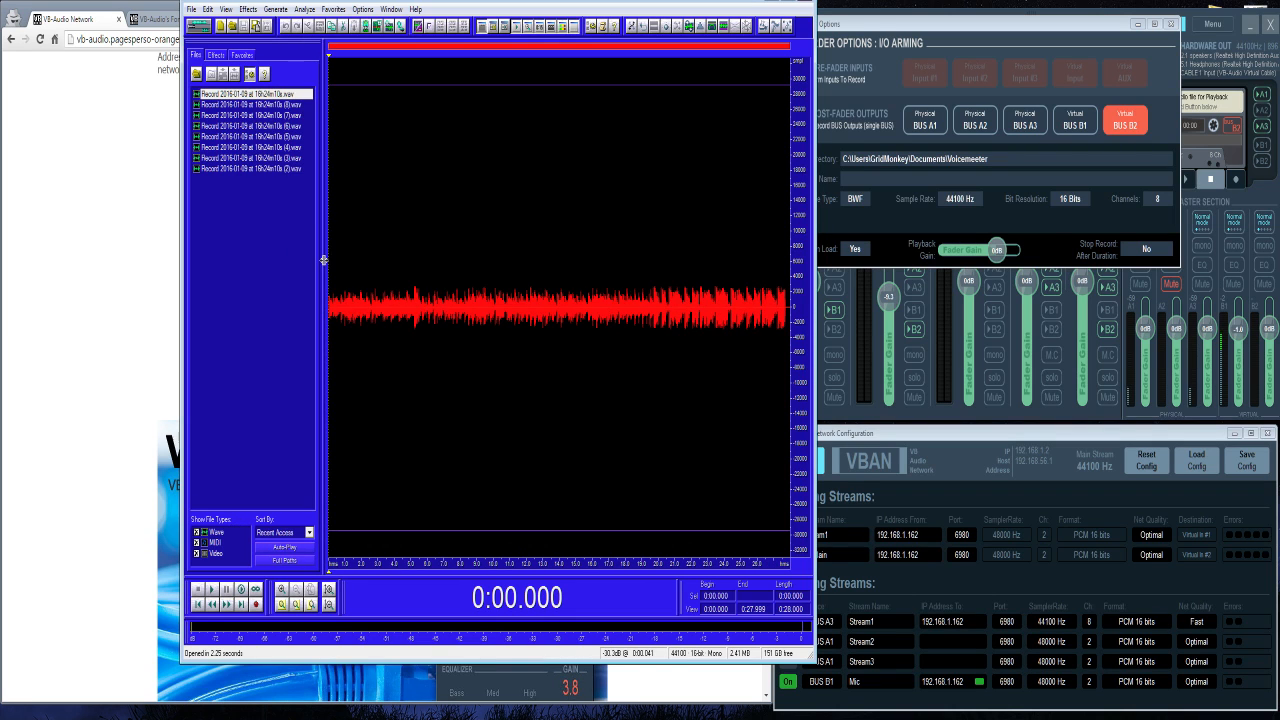
{"action": "mouse_move", "coordinate": [252, 280]}
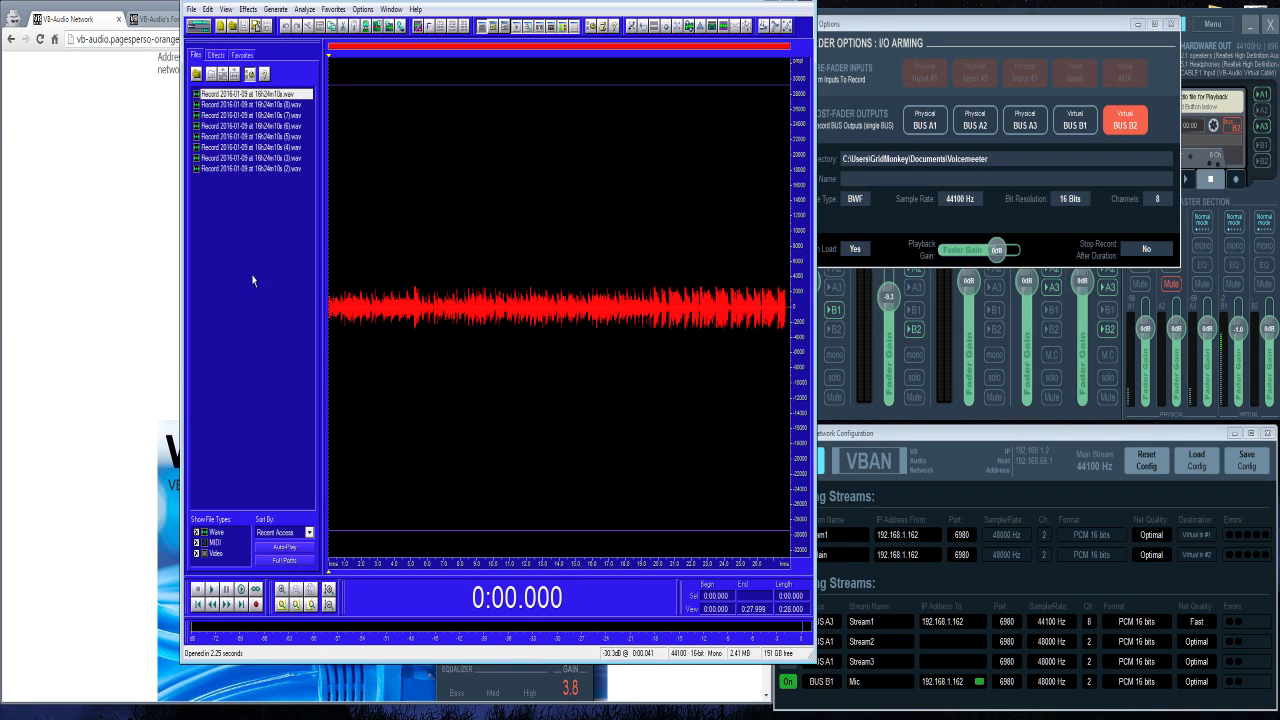
Select the whole range of recorded files and insert them into a multitrack session
{"action": "left_click", "coordinate": [250, 94]}
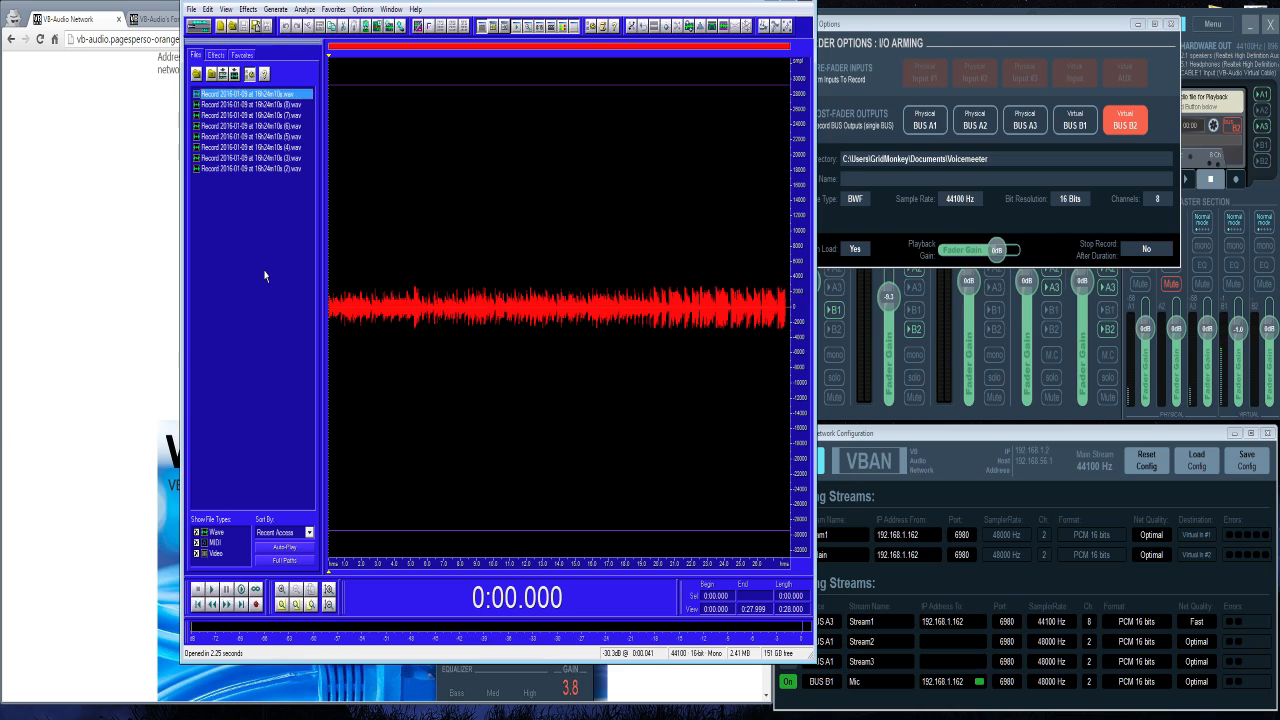
{"action": "left_click", "coordinate": [252, 168]}
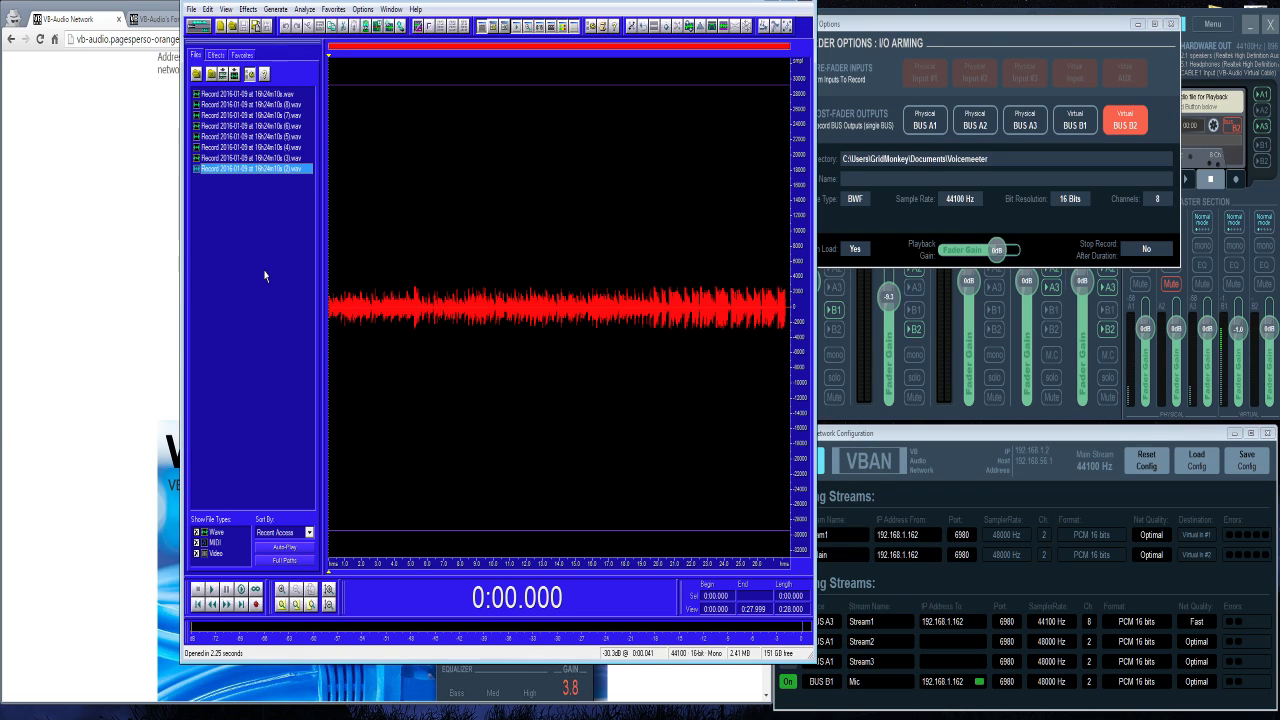
{"action": "mouse_move", "coordinate": [240, 100]}
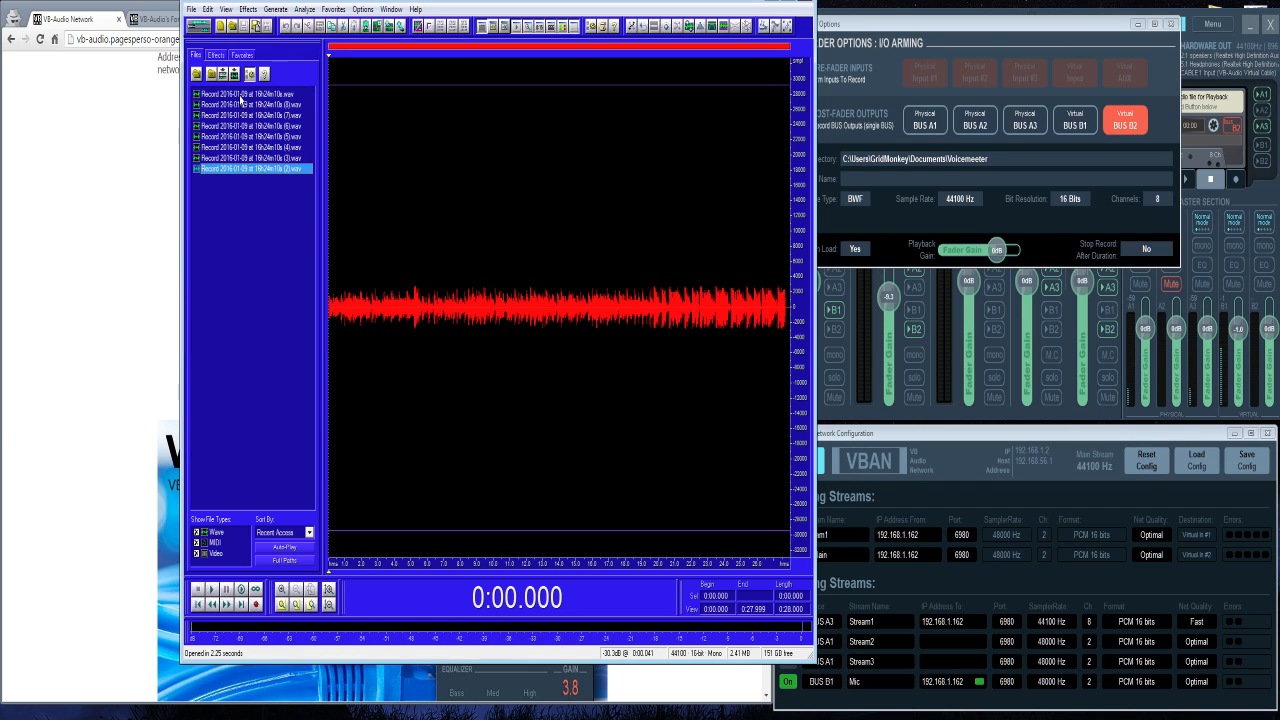
{"action": "right_click", "coordinate": [256, 168]}
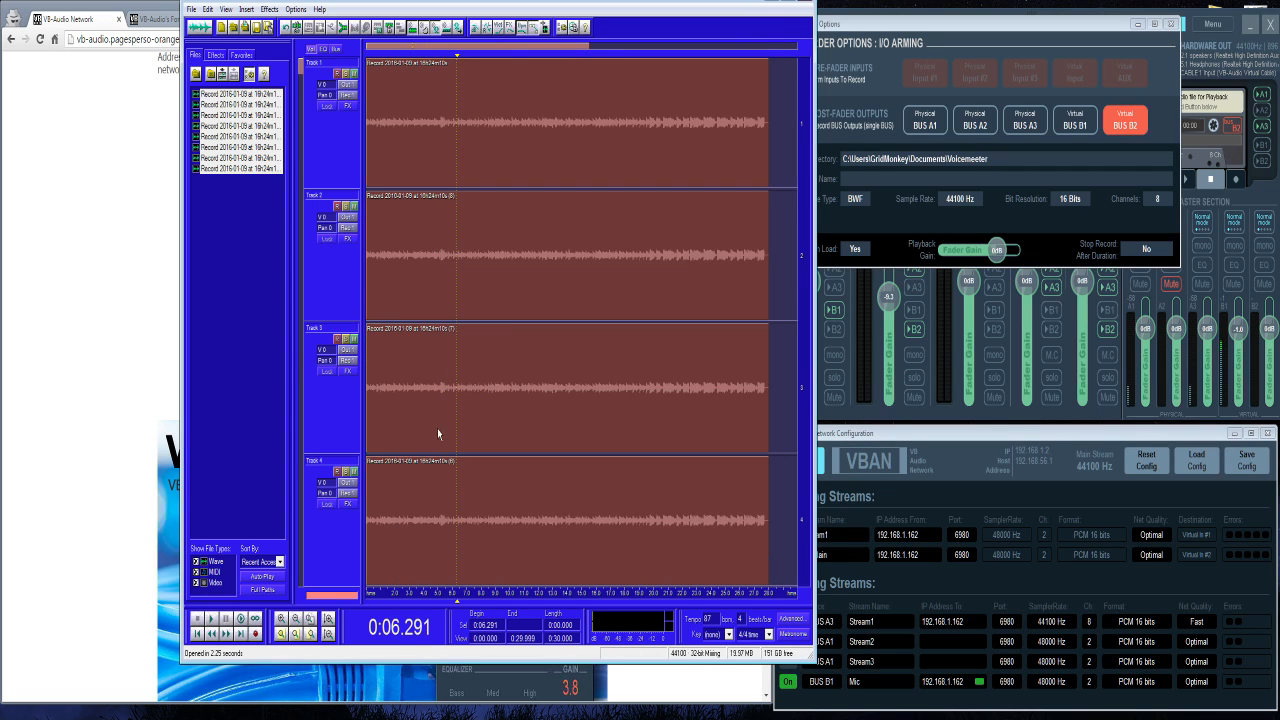
Play the multitrack session, stop it, and select the first track's recording
{"action": "left_click", "coordinate": [210, 618]}
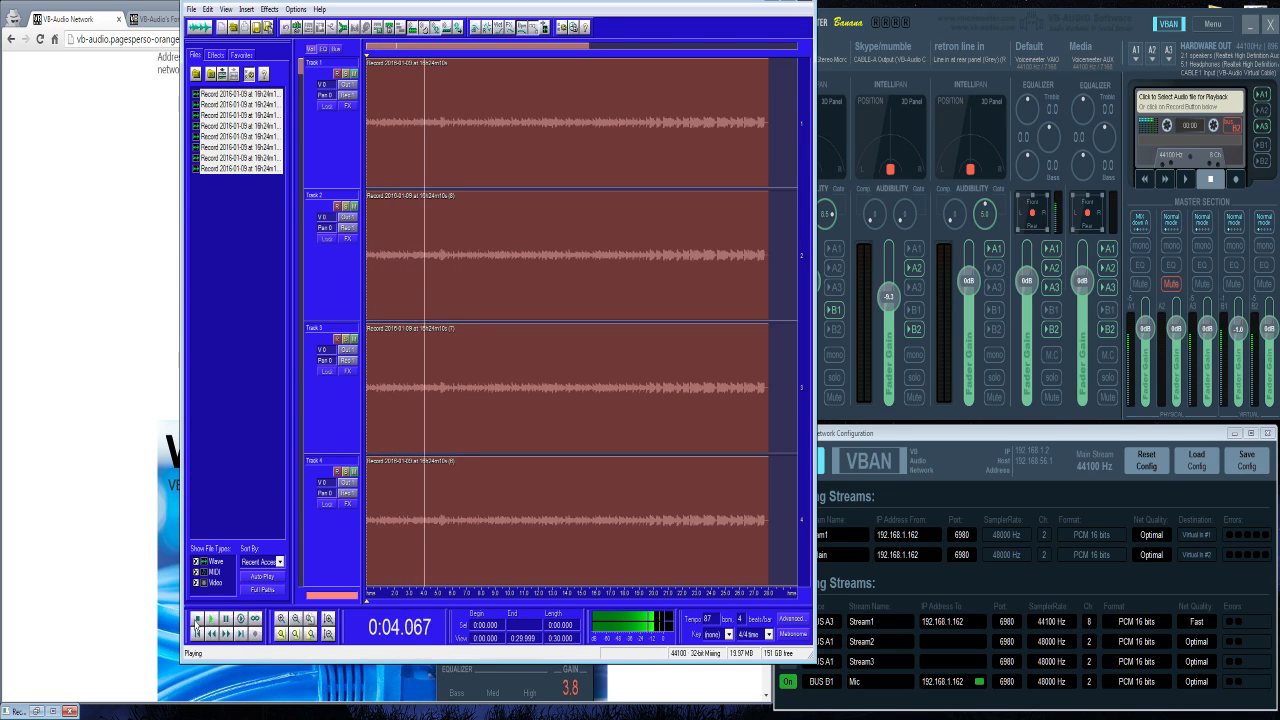
{"action": "left_click", "coordinate": [212, 618]}
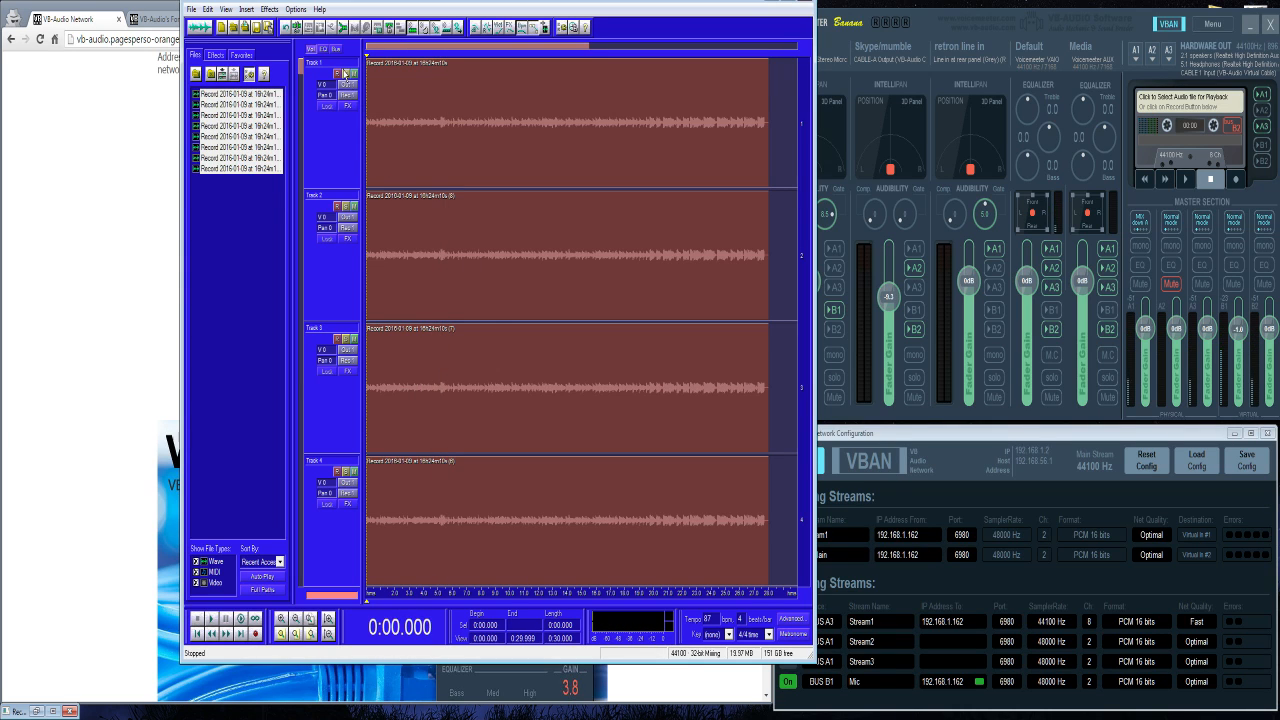
{"action": "left_click", "coordinate": [314, 62]}
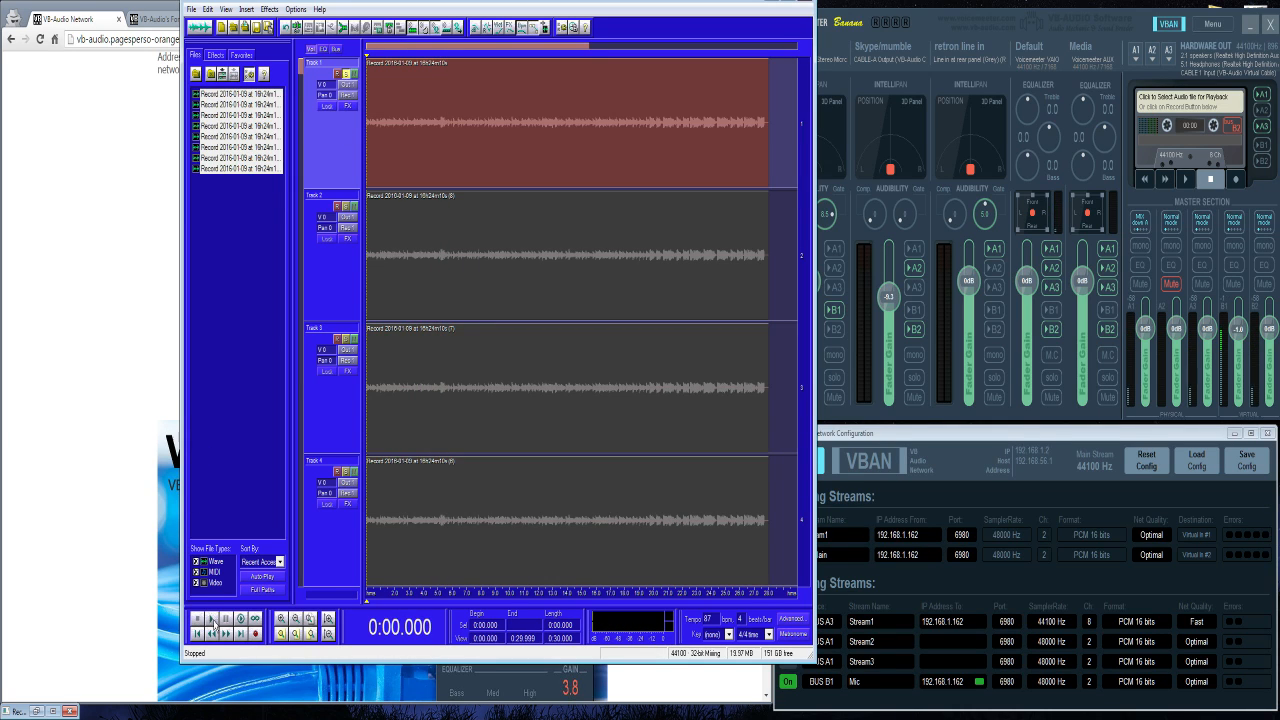
{"action": "left_click", "coordinate": [224, 632]}
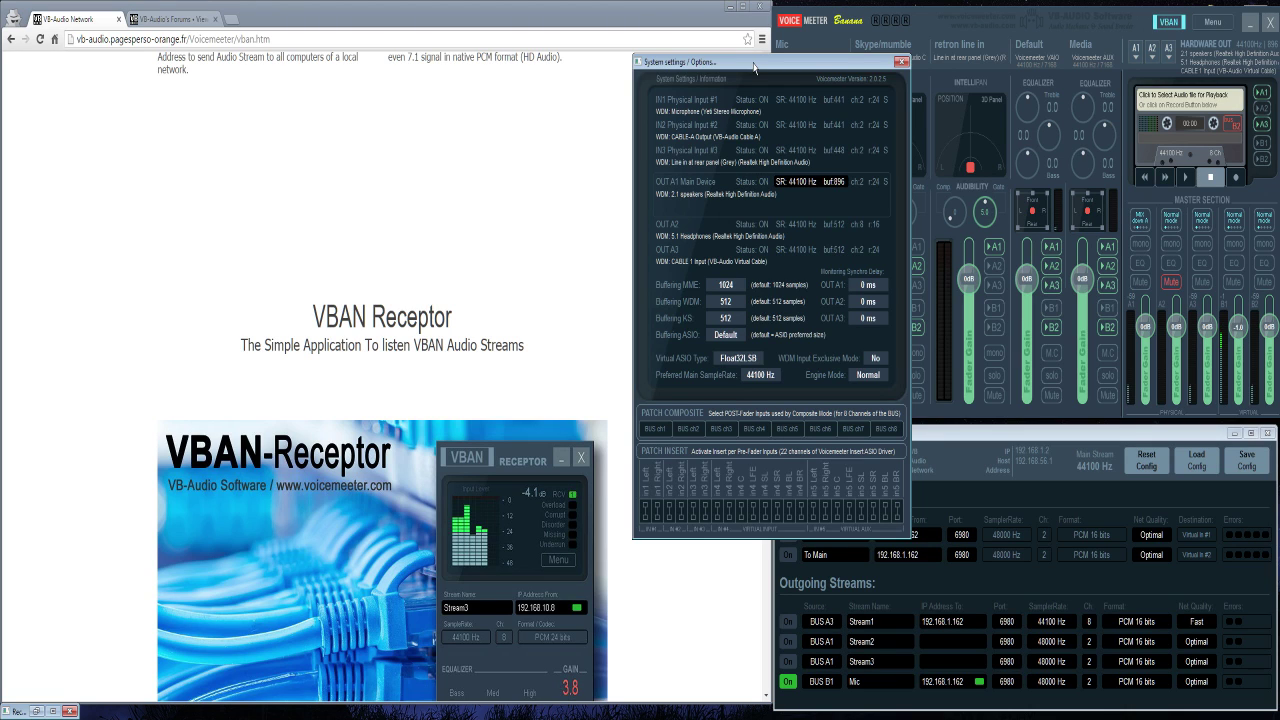
{"action": "mouse_move", "coordinate": [668, 432]}
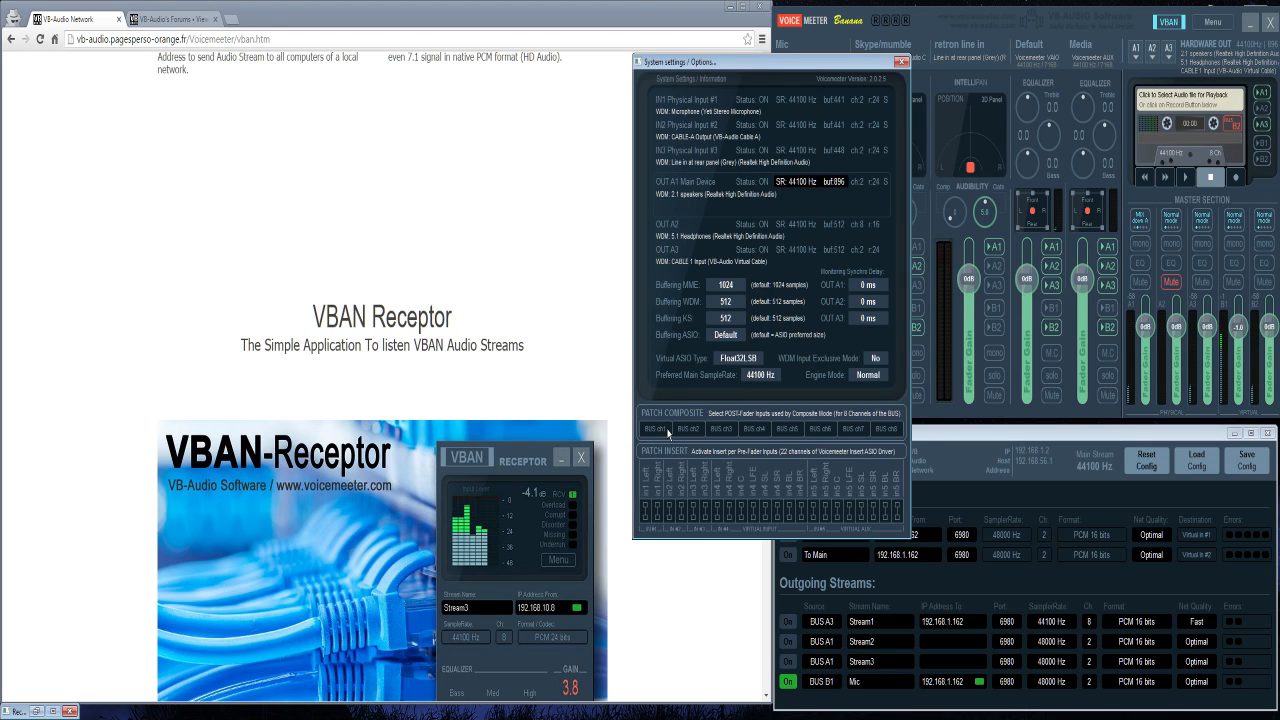
Enable Patch Composite and assign specific input channels to several composite slots
{"action": "left_click", "coordinate": [656, 428]}
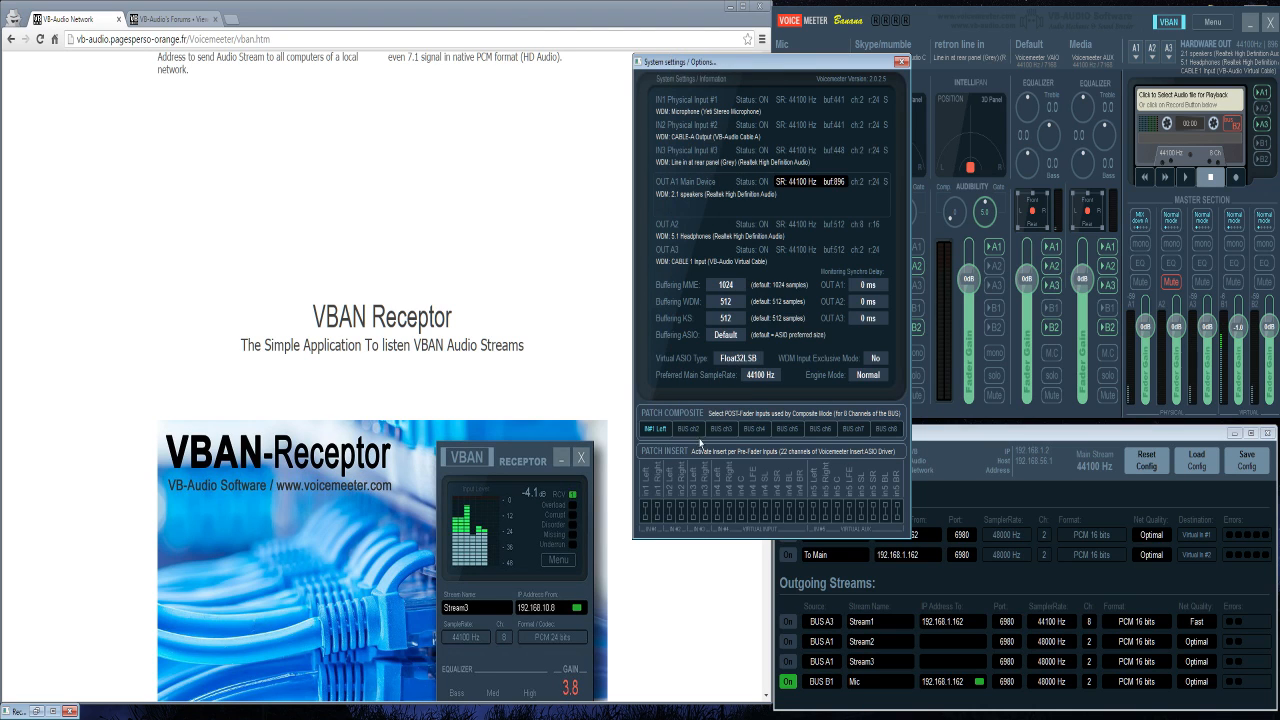
{"action": "left_click", "coordinate": [656, 428]}
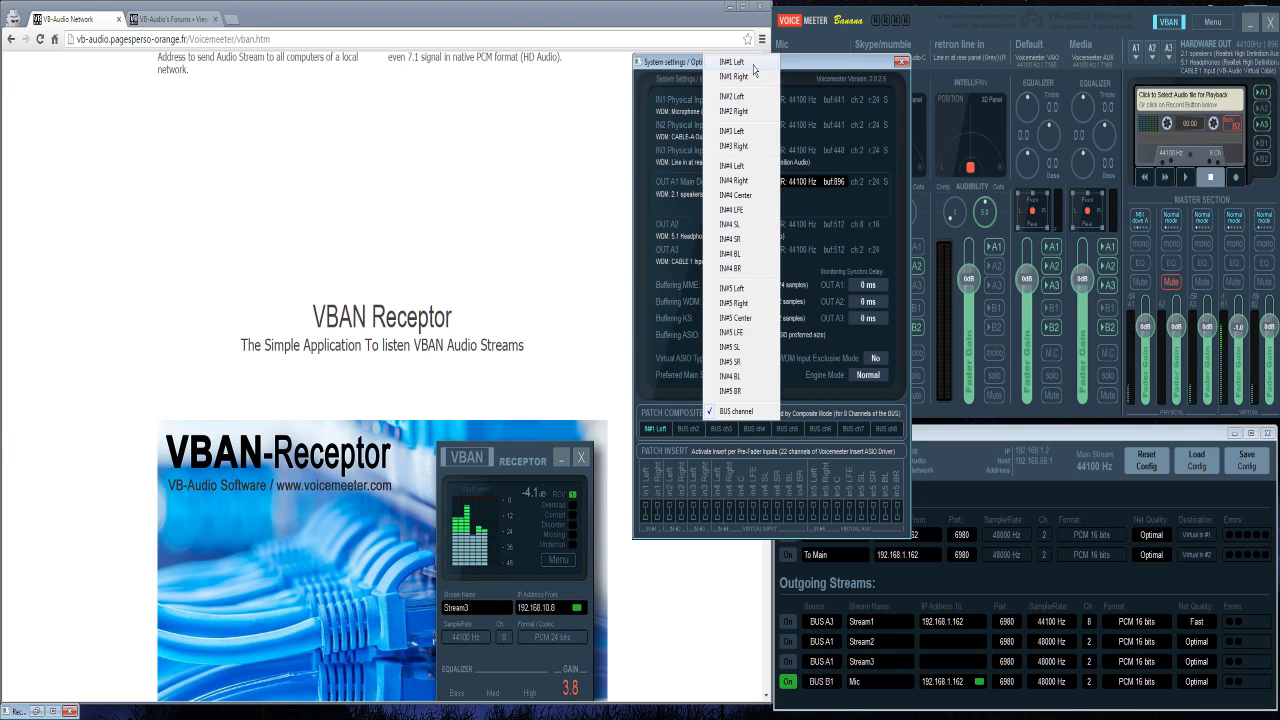
{"action": "mouse_move", "coordinate": [756, 220]}
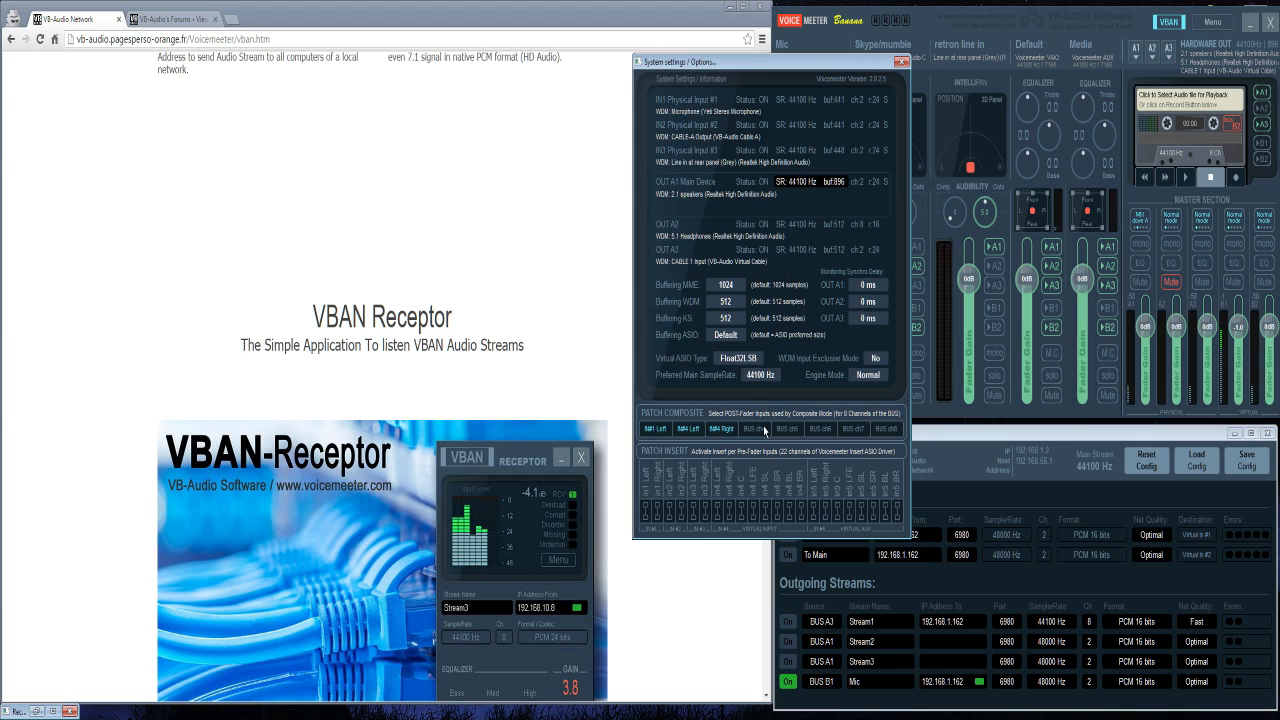
{"action": "left_click", "coordinate": [756, 428]}
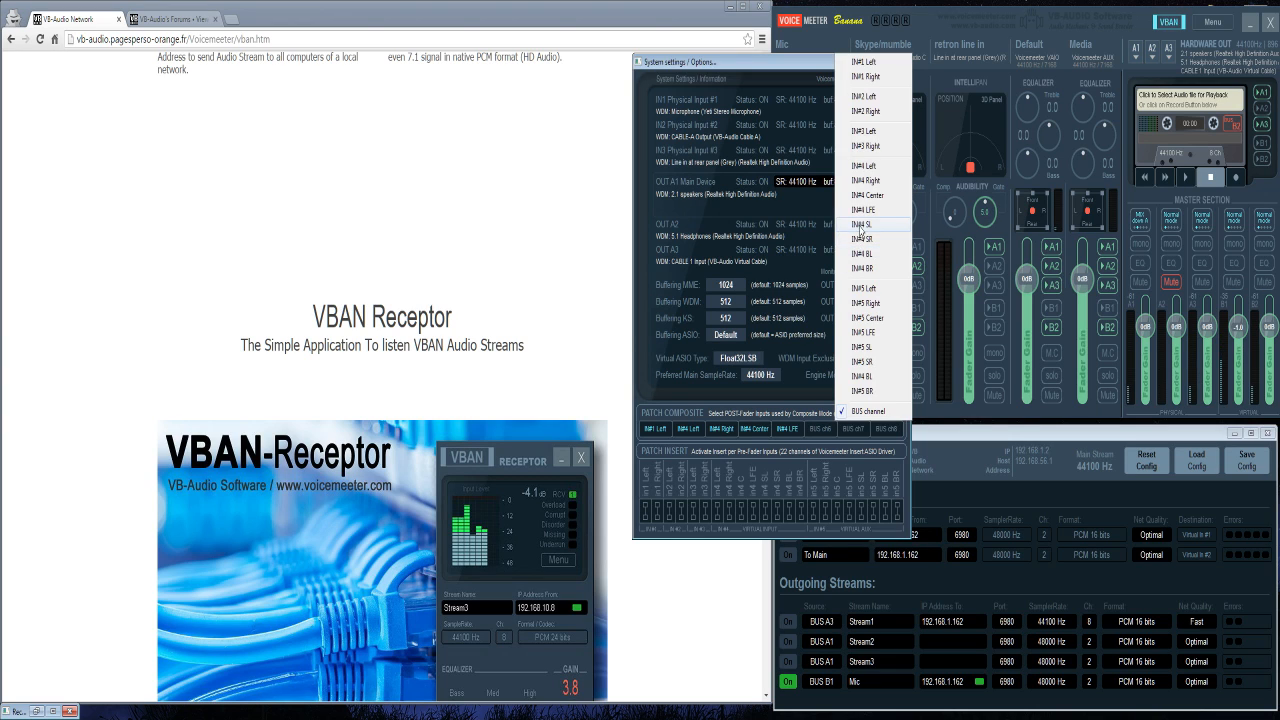
{"action": "mouse_move", "coordinate": [870, 238]}
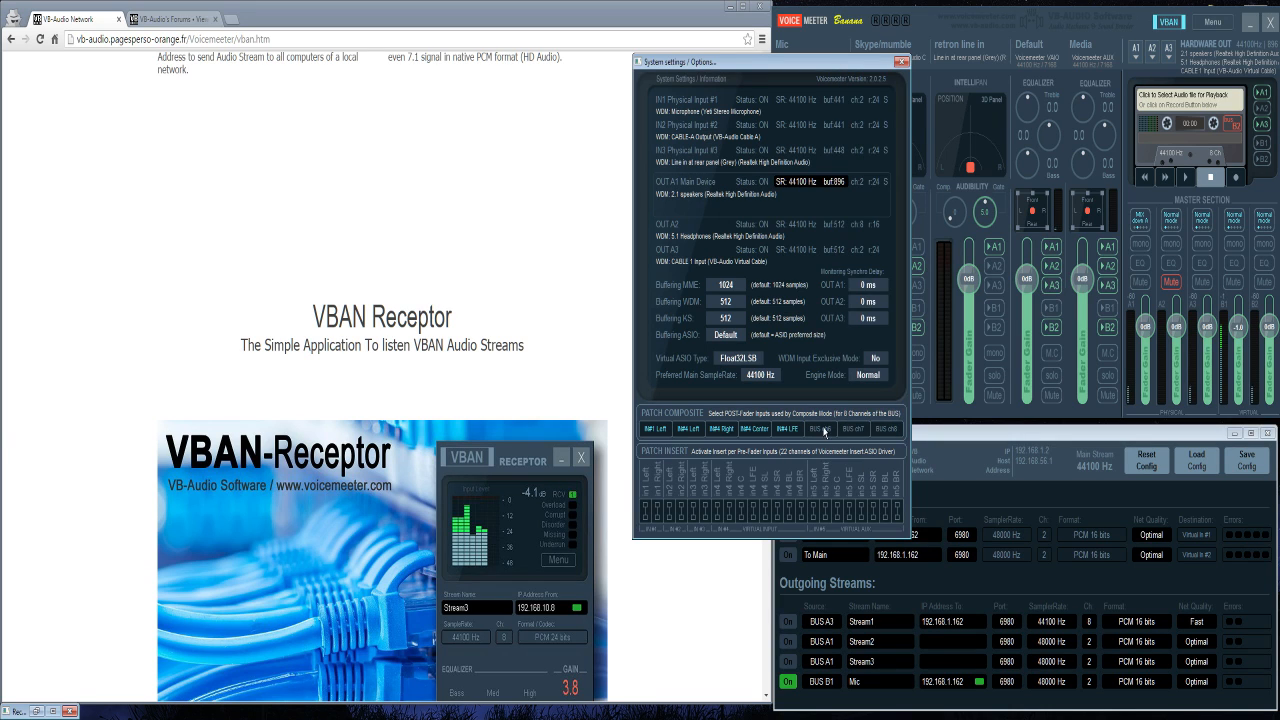
{"action": "left_click", "coordinate": [820, 428]}
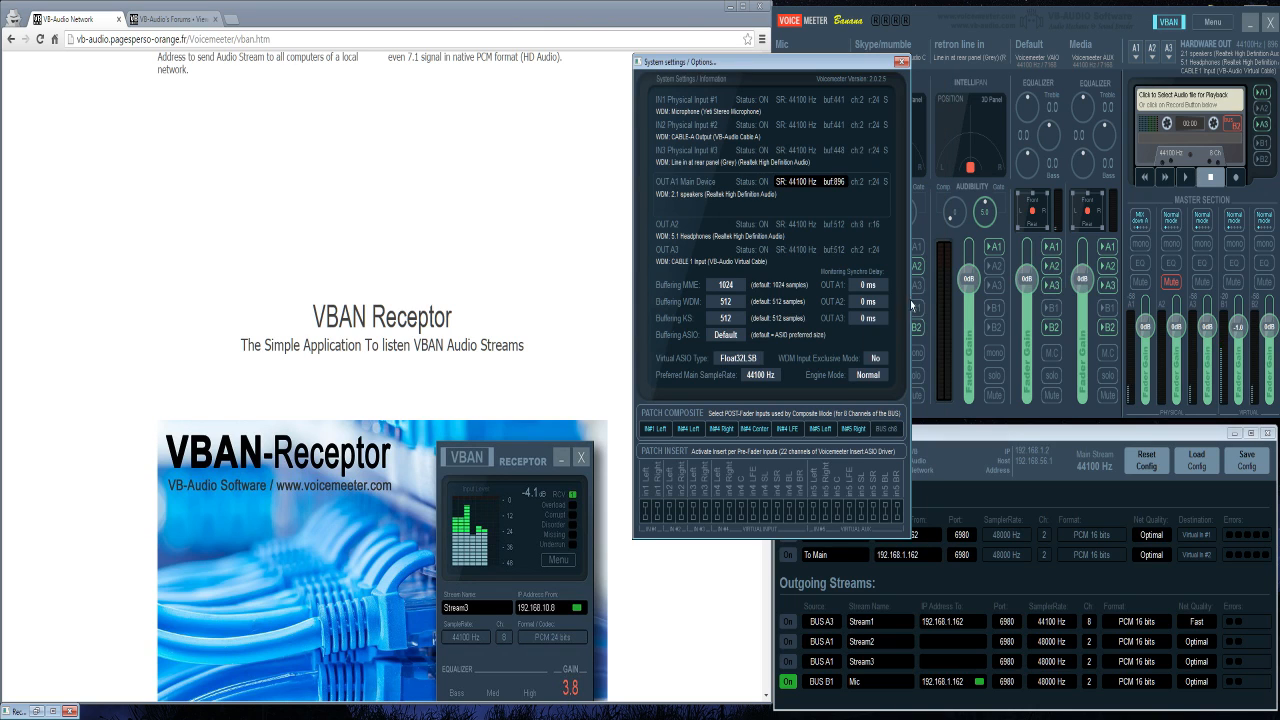
{"action": "mouse_move", "coordinate": [864, 436]}
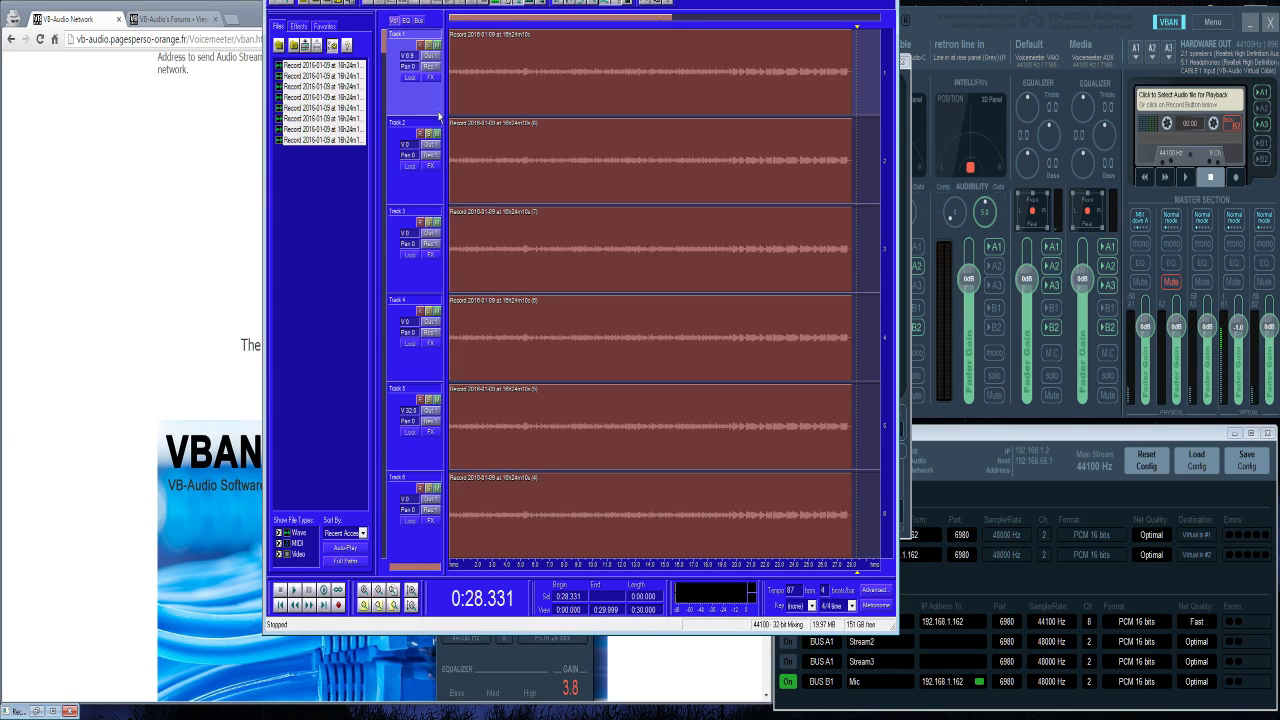
Select the Track 1 recorded clip in the multitrack view
{"action": "right_click", "coordinate": [650, 70]}
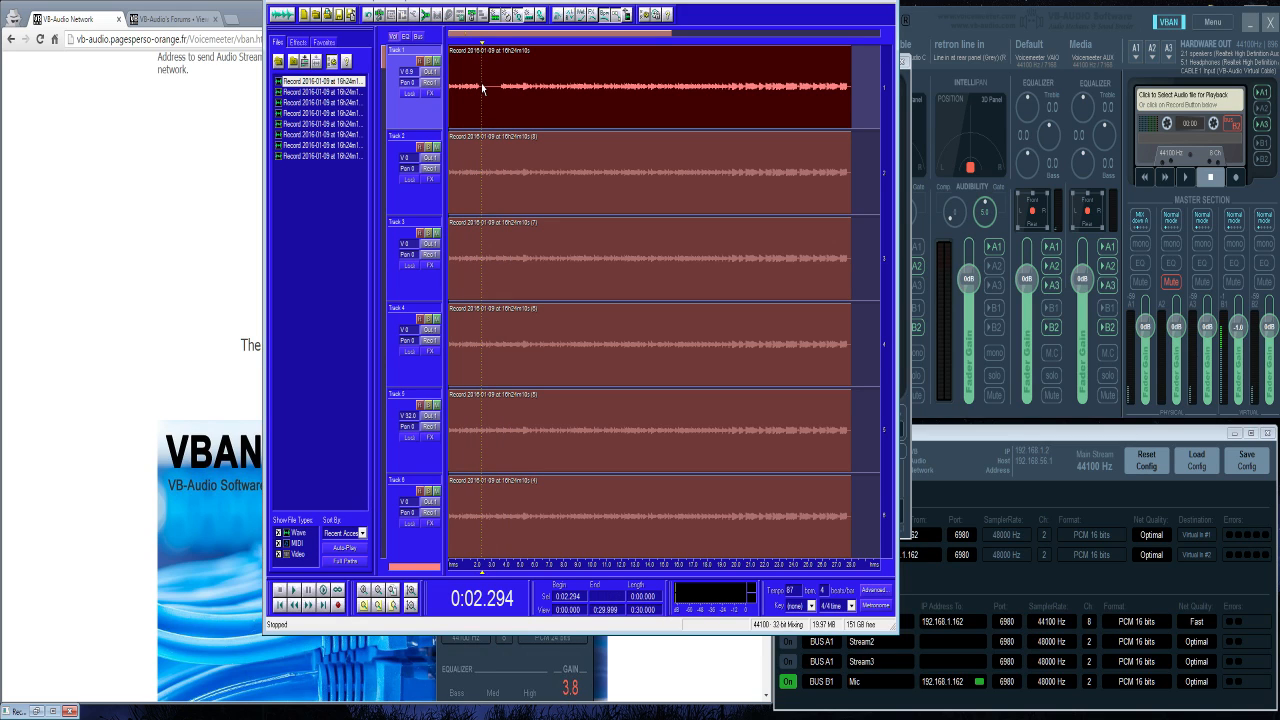
{"action": "mouse_move", "coordinate": [494, 100]}
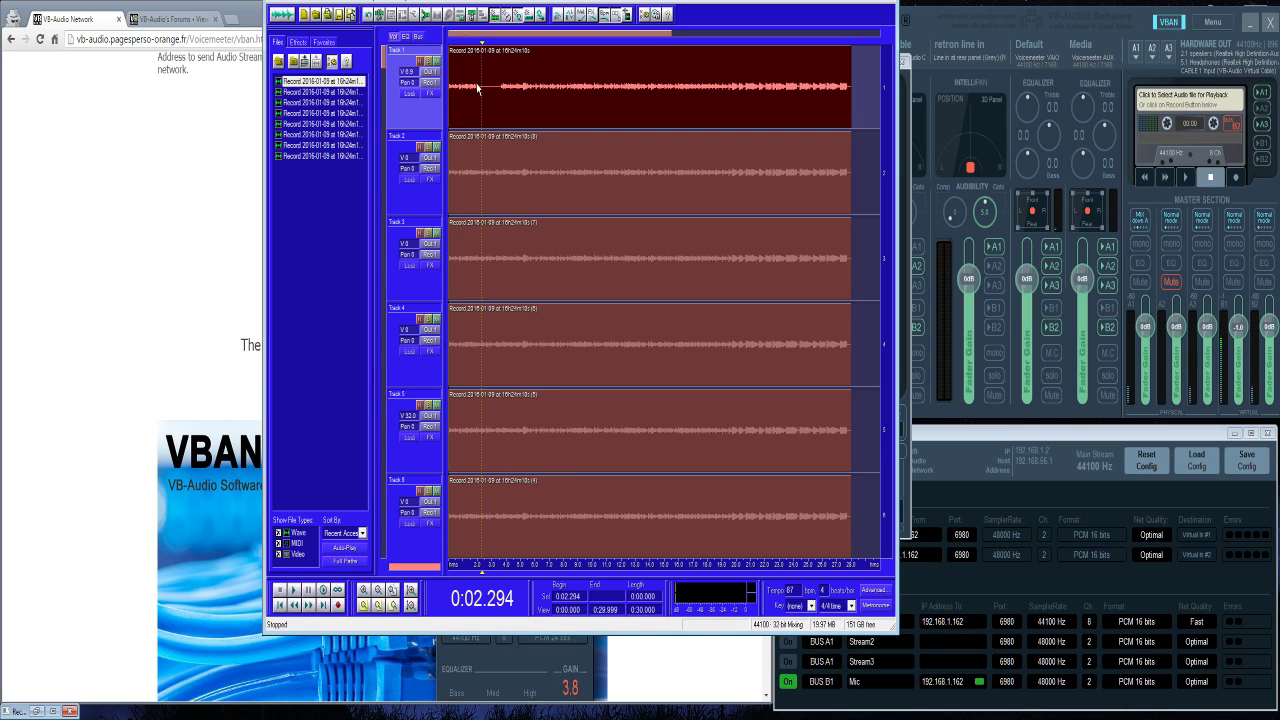
{"action": "mouse_move", "coordinate": [496, 96]}
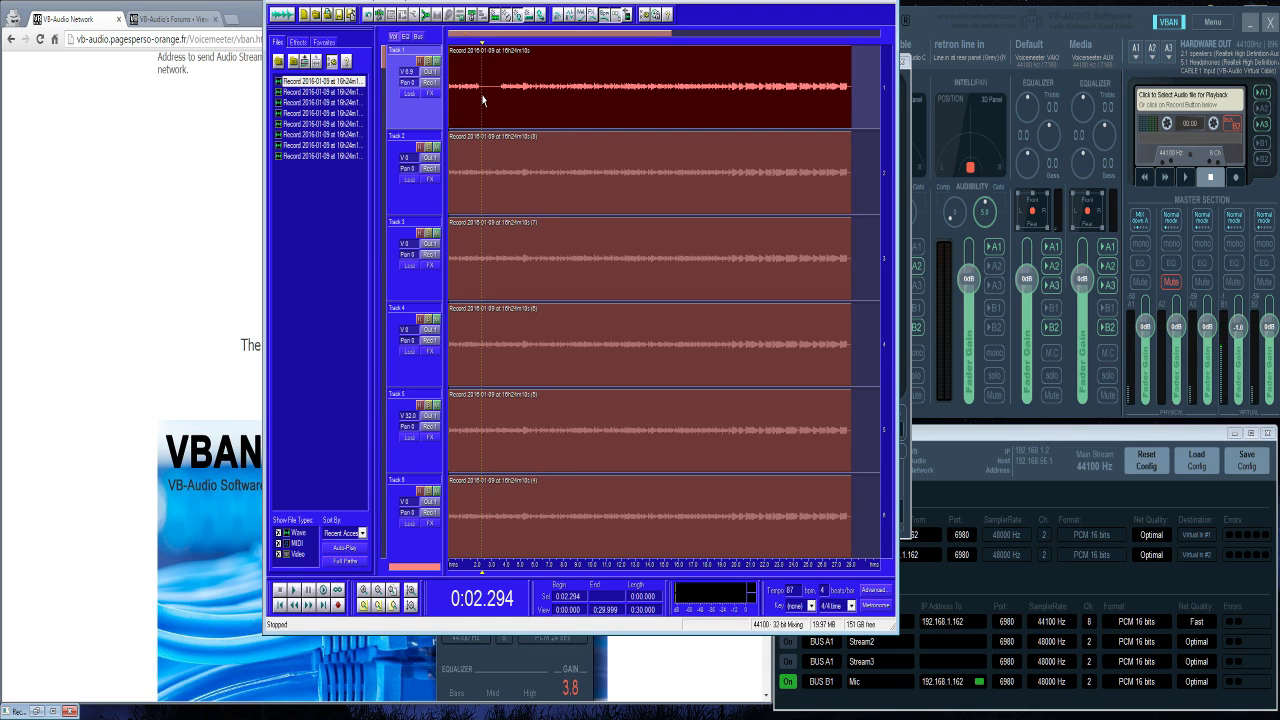
{"action": "mouse_move", "coordinate": [696, 92]}
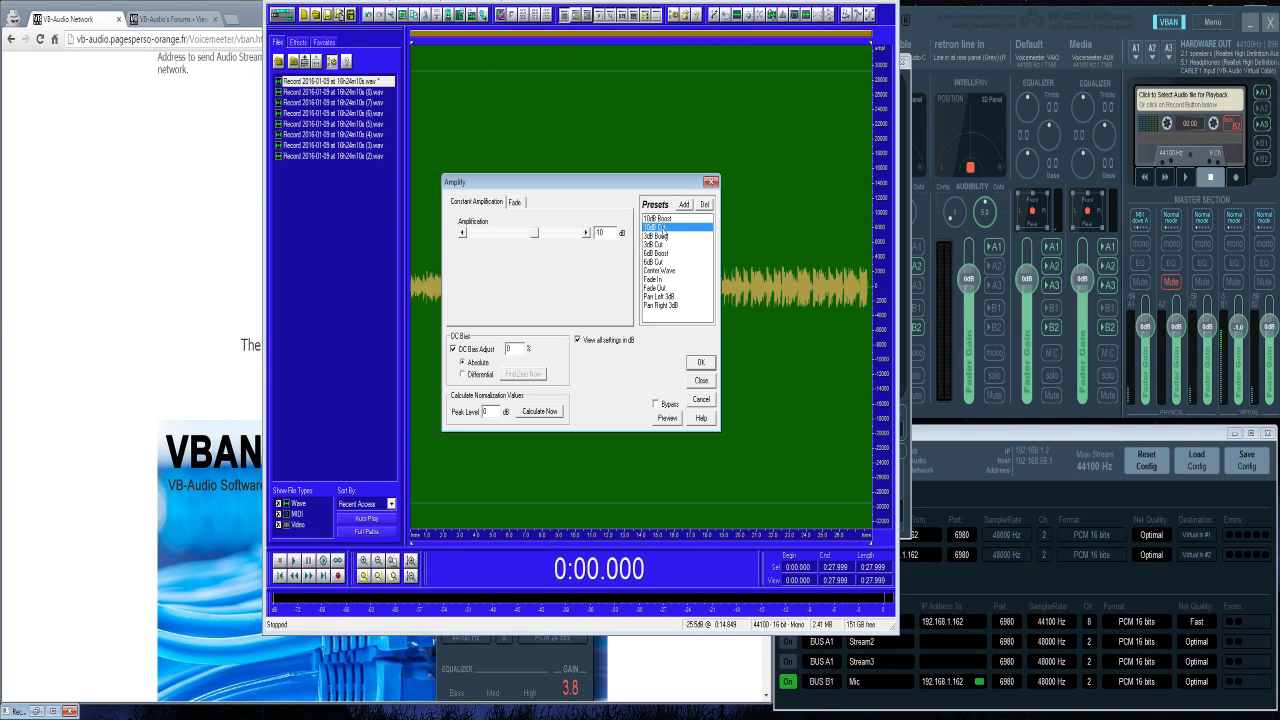
Amplify Track 1's recording with a chosen preset so its waveform is louder
{"action": "left_click", "coordinate": [658, 218]}
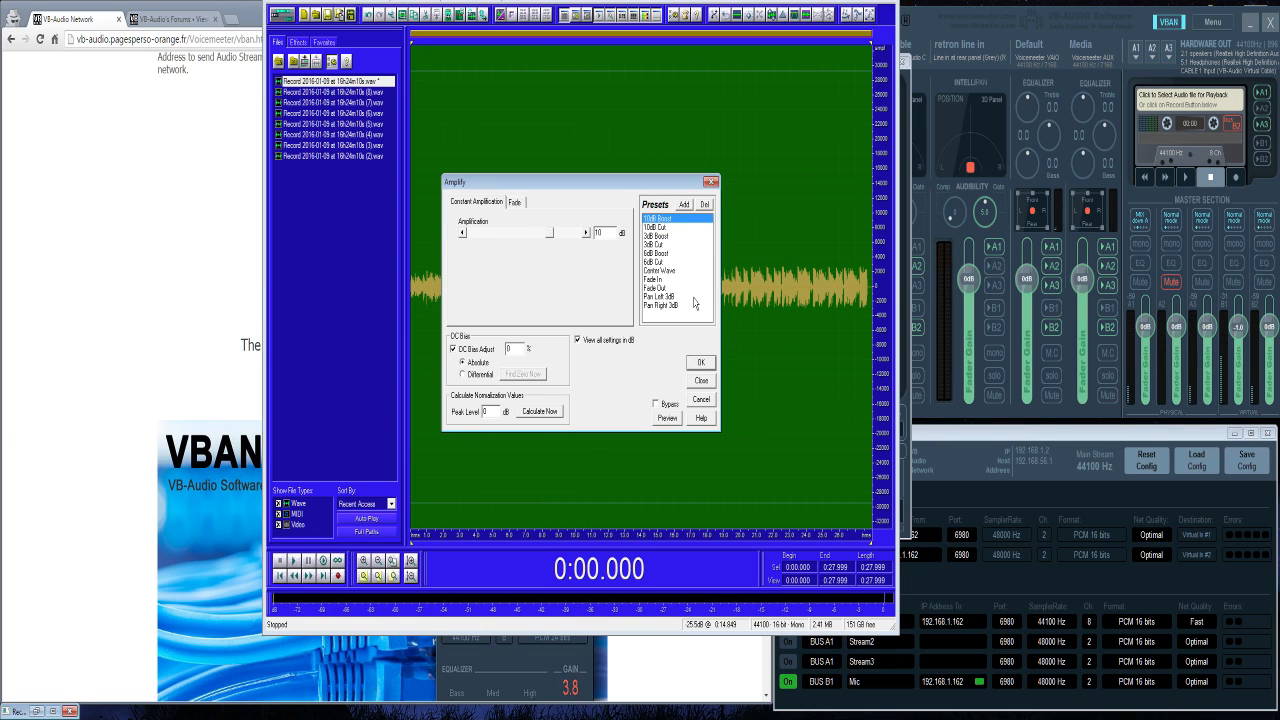
{"action": "left_click", "coordinate": [700, 362]}
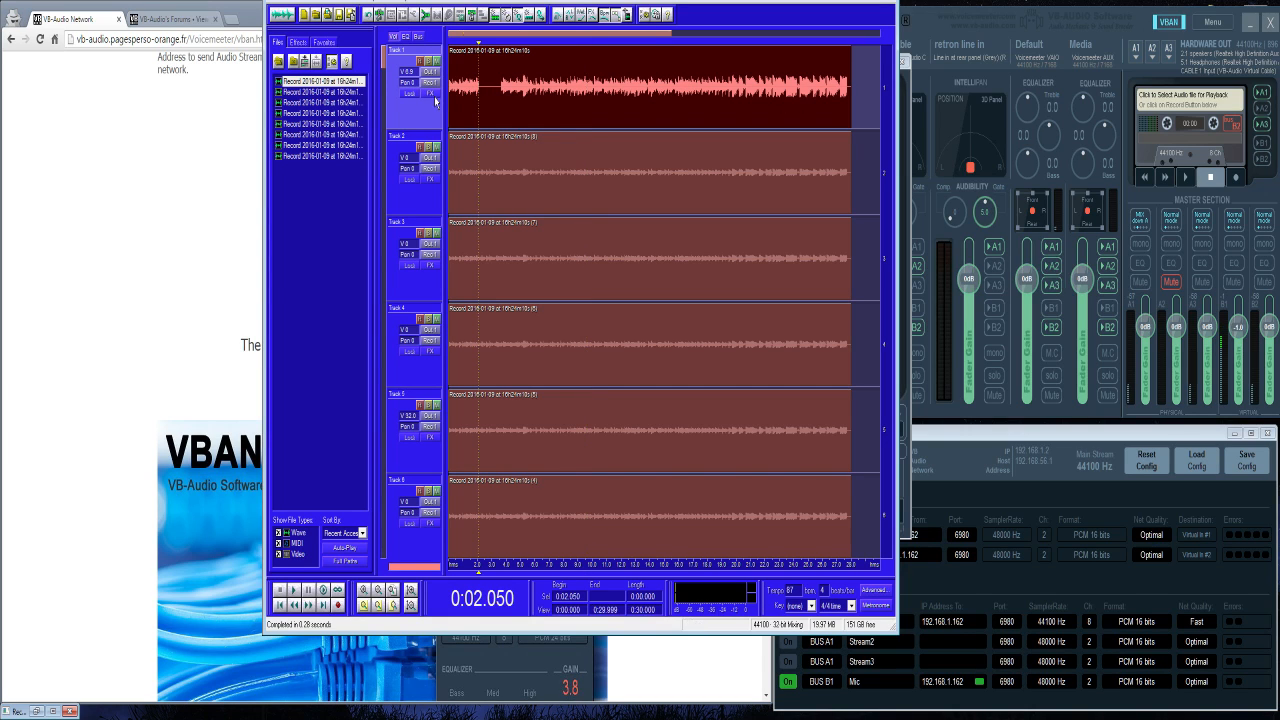
{"action": "mouse_move", "coordinate": [856, 30]}
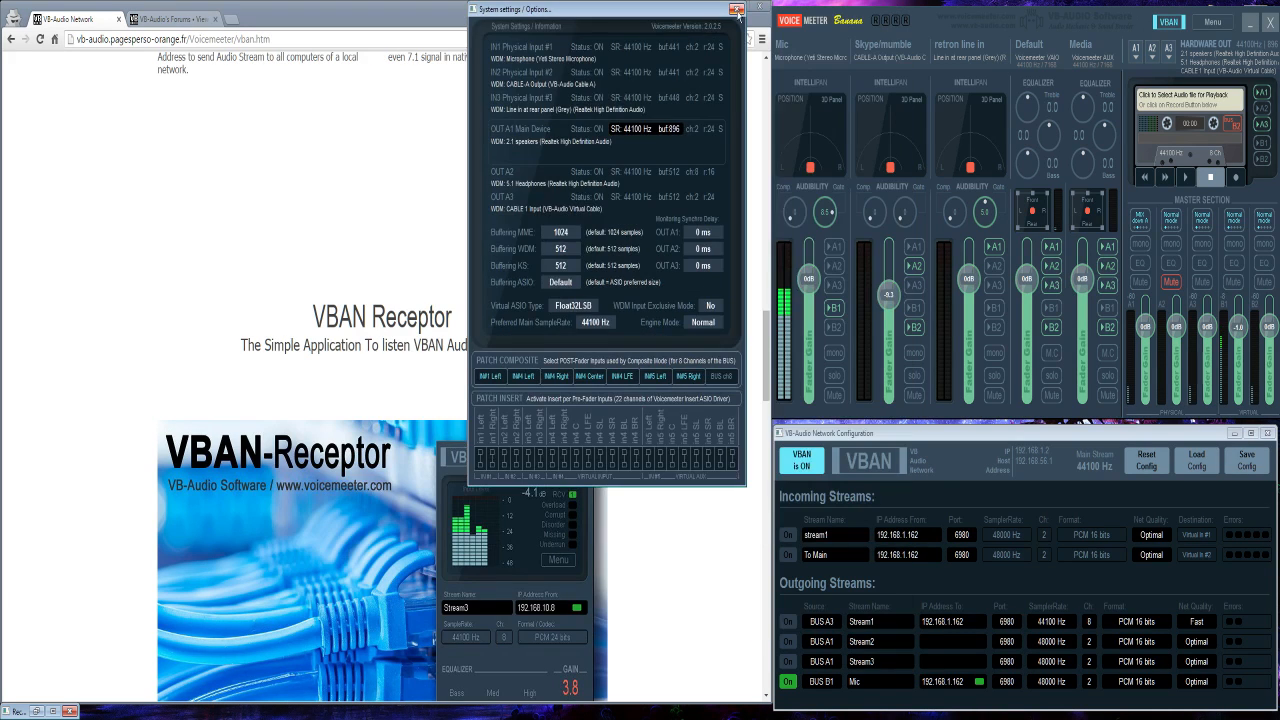
Close System Settings and start the VBAN Receptor playing the To Main stream
{"action": "left_click", "coordinate": [738, 8]}
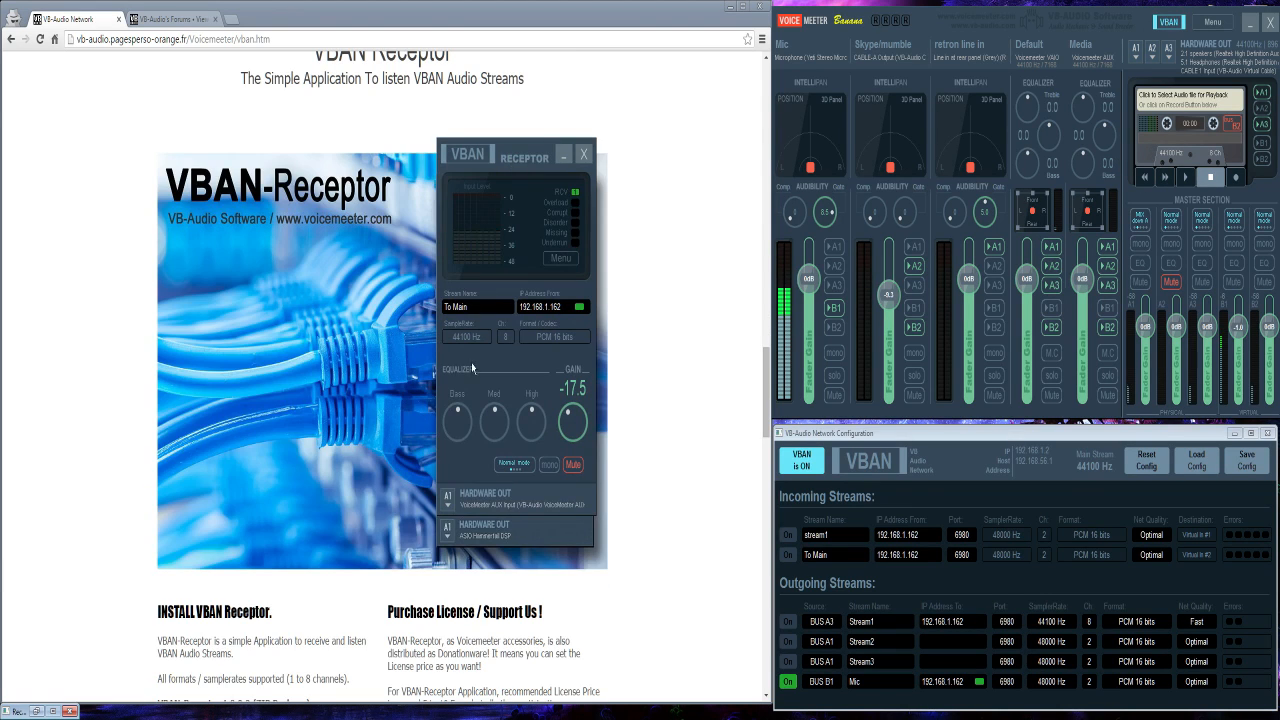
{"action": "mouse_move", "coordinate": [492, 376]}
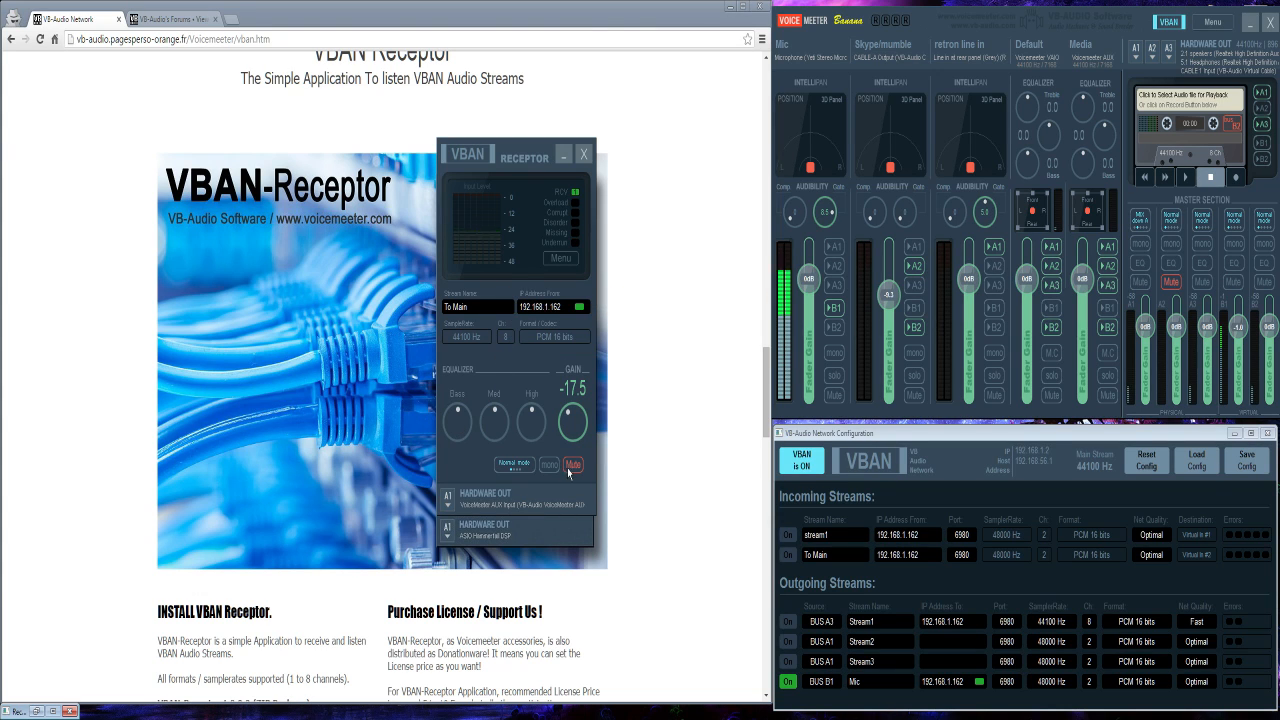
{"action": "left_click", "coordinate": [572, 464]}
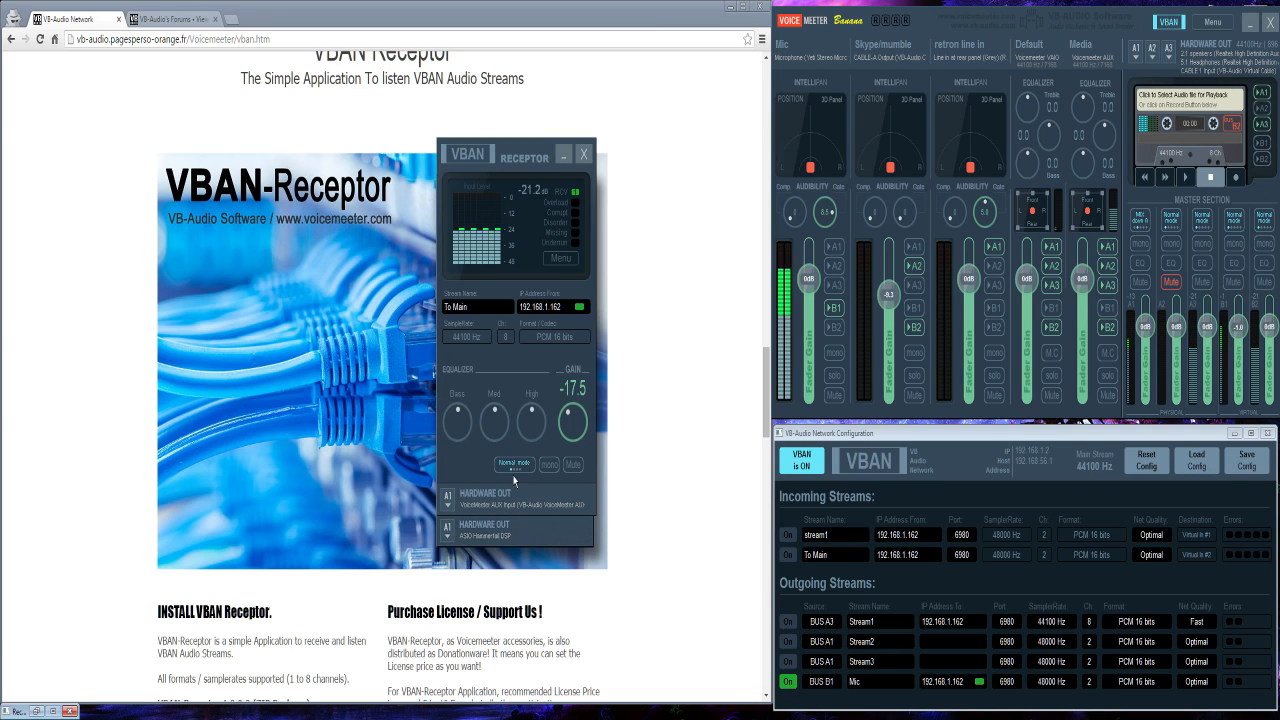
{"action": "left_click", "coordinate": [514, 464]}
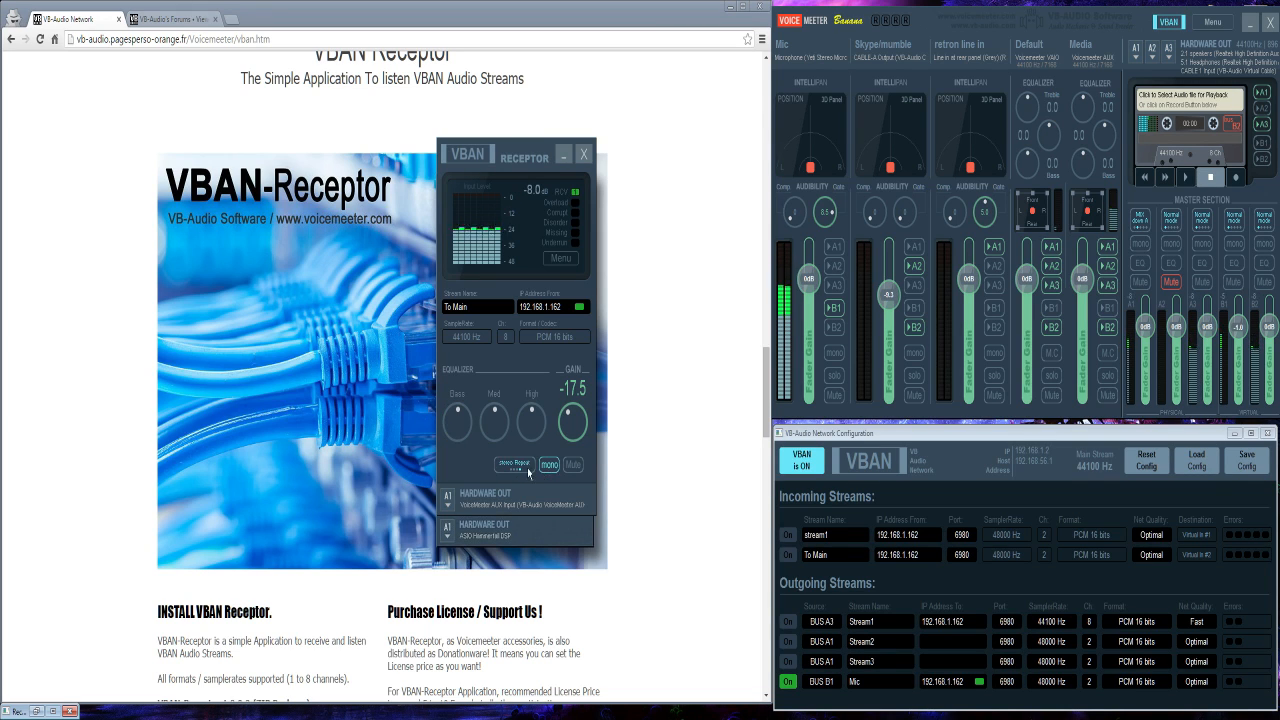
{"action": "left_click", "coordinate": [548, 464]}
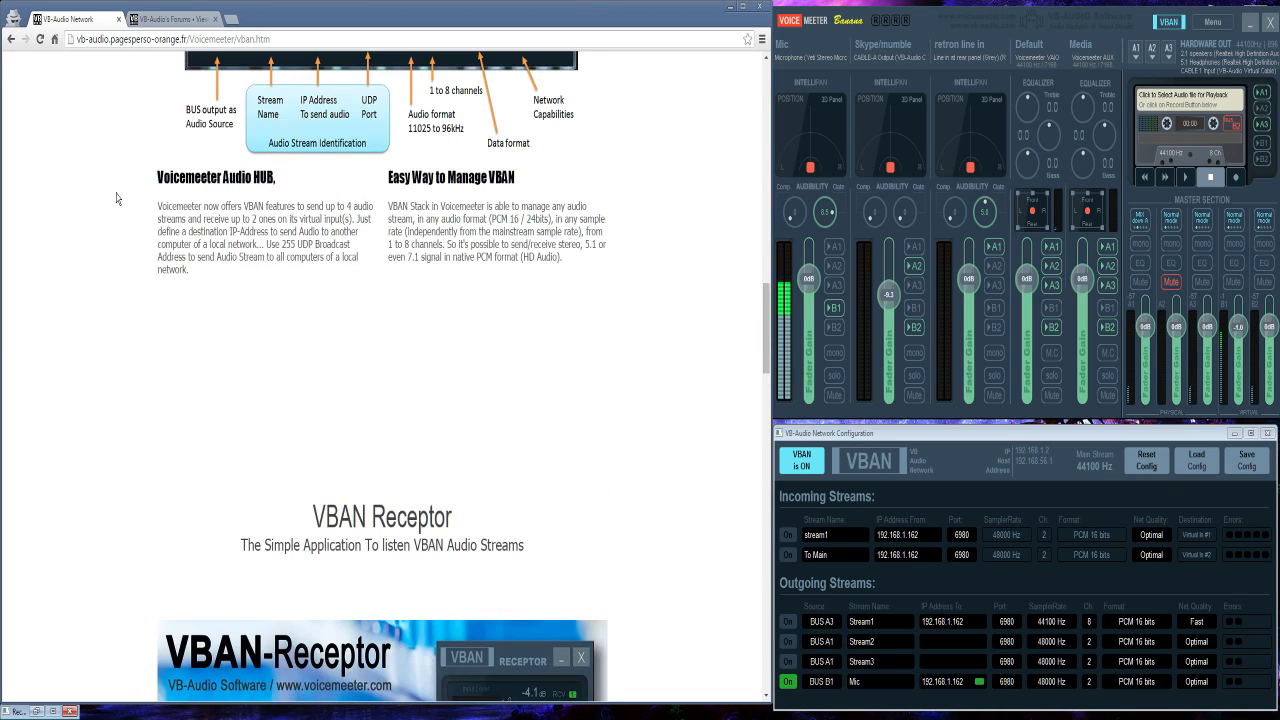
Browse from the VBAN page to the Virtual Audio Cable page and on to the Voicemeeter product page
{"action": "scroll", "scroll_direction": "up", "scroll_amount": 3}
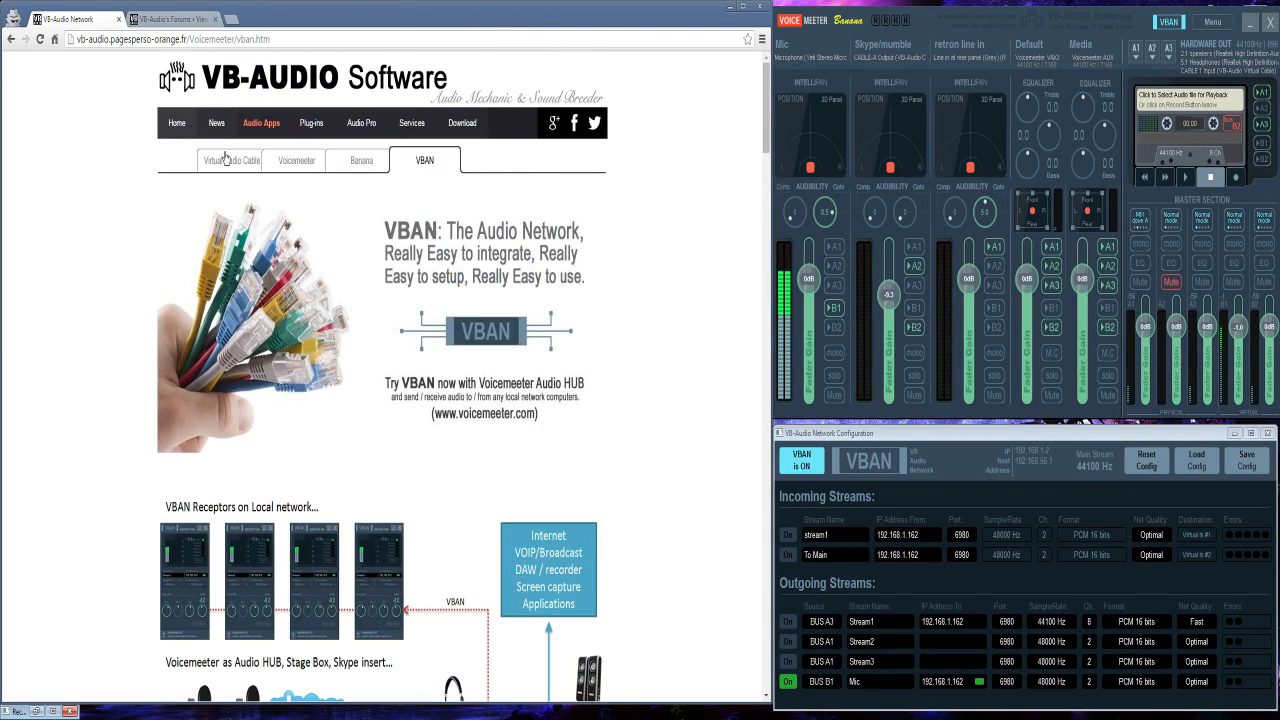
{"action": "left_click", "coordinate": [232, 160]}
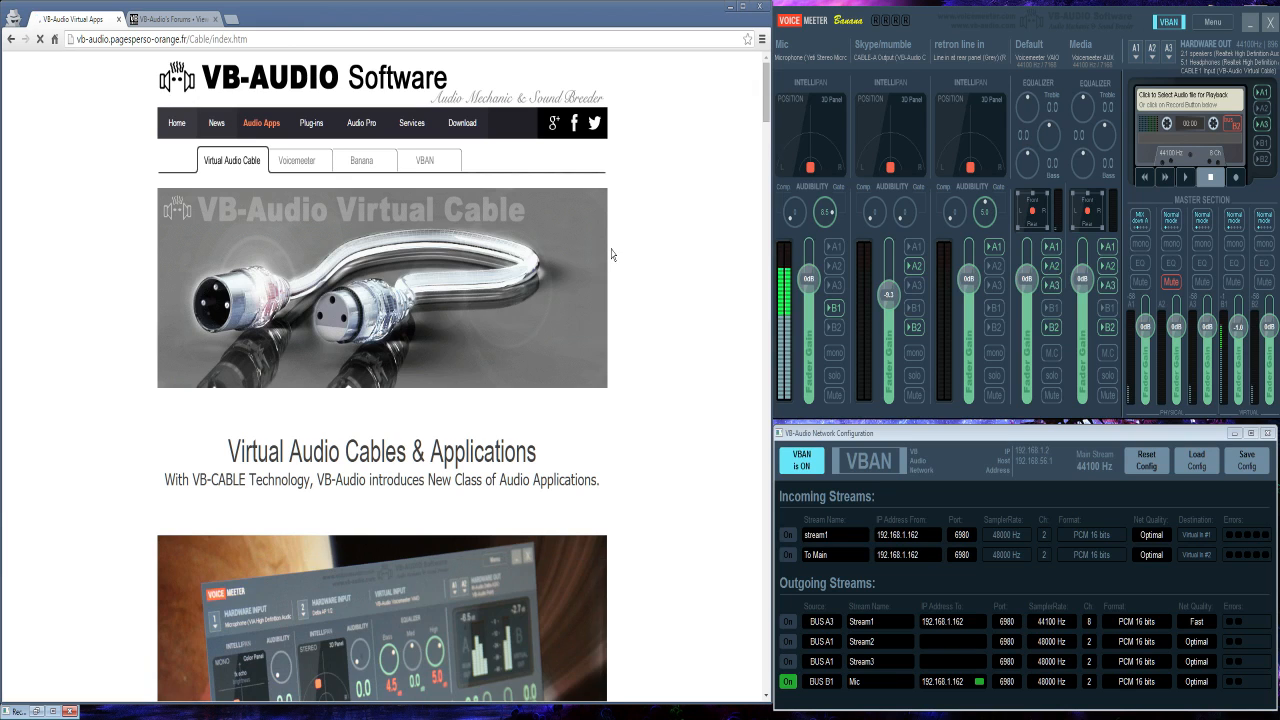
{"action": "scroll", "scroll_direction": "down", "scroll_amount": 3}
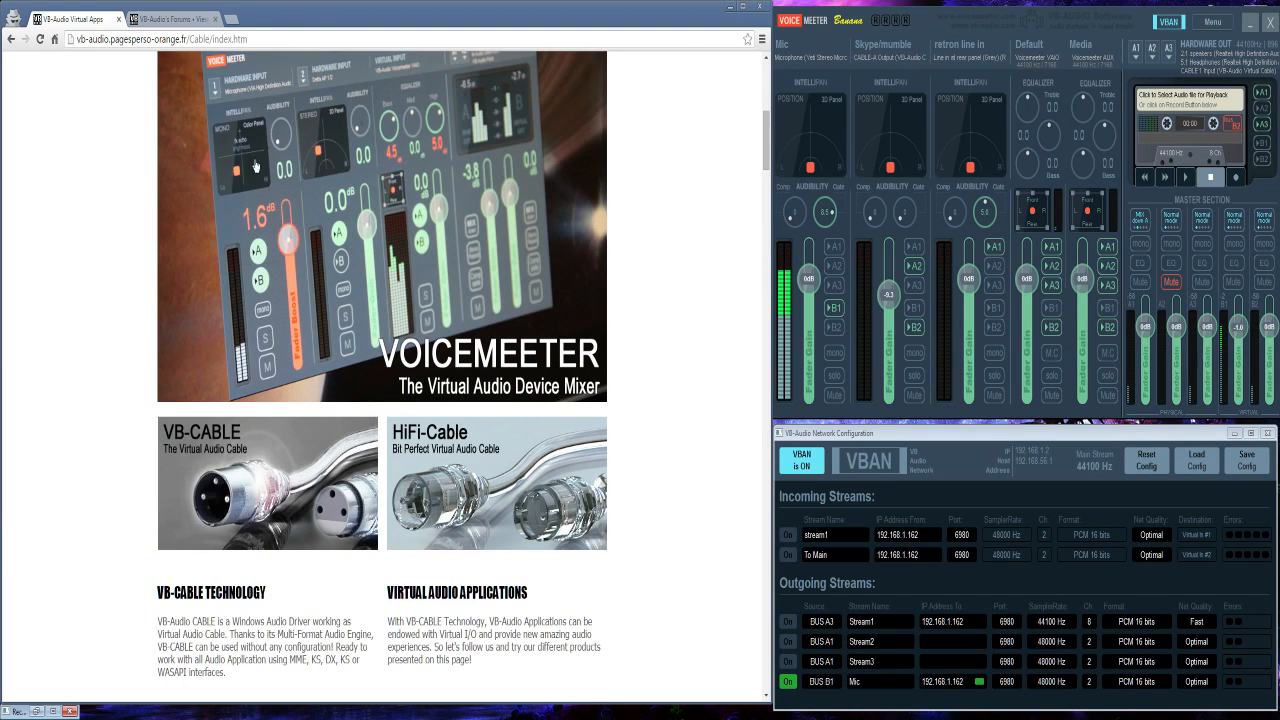
{"action": "left_click", "coordinate": [296, 160]}
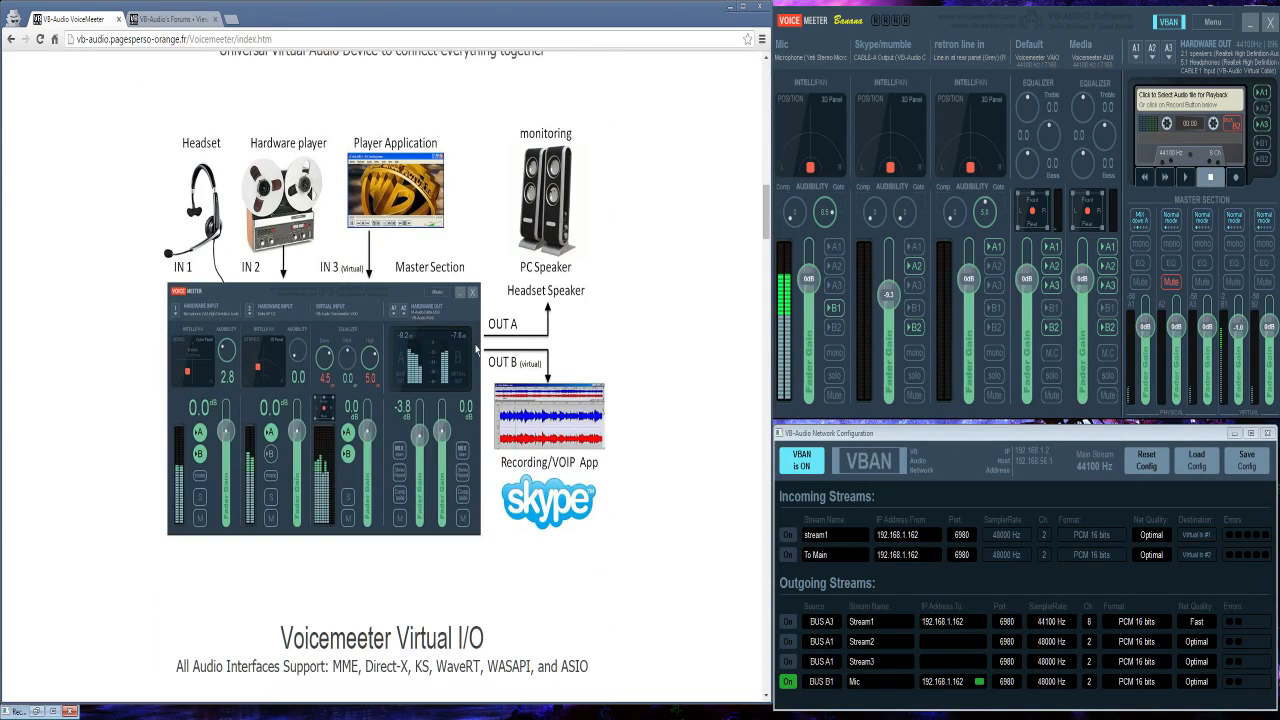
{"action": "mouse_move", "coordinate": [656, 348]}
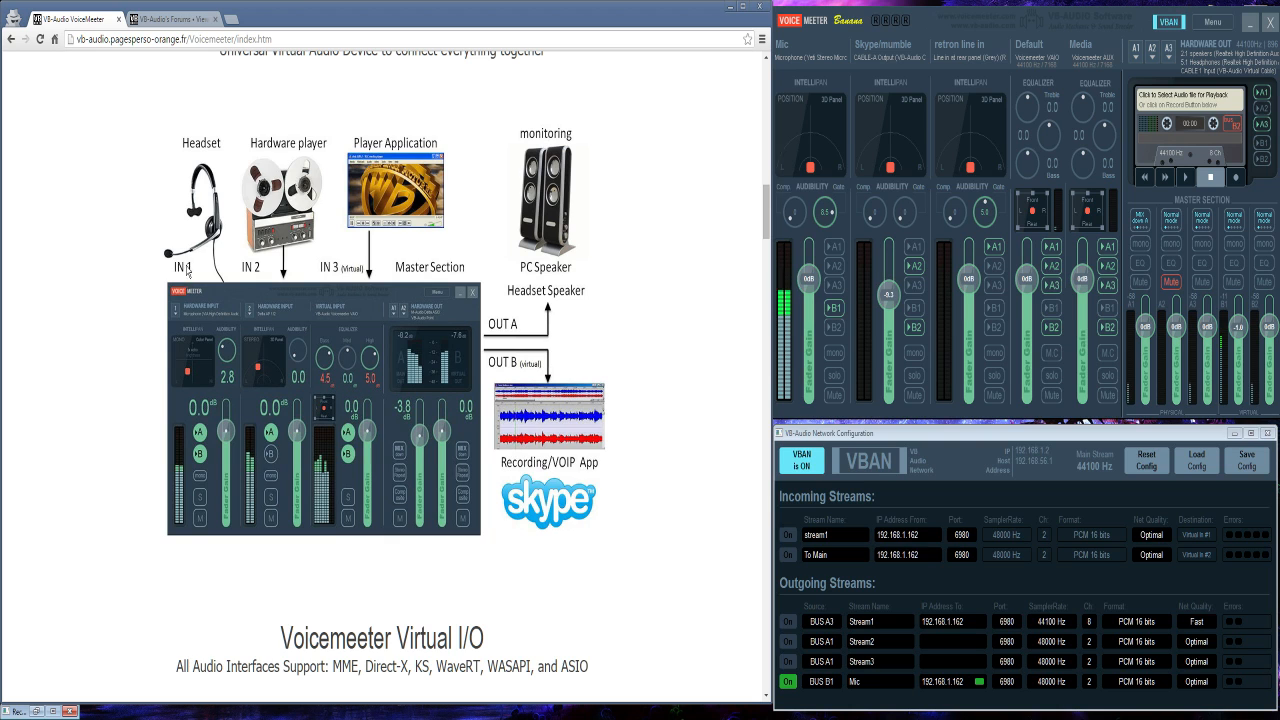
{"action": "mouse_move", "coordinate": [626, 348]}
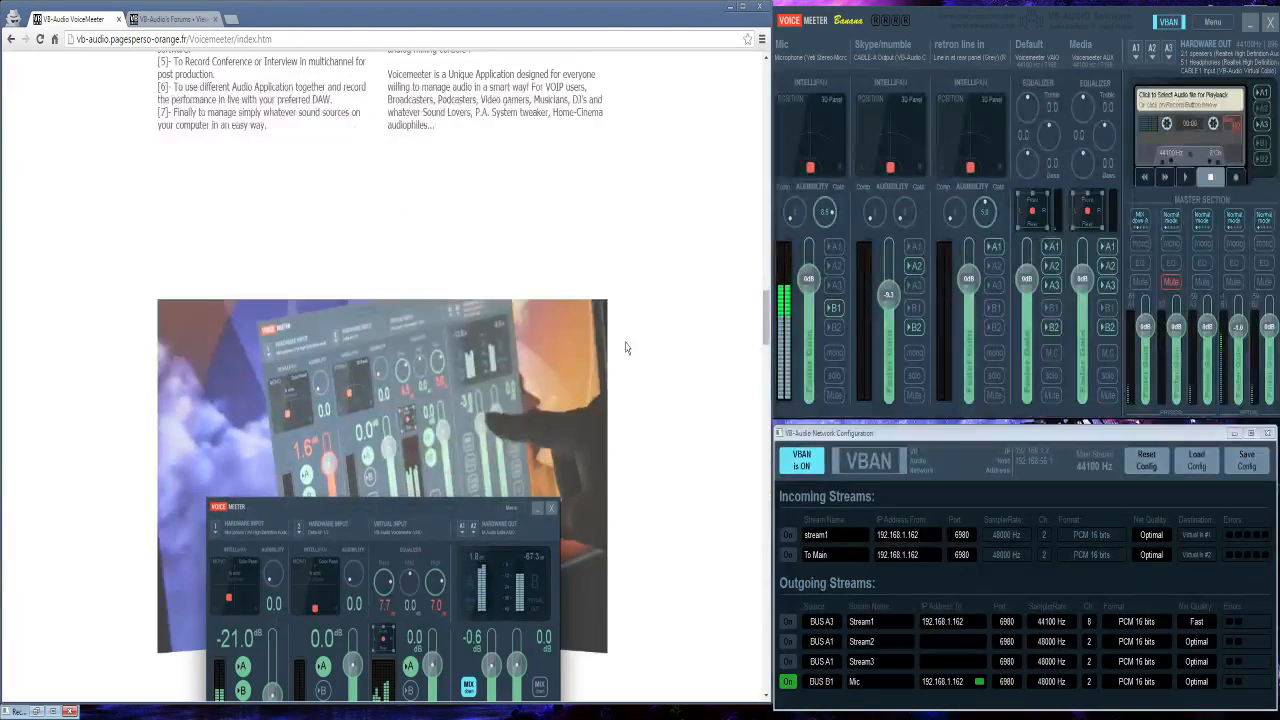
Review the Documentation and Video & Tutorials sections, then move to the VB-Audio forums
{"action": "scroll", "scroll_direction": "down", "scroll_amount": 3}
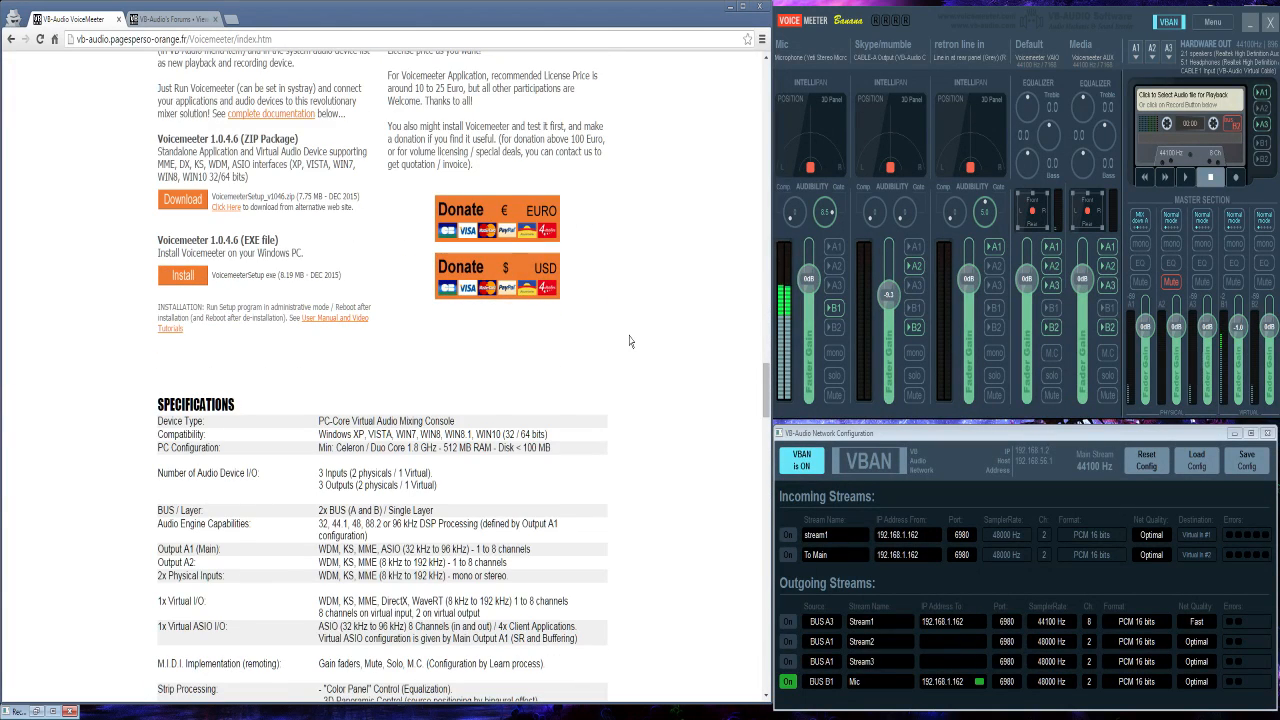
{"action": "scroll", "scroll_direction": "down", "scroll_amount": 3}
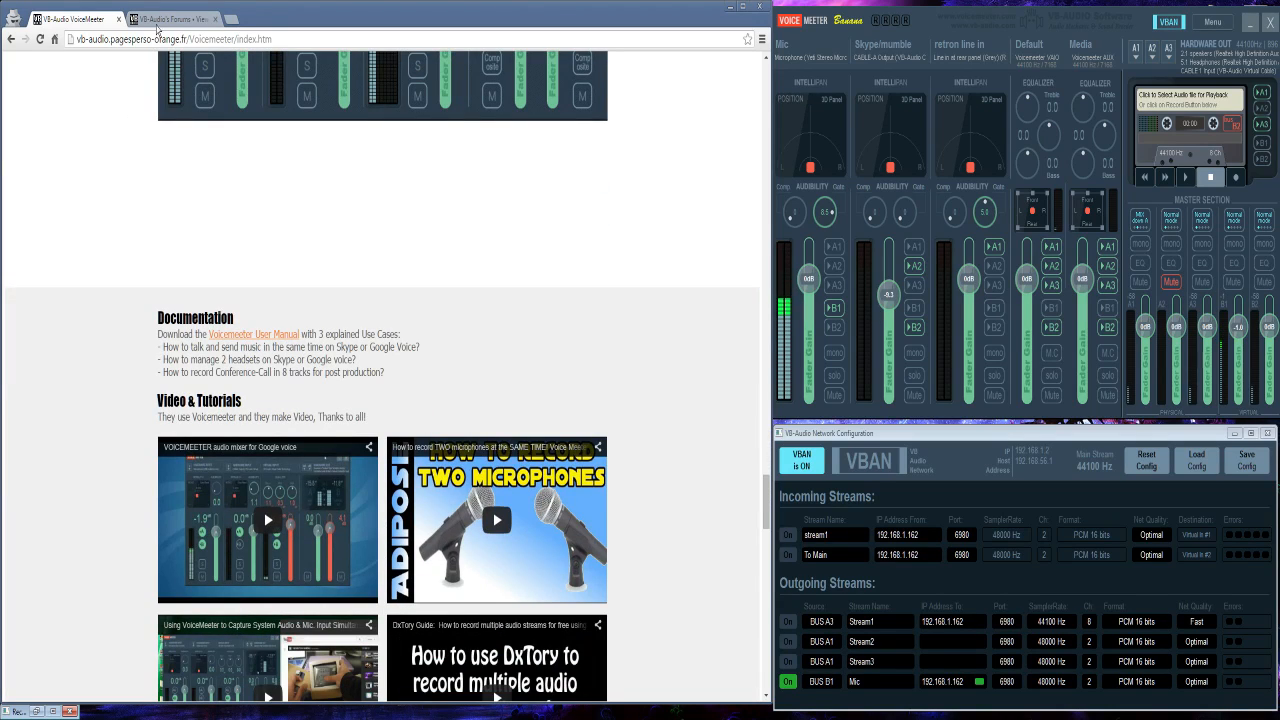
{"action": "left_click", "coordinate": [170, 18]}
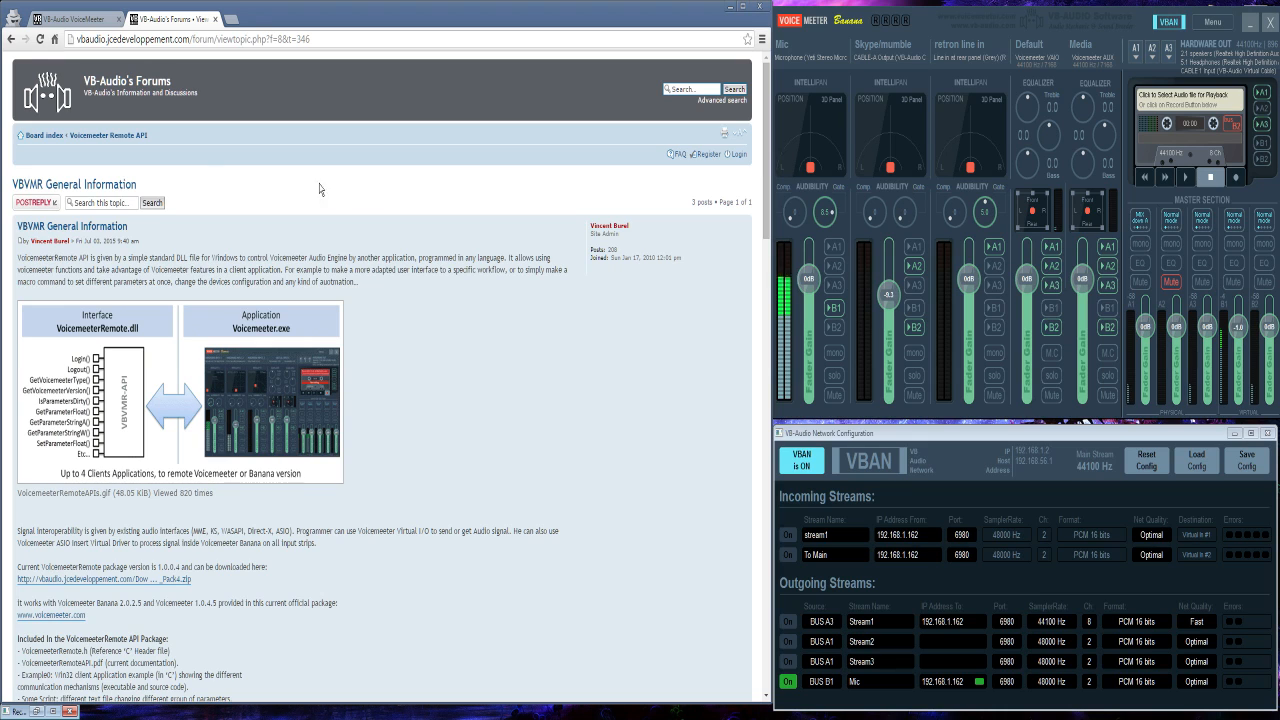
Visit the VBAN Protocol forum's topic list and return to the Forums board index
{"action": "left_click", "coordinate": [44, 136]}
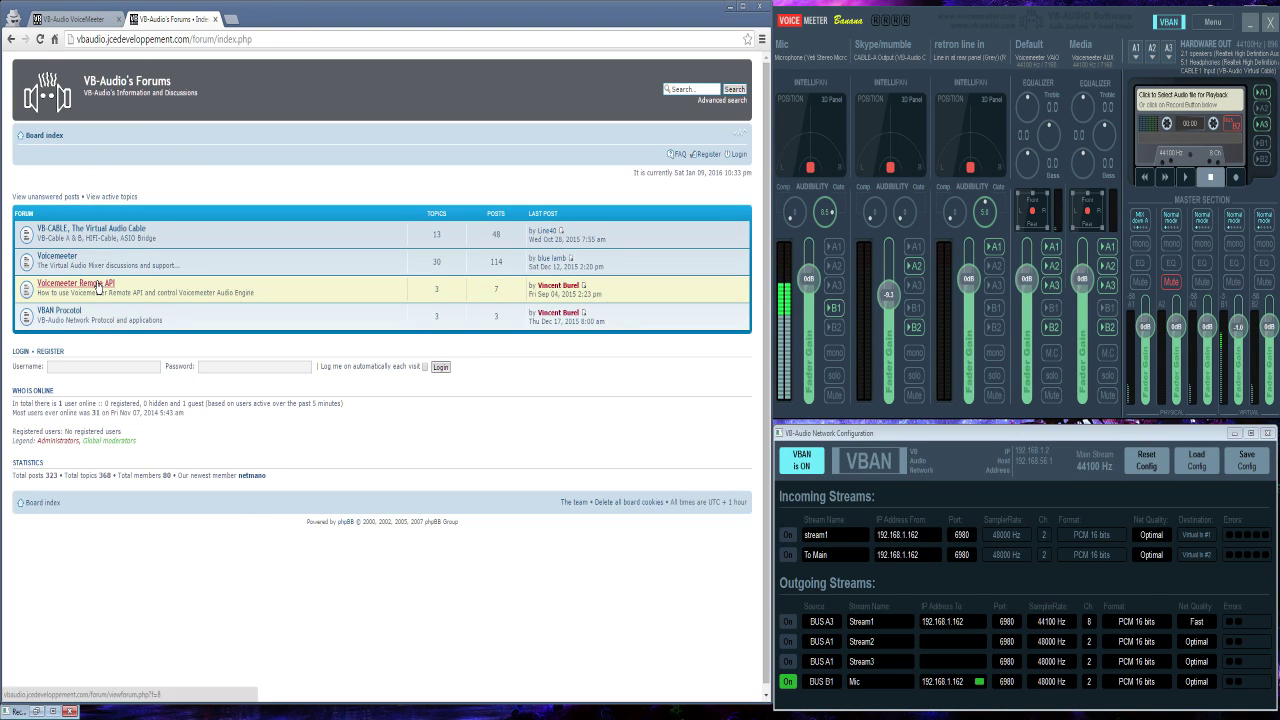
{"action": "mouse_move", "coordinate": [348, 234]}
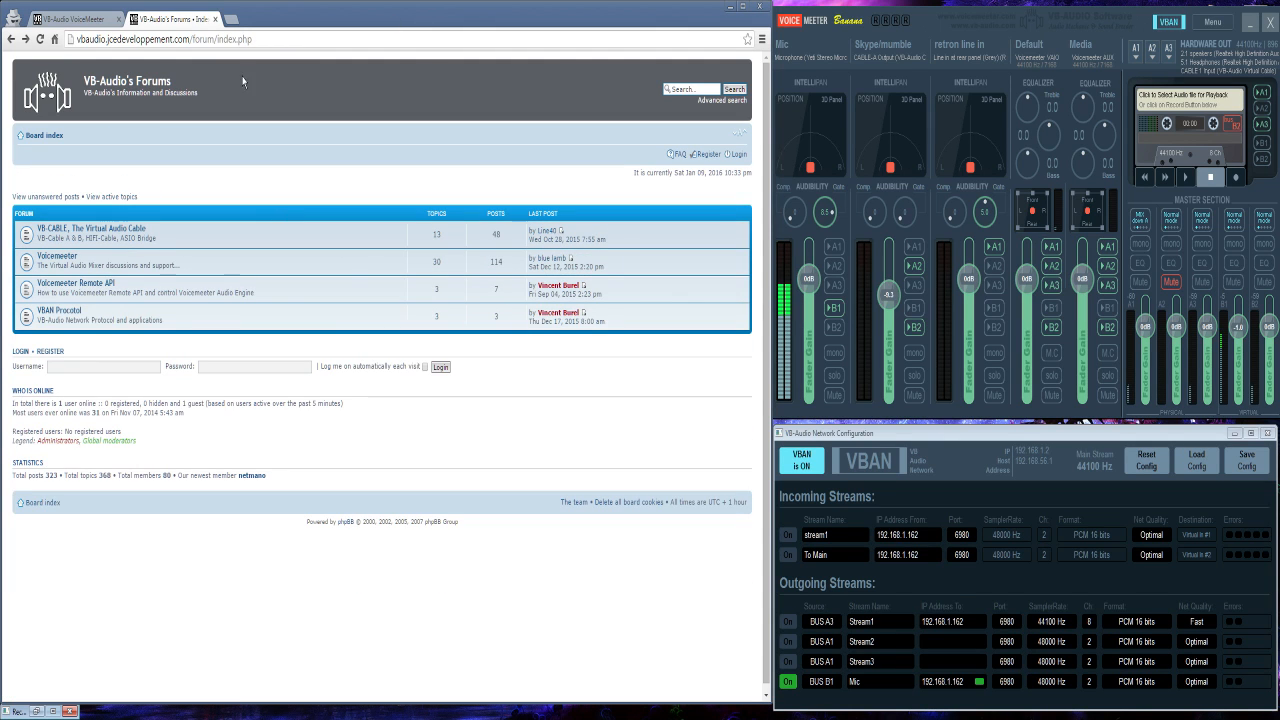
{"action": "mouse_move", "coordinate": [76, 288]}
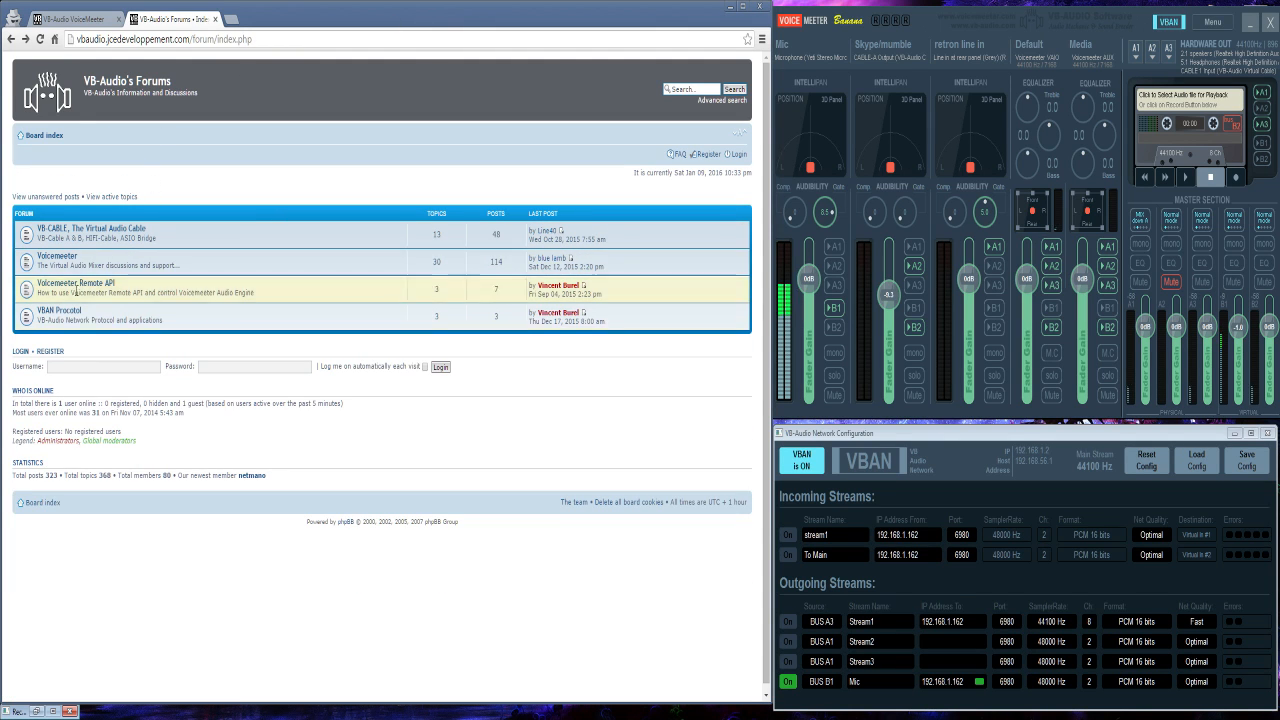
{"action": "left_click", "coordinate": [58, 310]}
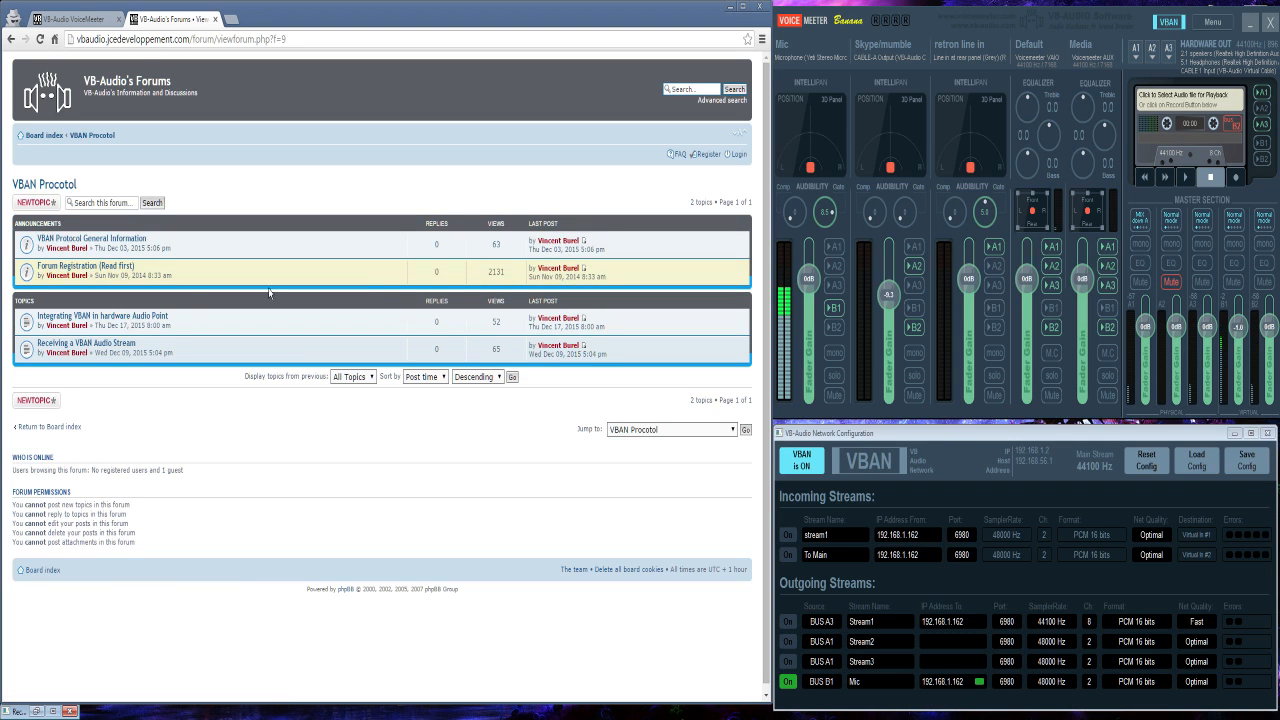
{"action": "left_click", "coordinate": [44, 136]}
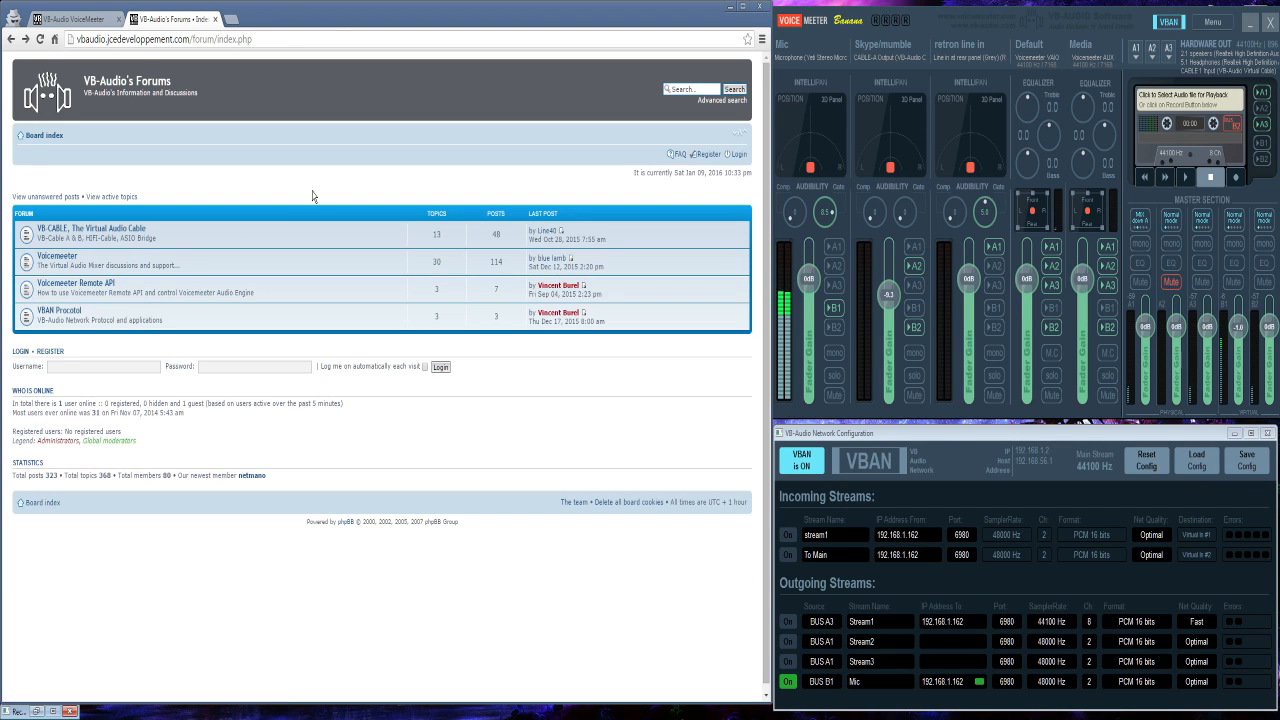